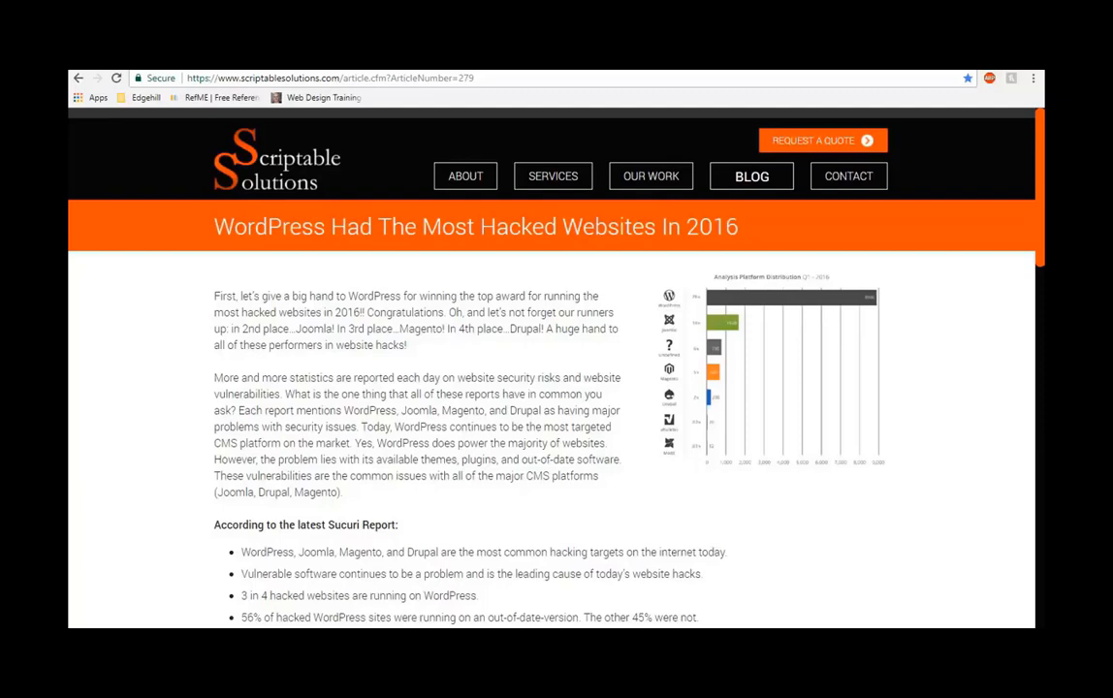
{"action": "mouse_move", "coordinate": [934, 286]}
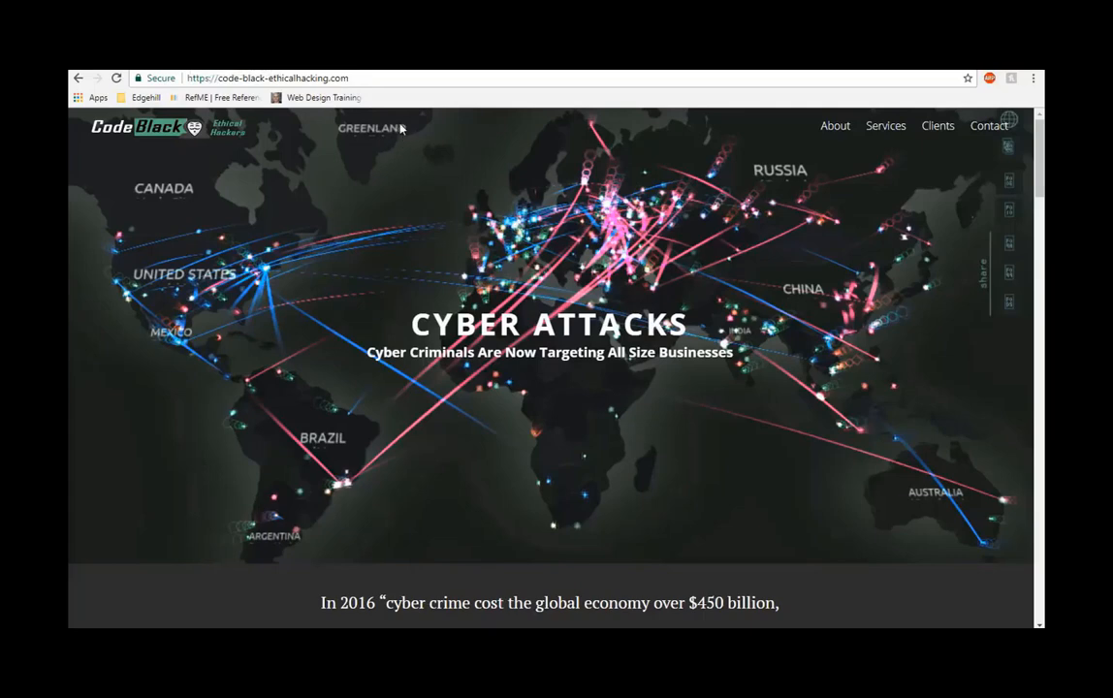
{"action": "mouse_move", "coordinate": [420, 126]}
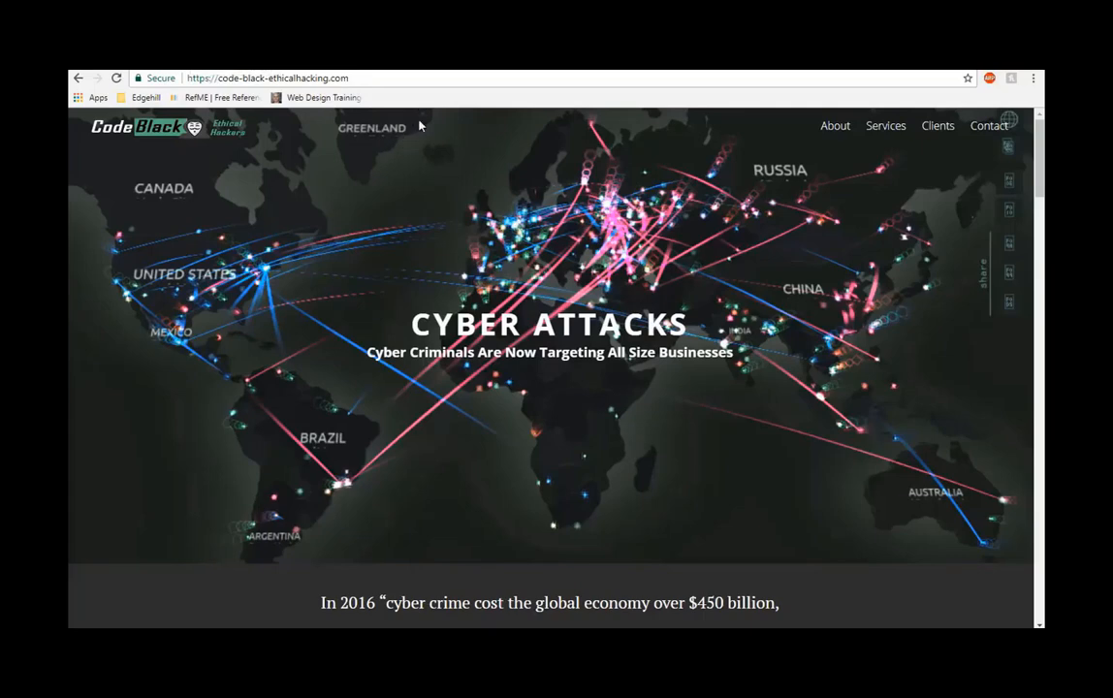
{"action": "mouse_move", "coordinate": [313, 210]}
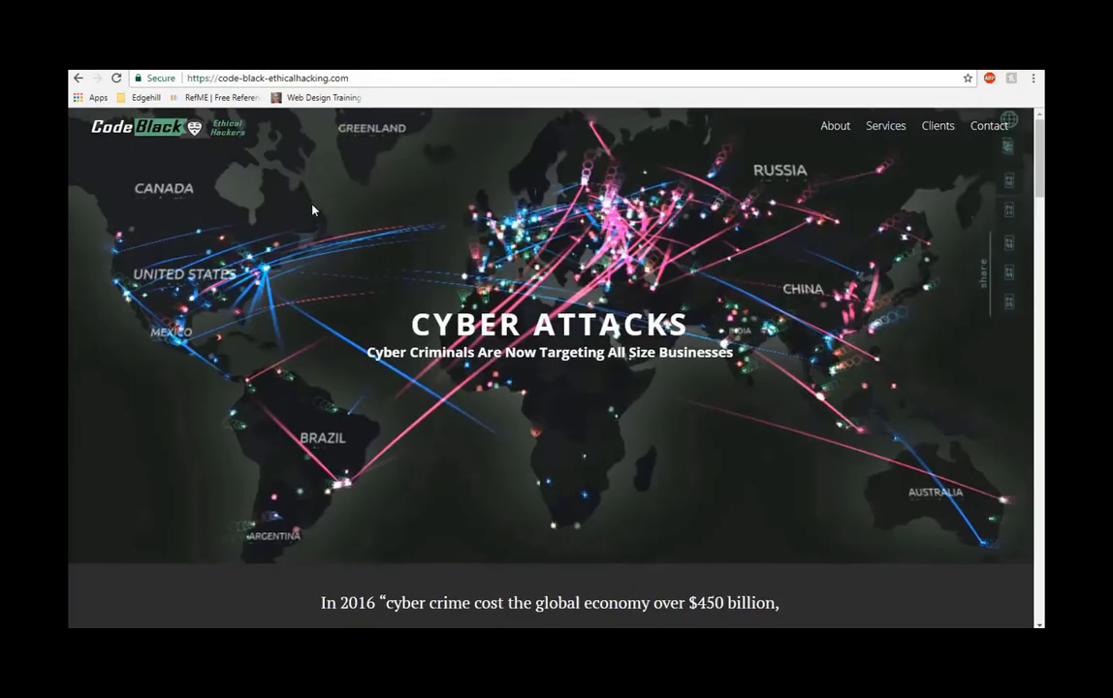
Scroll the Code Black site through its video, clients and contact sections to the footer.
{"action": "scroll", "scroll_direction": "down", "scroll_amount": 3}
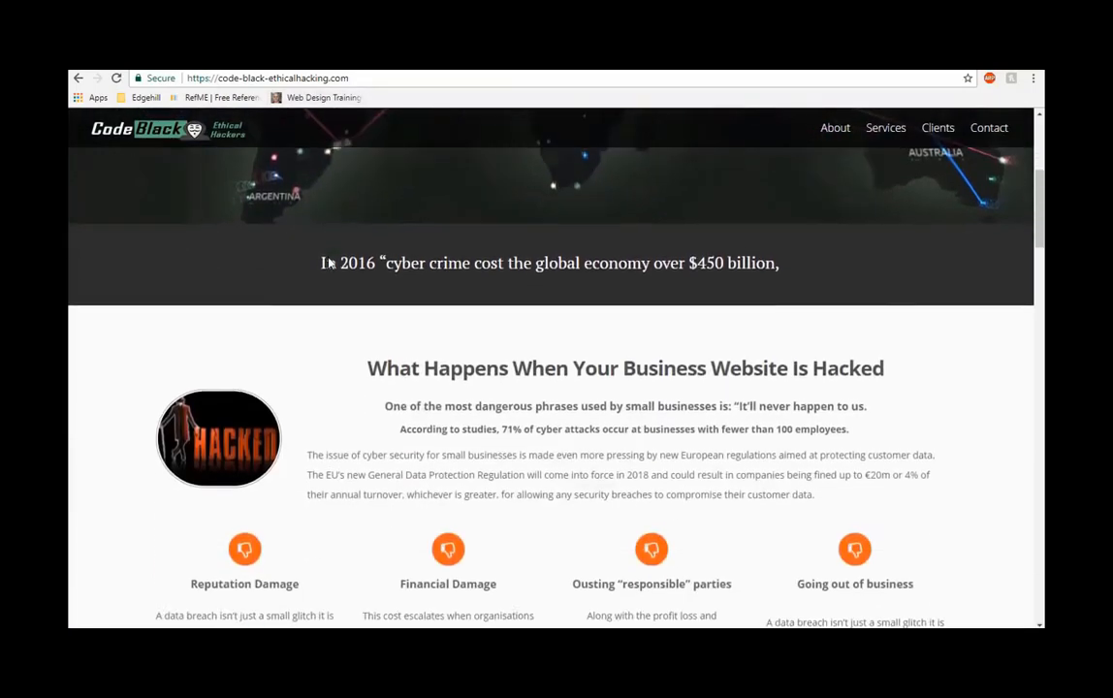
{"action": "scroll", "scroll_direction": "down", "scroll_amount": 3}
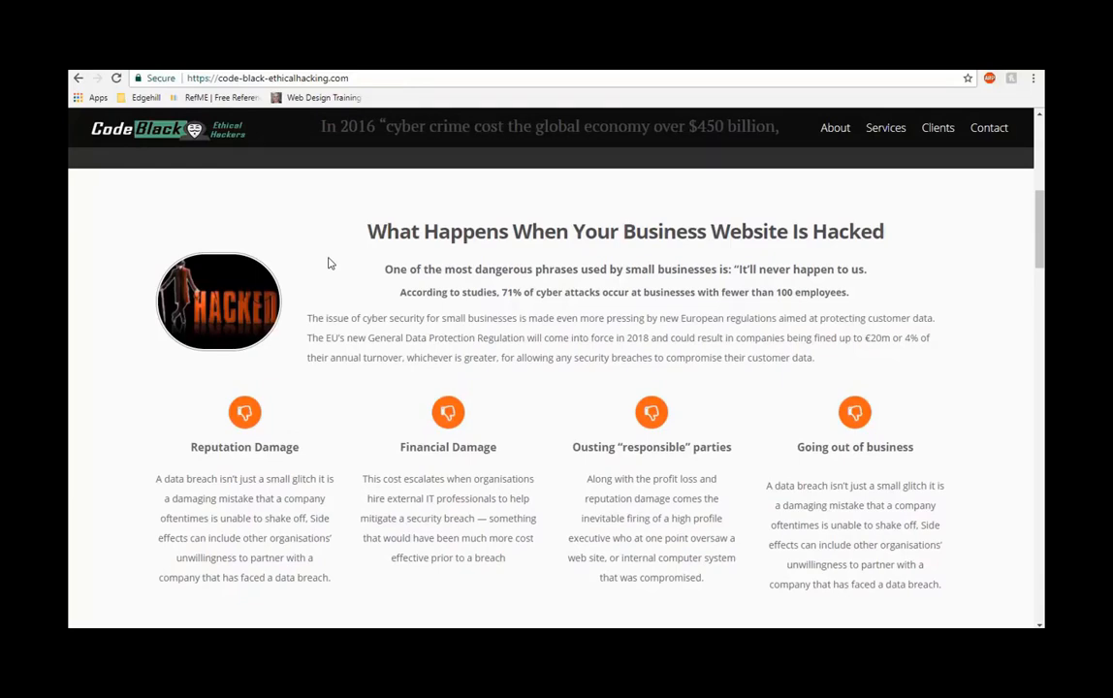
{"action": "scroll", "scroll_direction": "down", "scroll_amount": 3}
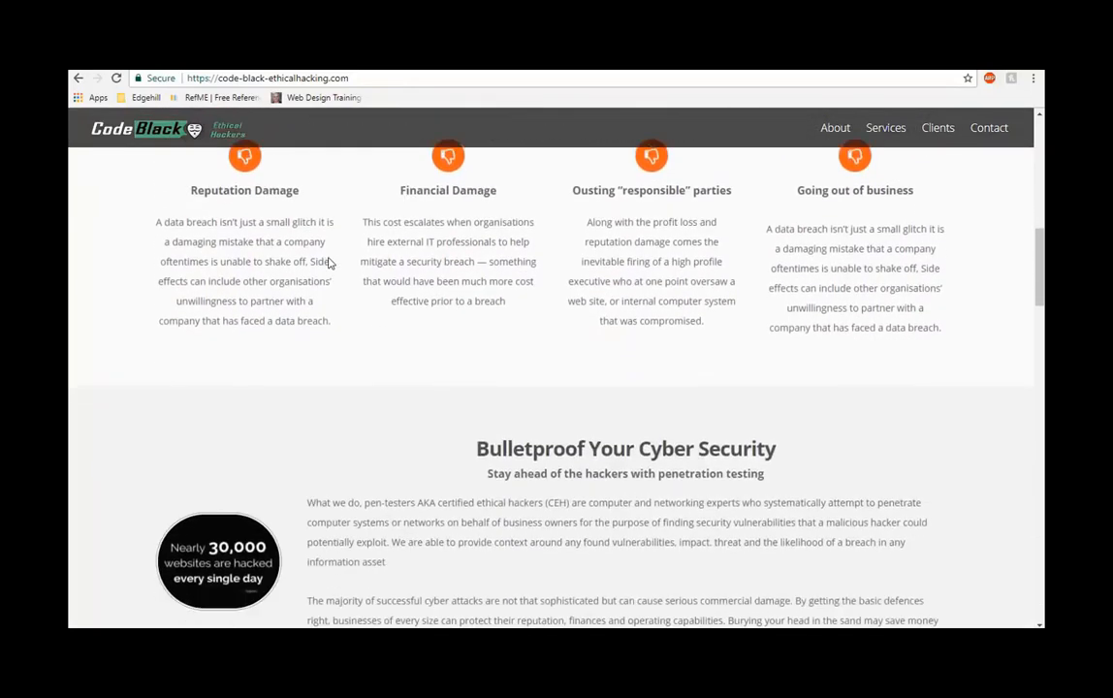
{"action": "scroll", "scroll_direction": "down", "scroll_amount": 3}
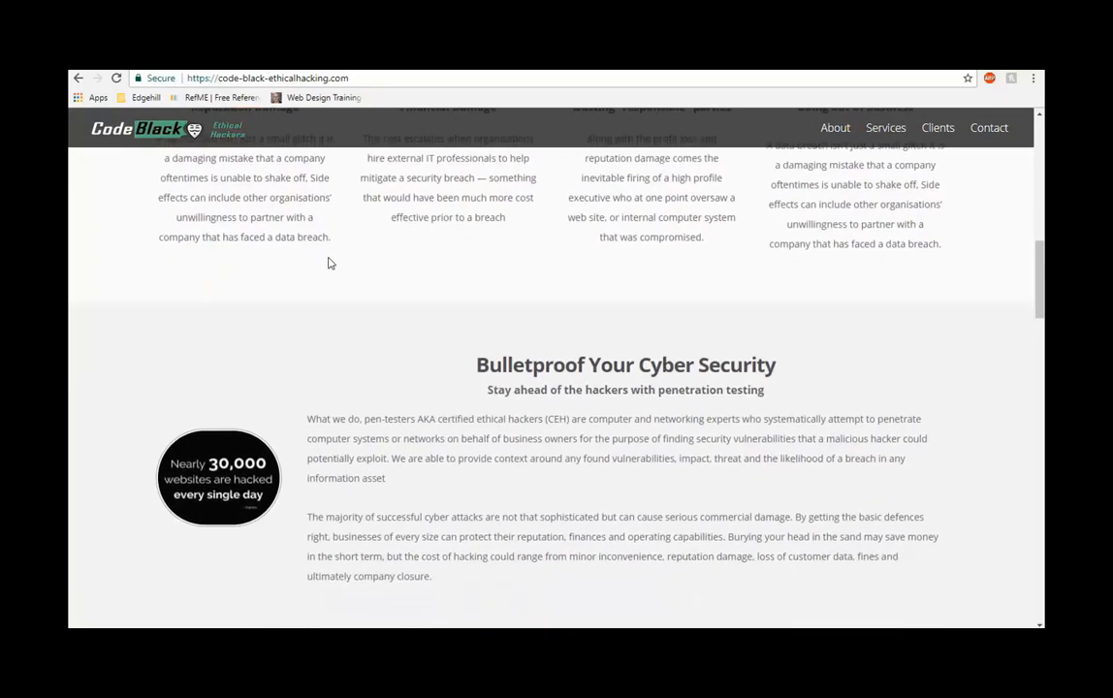
{"action": "scroll", "scroll_direction": "down", "scroll_amount": 3}
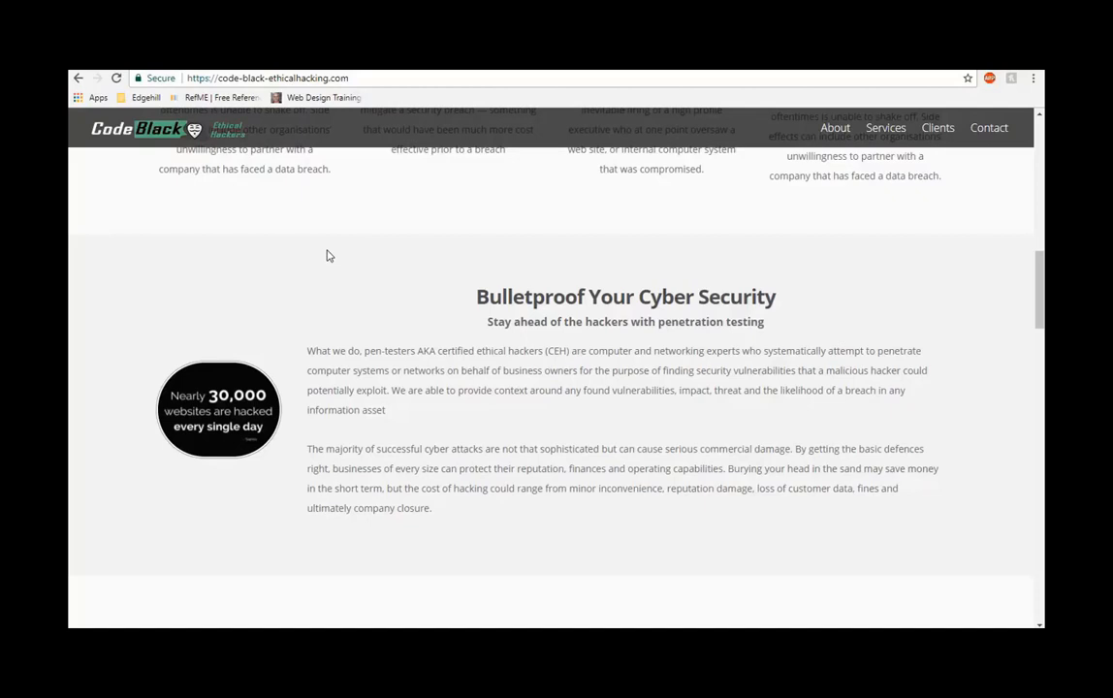
{"action": "scroll", "scroll_direction": "down", "scroll_amount": 3}
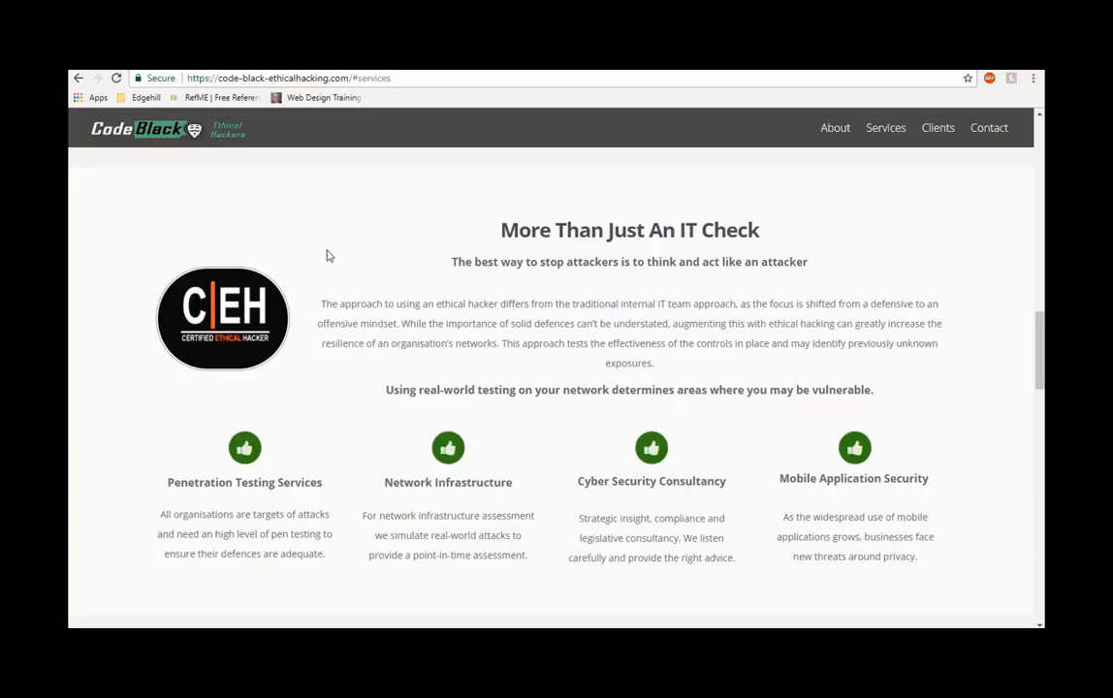
{"action": "scroll", "scroll_direction": "down", "scroll_amount": 3}
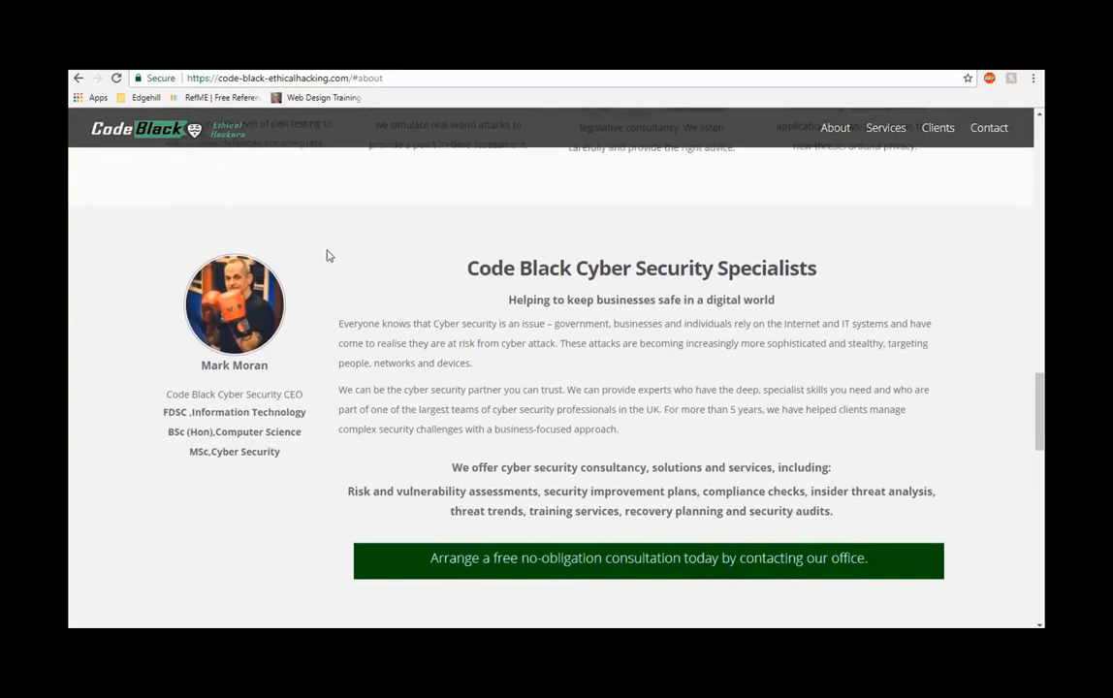
{"action": "scroll", "scroll_direction": "down", "scroll_amount": 3}
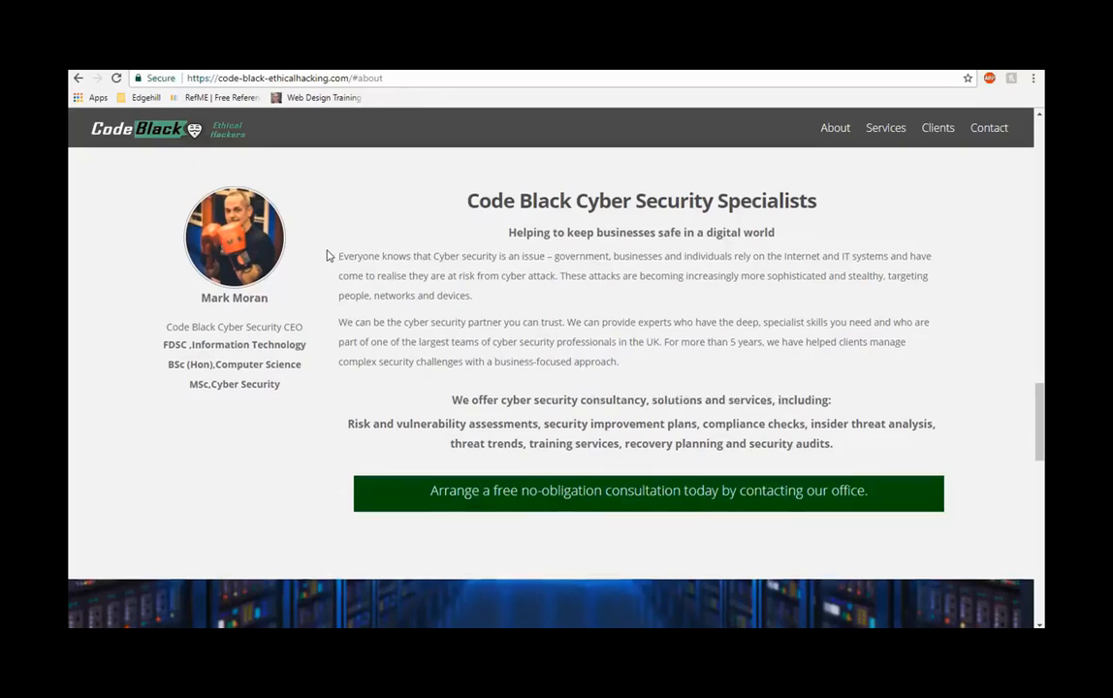
{"action": "scroll", "scroll_direction": "down", "scroll_amount": 3}
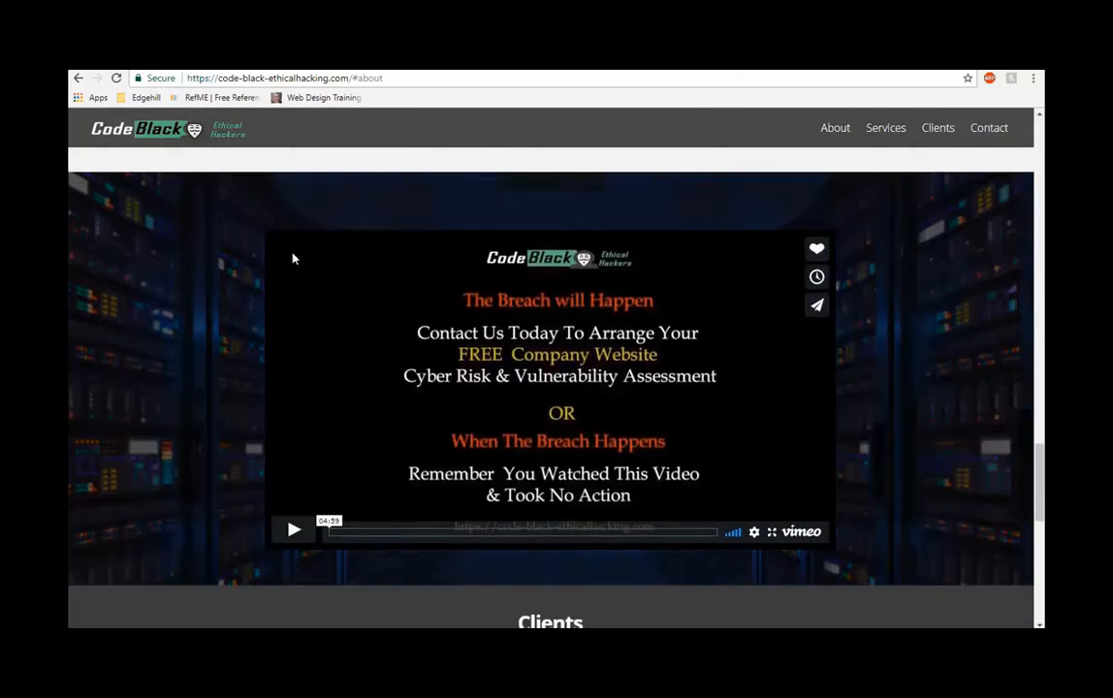
{"action": "mouse_move", "coordinate": [415, 307]}
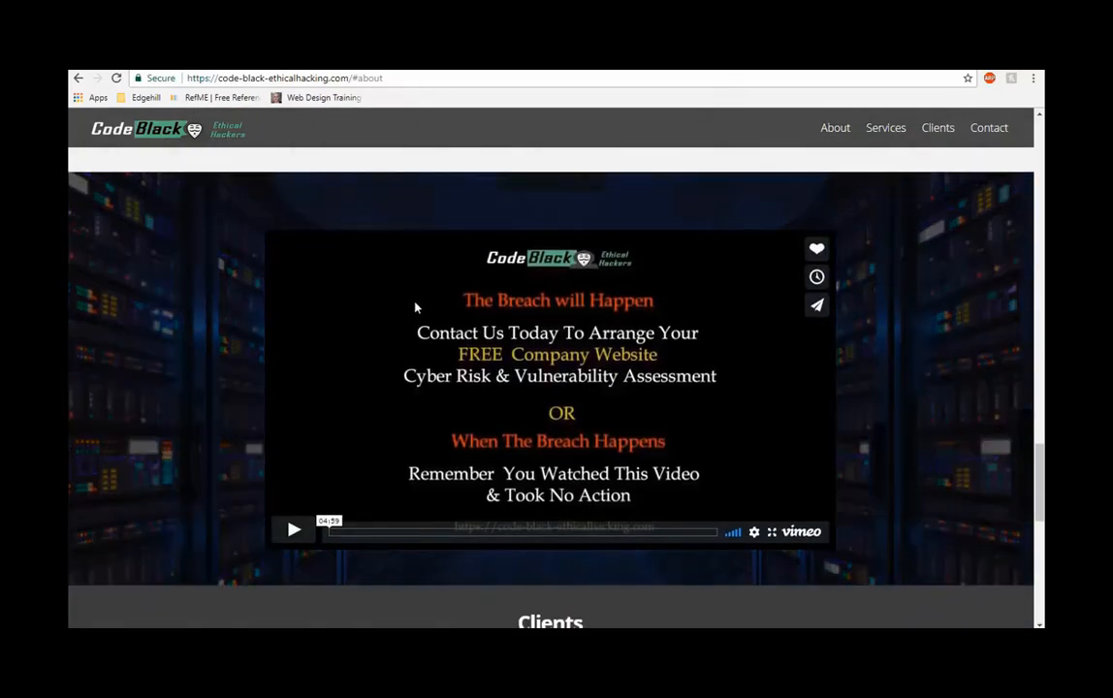
{"action": "mouse_move", "coordinate": [480, 446]}
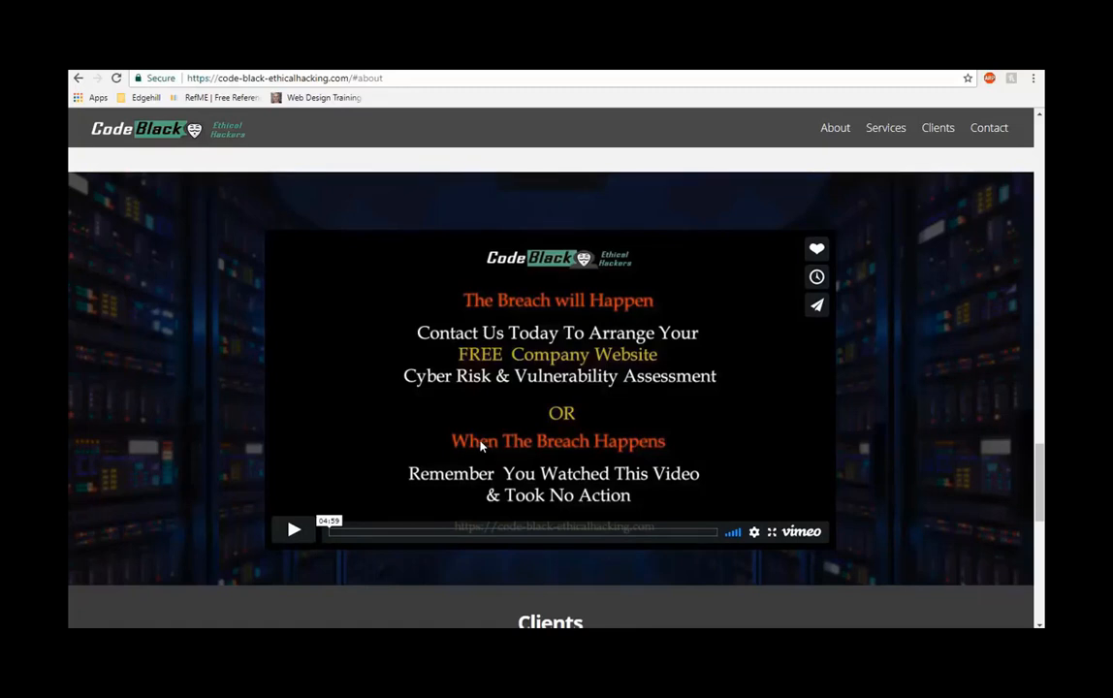
{"action": "mouse_move", "coordinate": [388, 398]}
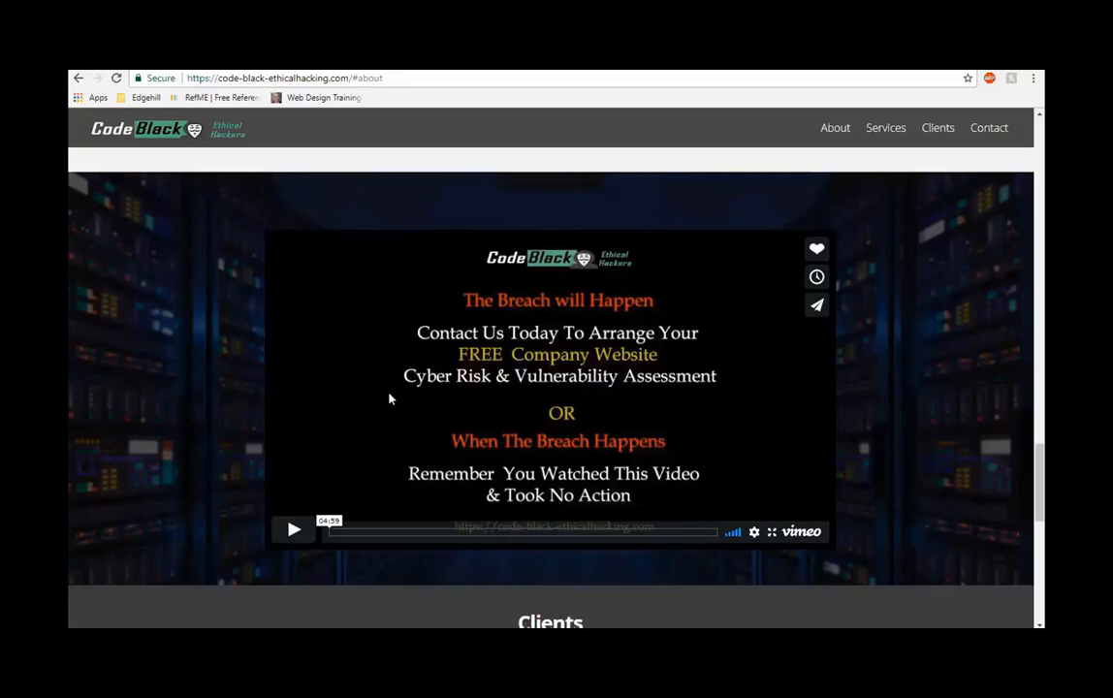
{"action": "scroll", "scroll_direction": "down", "scroll_amount": 3}
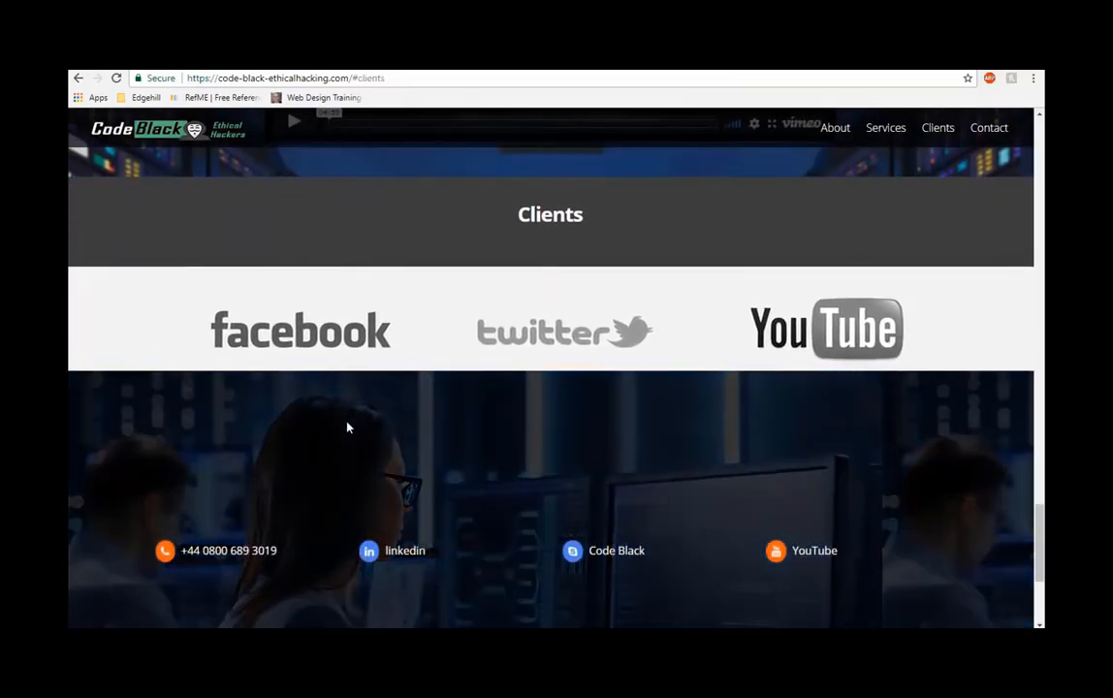
{"action": "scroll", "scroll_direction": "down", "scroll_amount": 3}
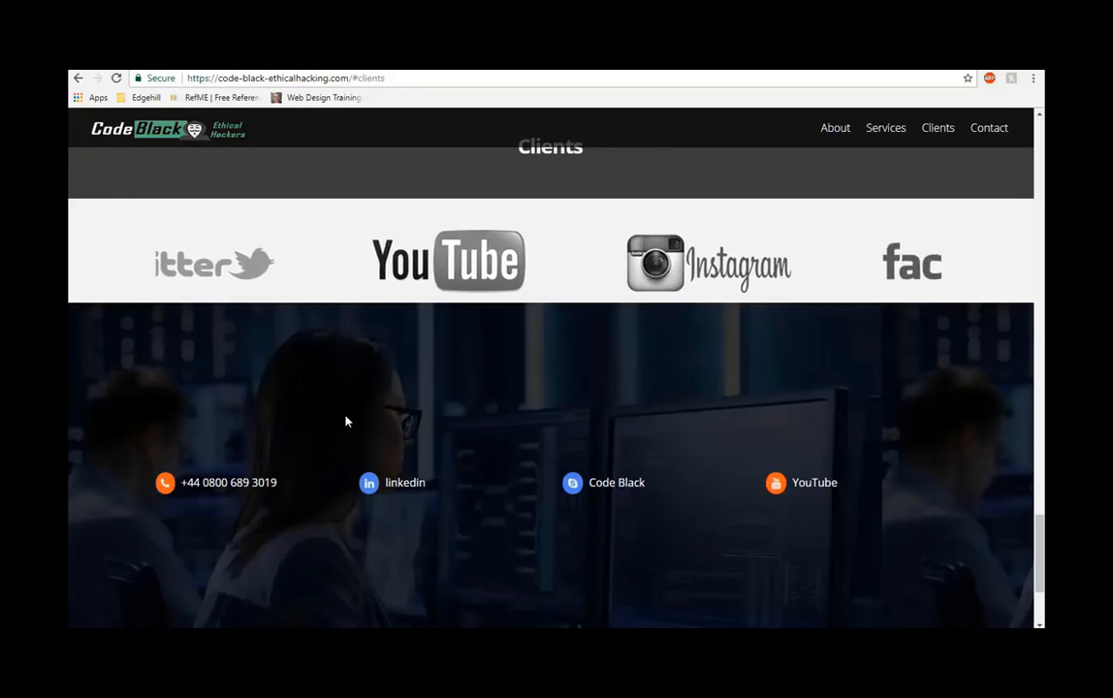
{"action": "scroll", "scroll_direction": "down", "scroll_amount": 3}
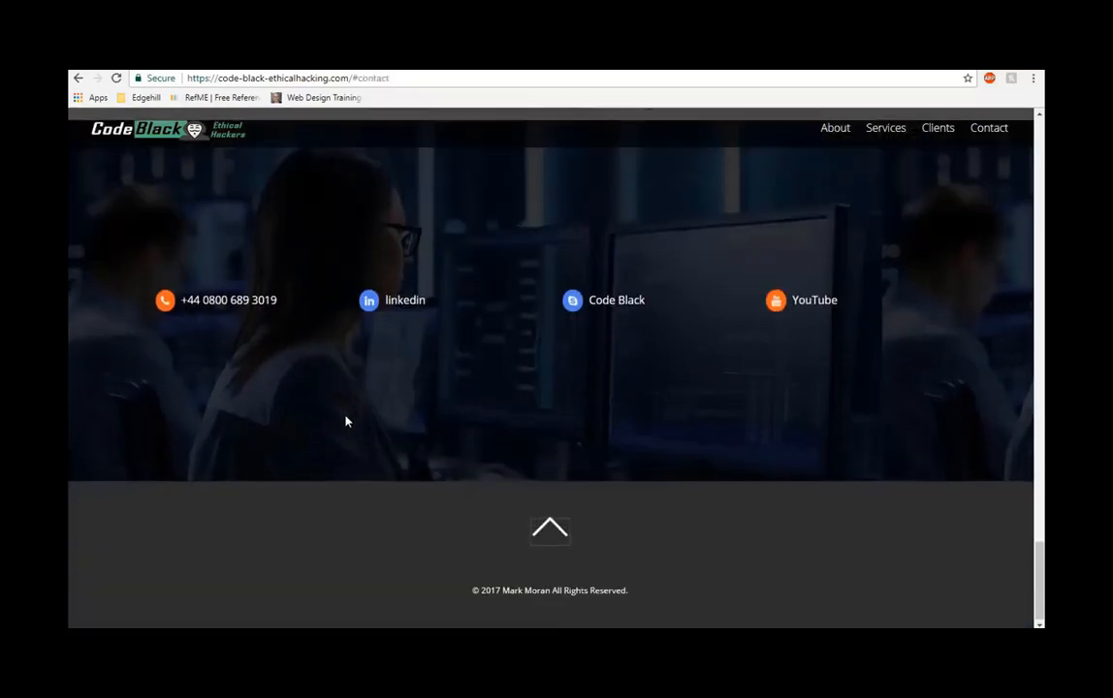
{"action": "scroll", "scroll_direction": "up", "scroll_amount": 3}
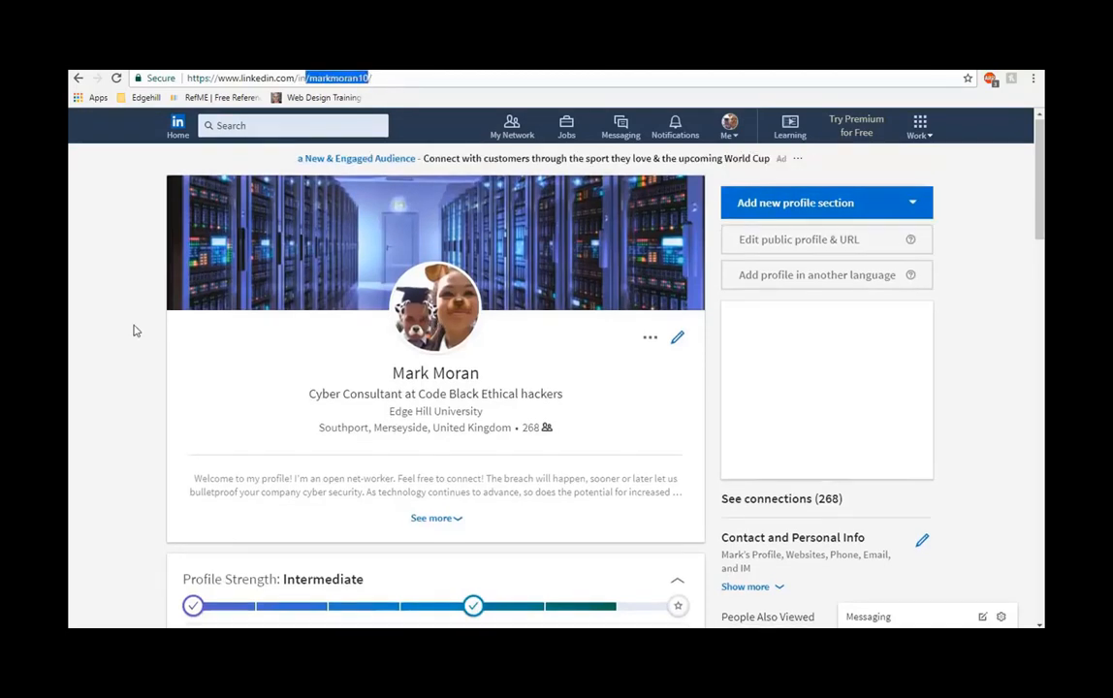
Scroll the consultant's LinkedIn profile through Education and Skills & Endorsements.
{"action": "scroll", "scroll_direction": "down", "scroll_amount": 3}
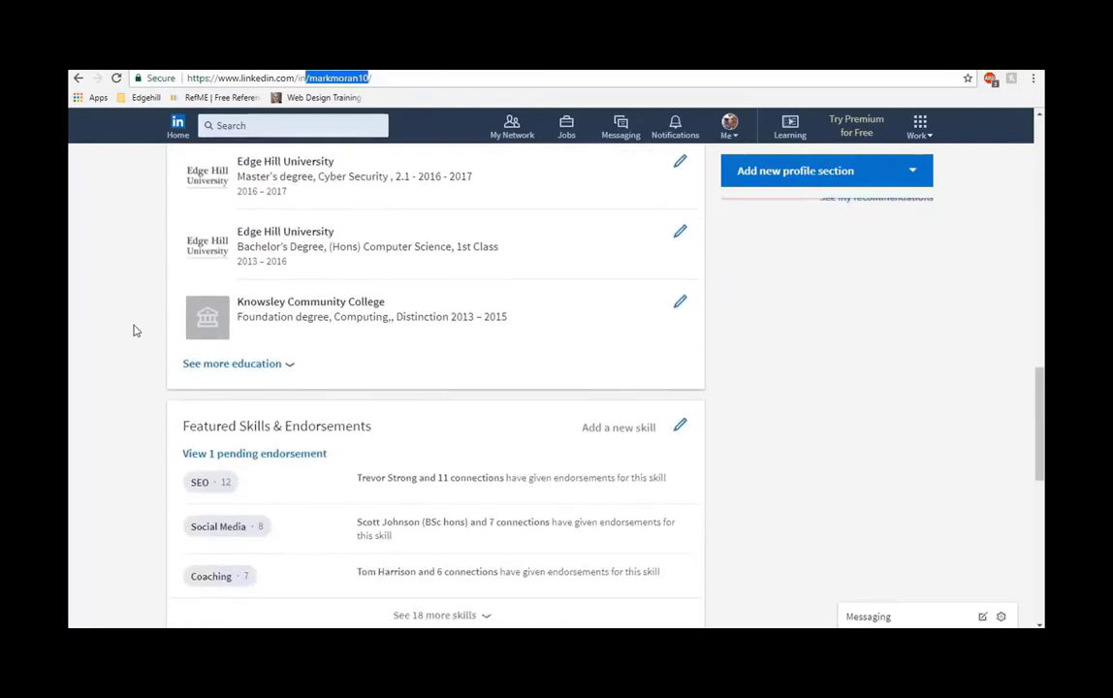
{"action": "scroll", "scroll_direction": "down", "scroll_amount": 3}
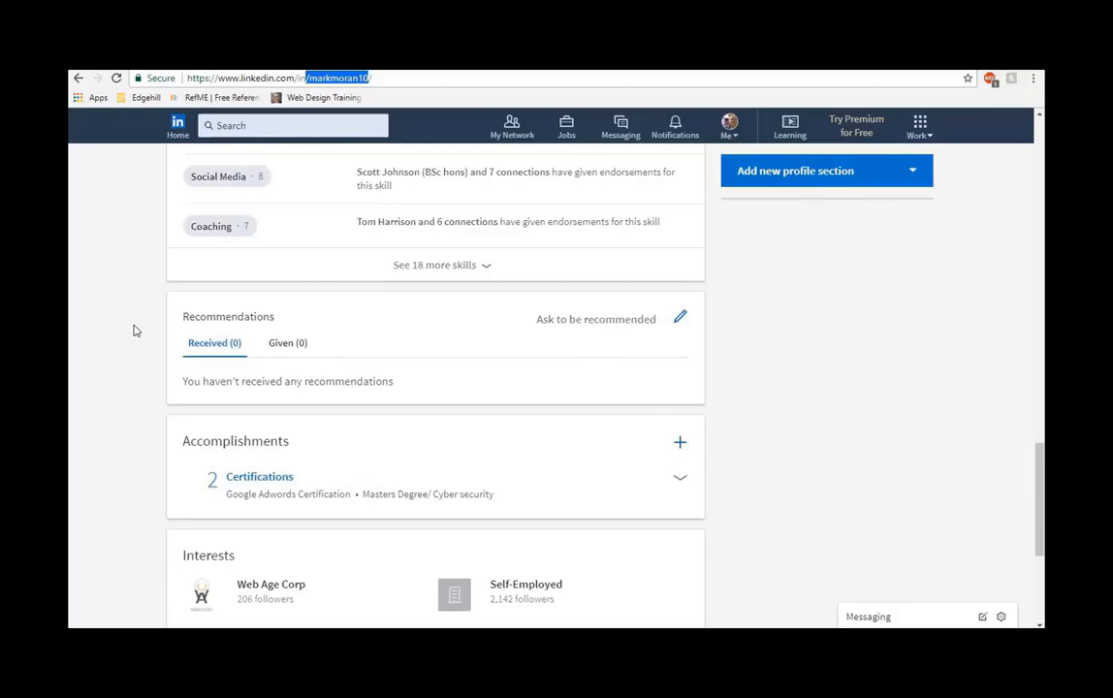
{"action": "scroll", "scroll_direction": "up", "scroll_amount": 3}
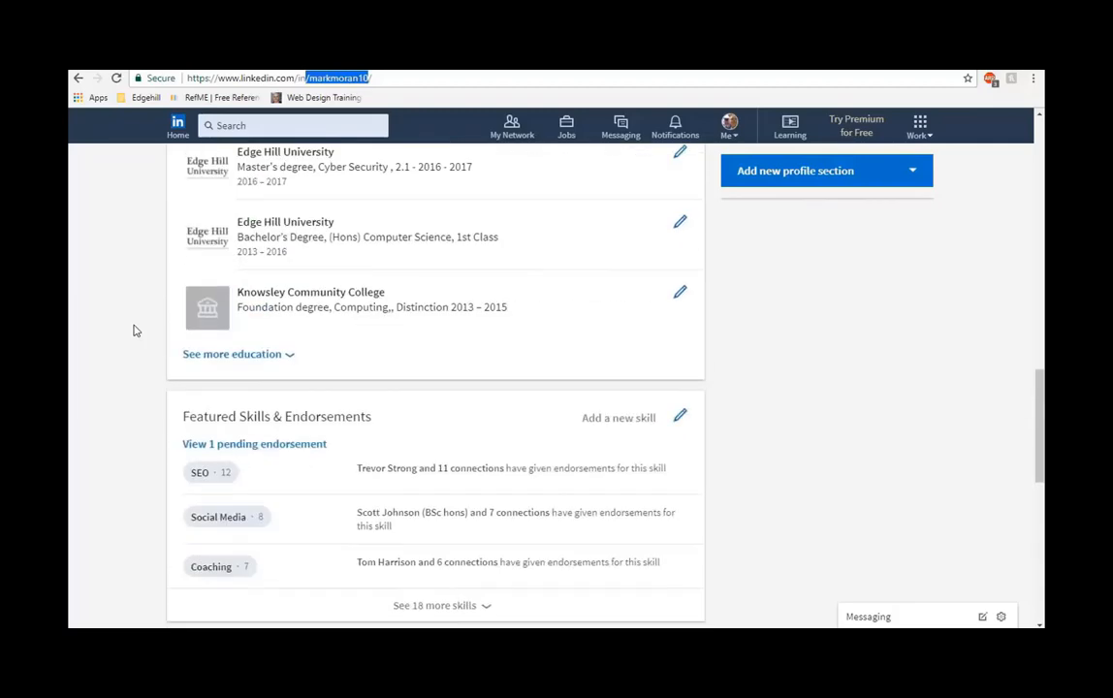
{"action": "scroll", "scroll_direction": "up", "scroll_amount": 3}
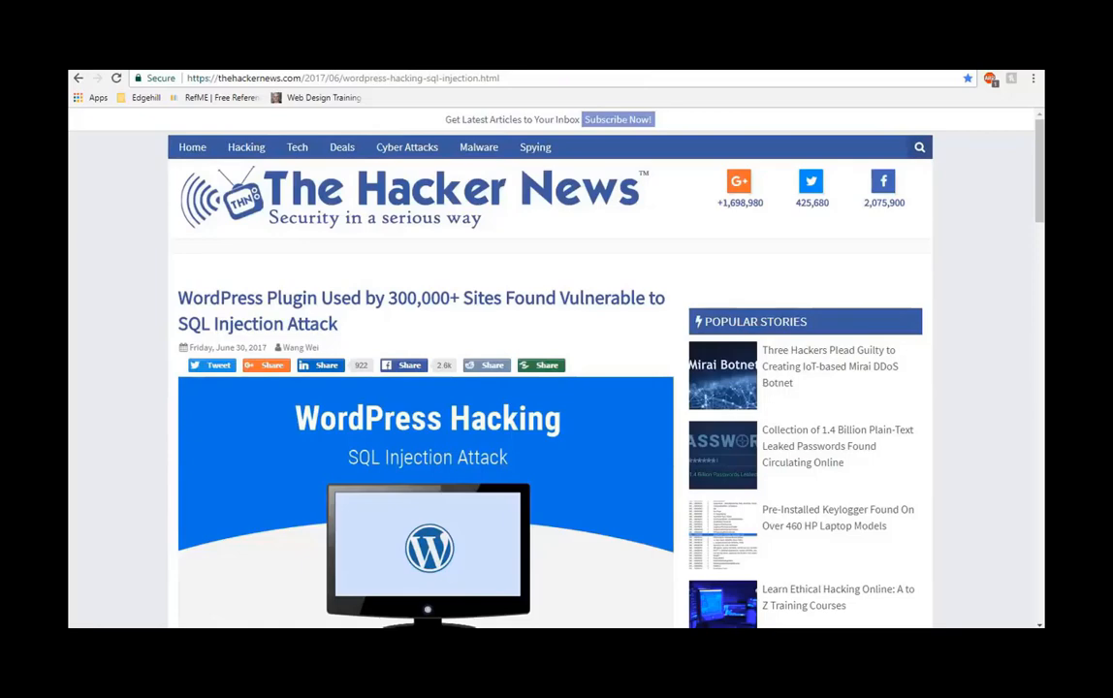
Scroll through the introduction of the WordPress SQL injection article.
{"action": "scroll", "scroll_direction": "down", "scroll_amount": 3}
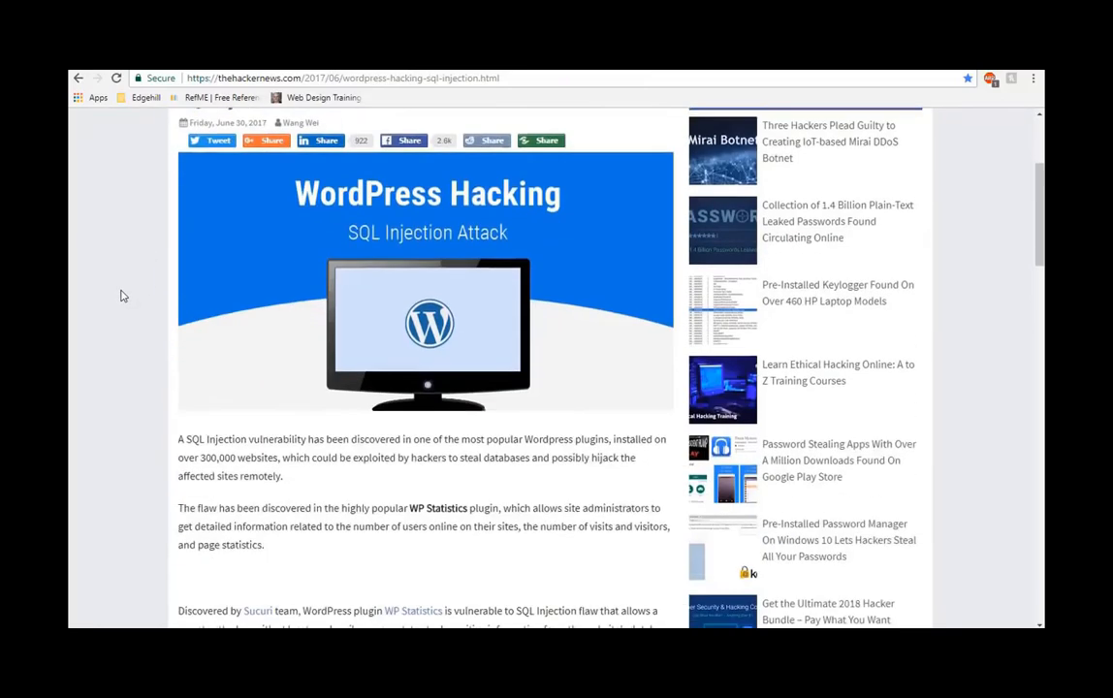
{"action": "scroll", "scroll_direction": "up", "scroll_amount": 3}
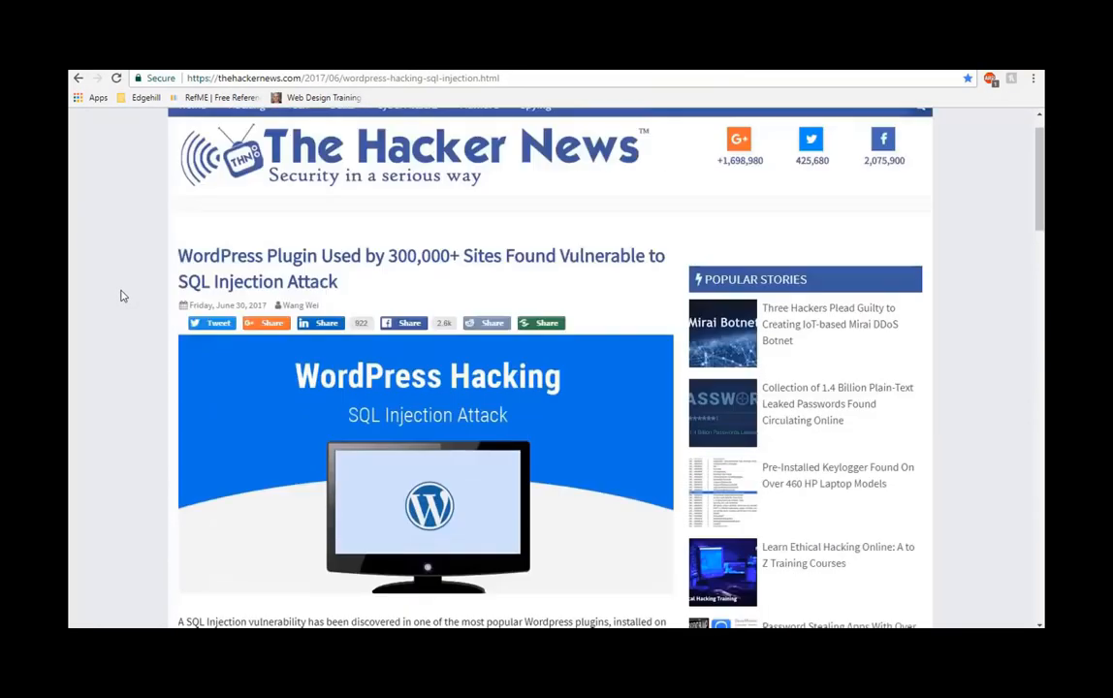
{"action": "scroll", "scroll_direction": "up", "scroll_amount": 3}
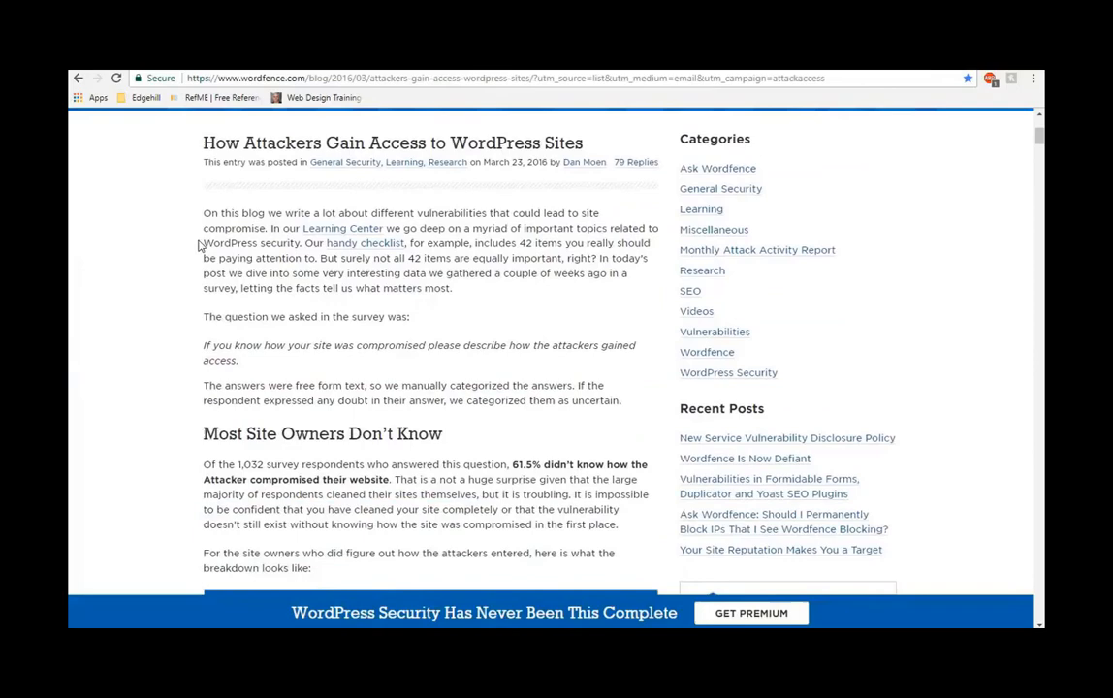
{"action": "scroll", "scroll_direction": "down", "scroll_amount": 3}
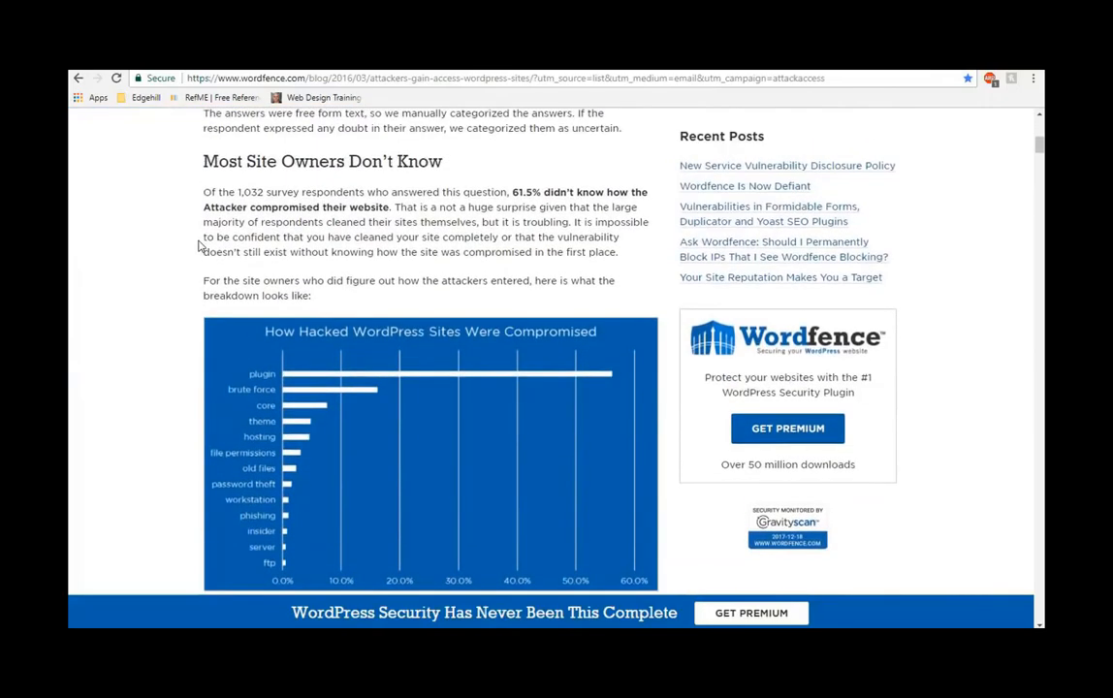
{"action": "mouse_move", "coordinate": [369, 378]}
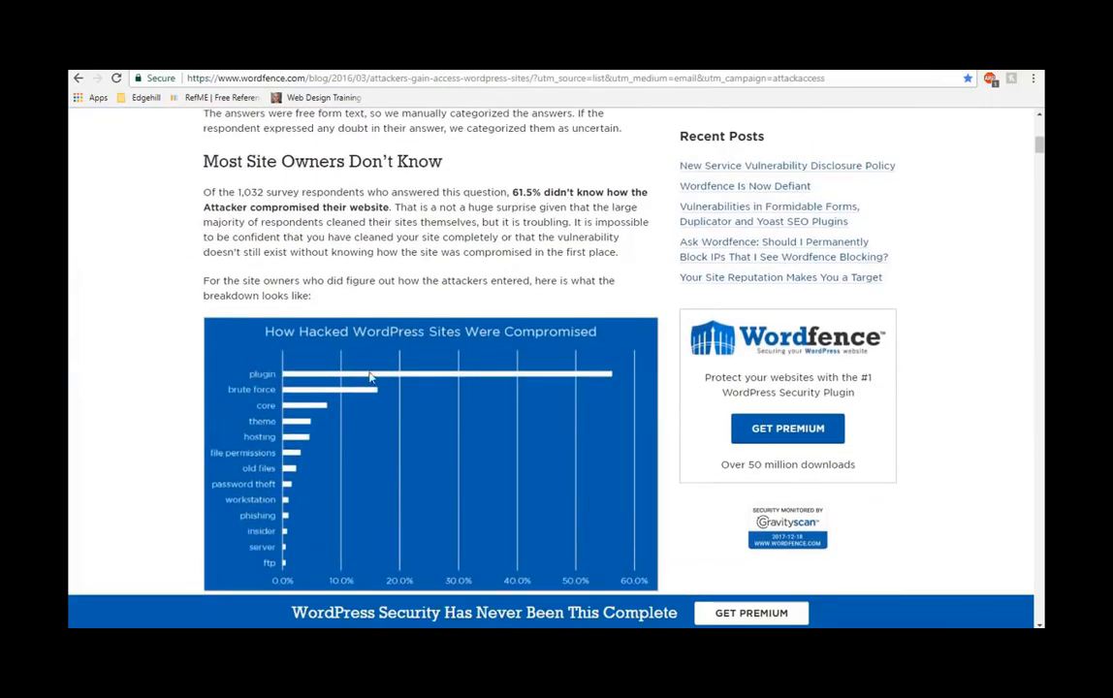
{"action": "mouse_move", "coordinate": [230, 363]}
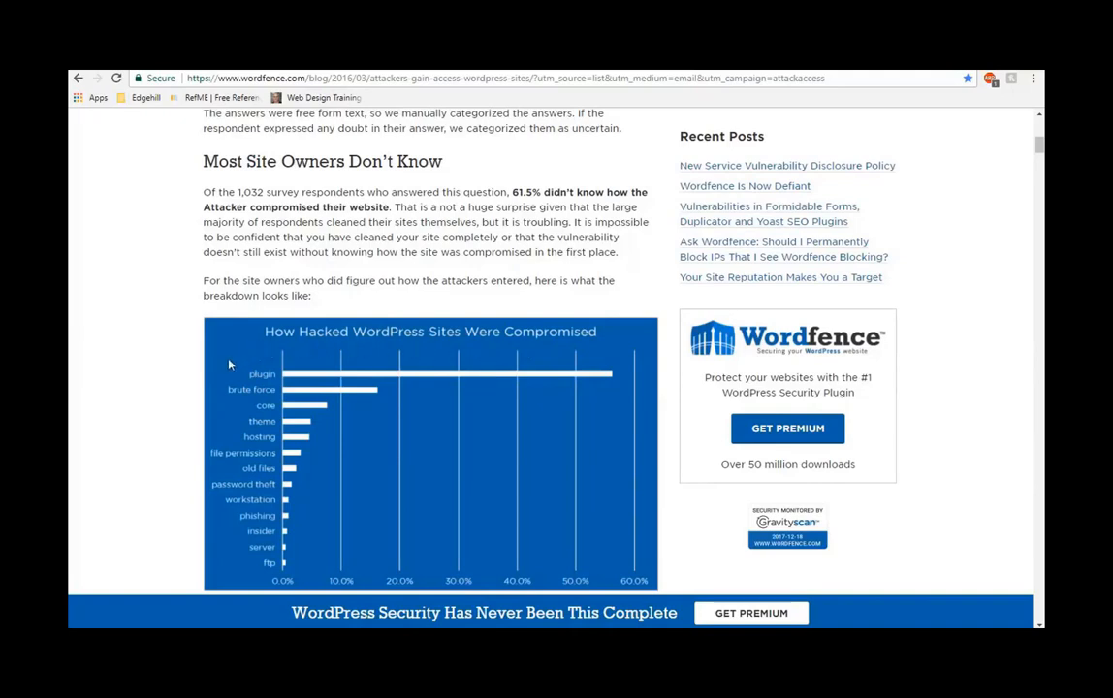
{"action": "mouse_move", "coordinate": [207, 325]}
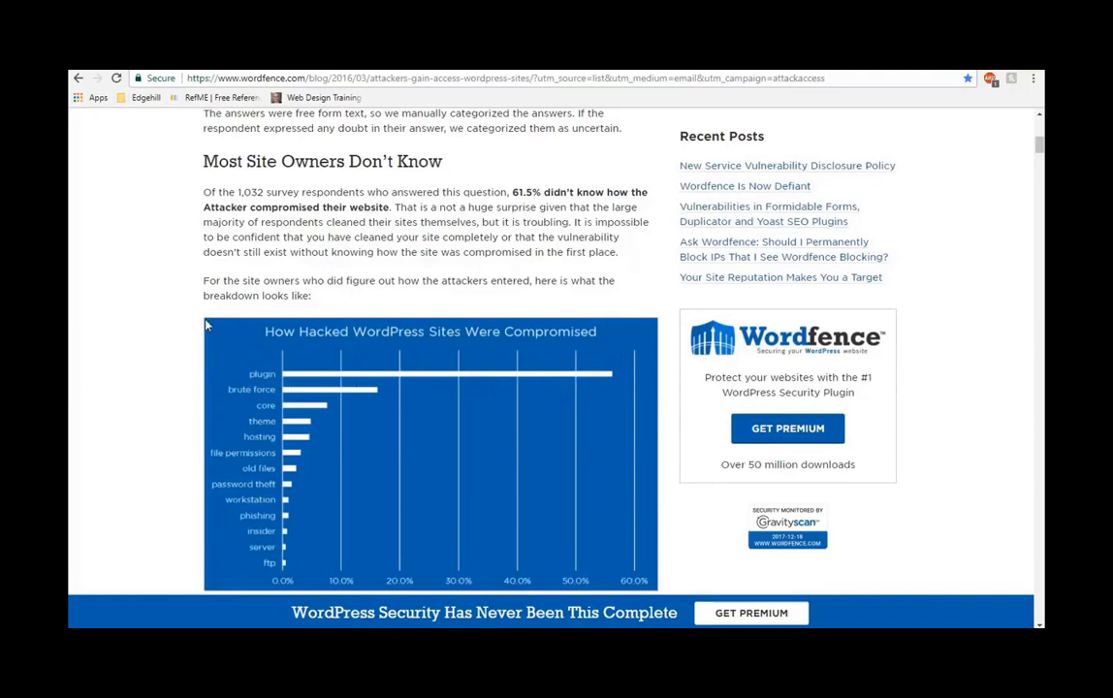
{"action": "mouse_move", "coordinate": [318, 387]}
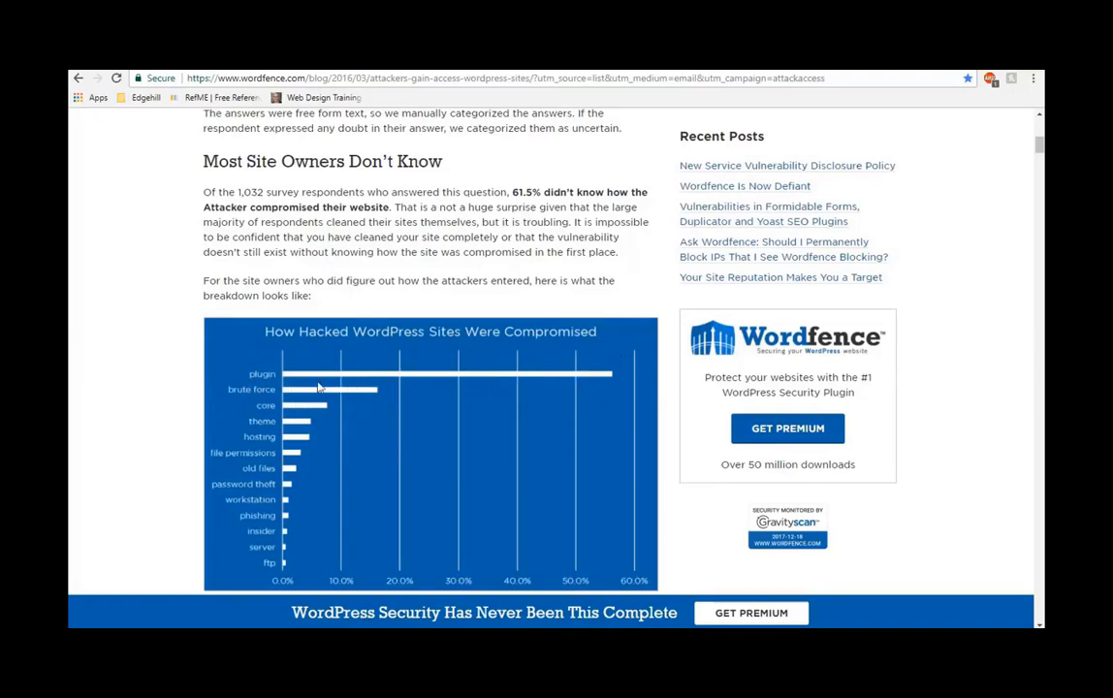
{"action": "mouse_move", "coordinate": [383, 393]}
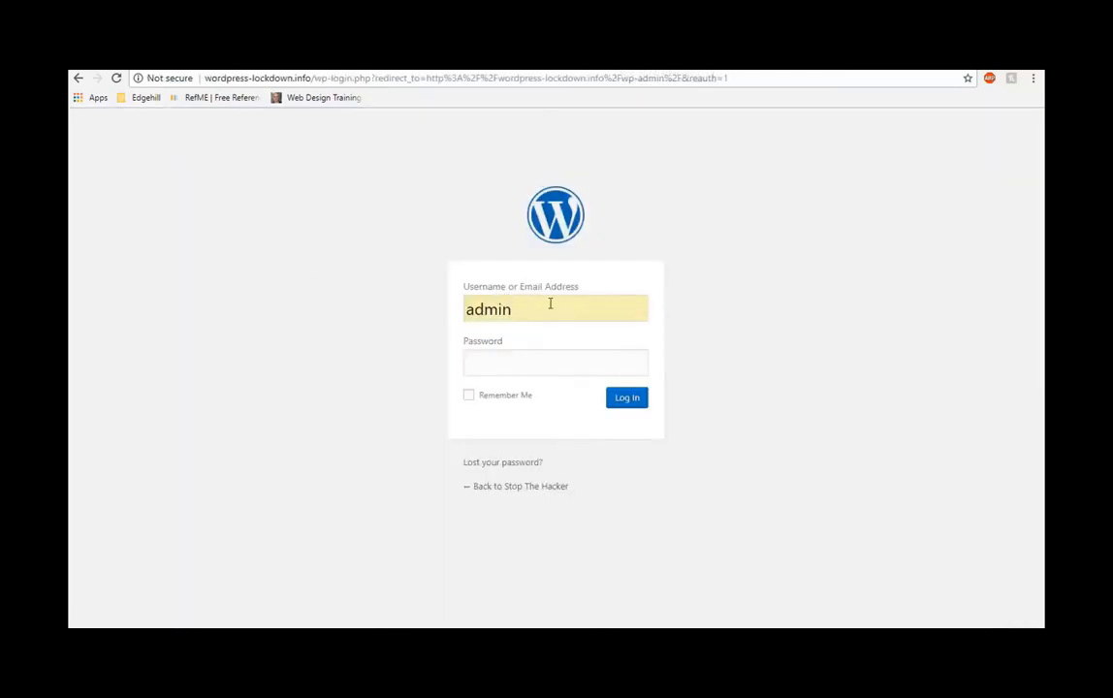
{"action": "mouse_move", "coordinate": [348, 327]}
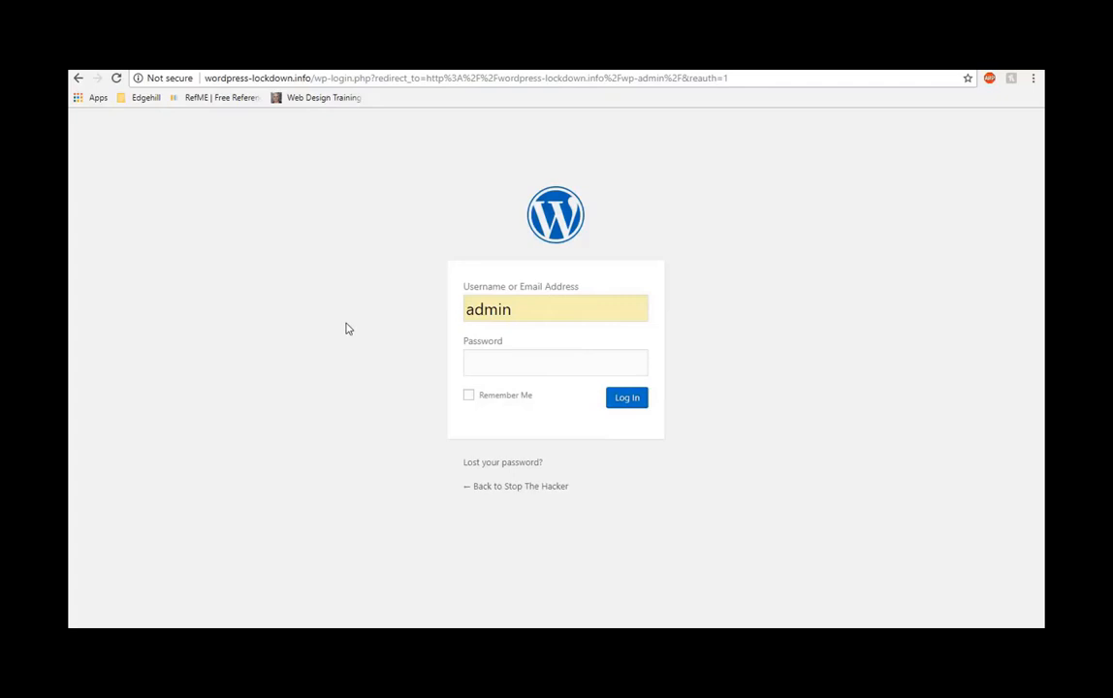
{"action": "mouse_move", "coordinate": [611, 290]}
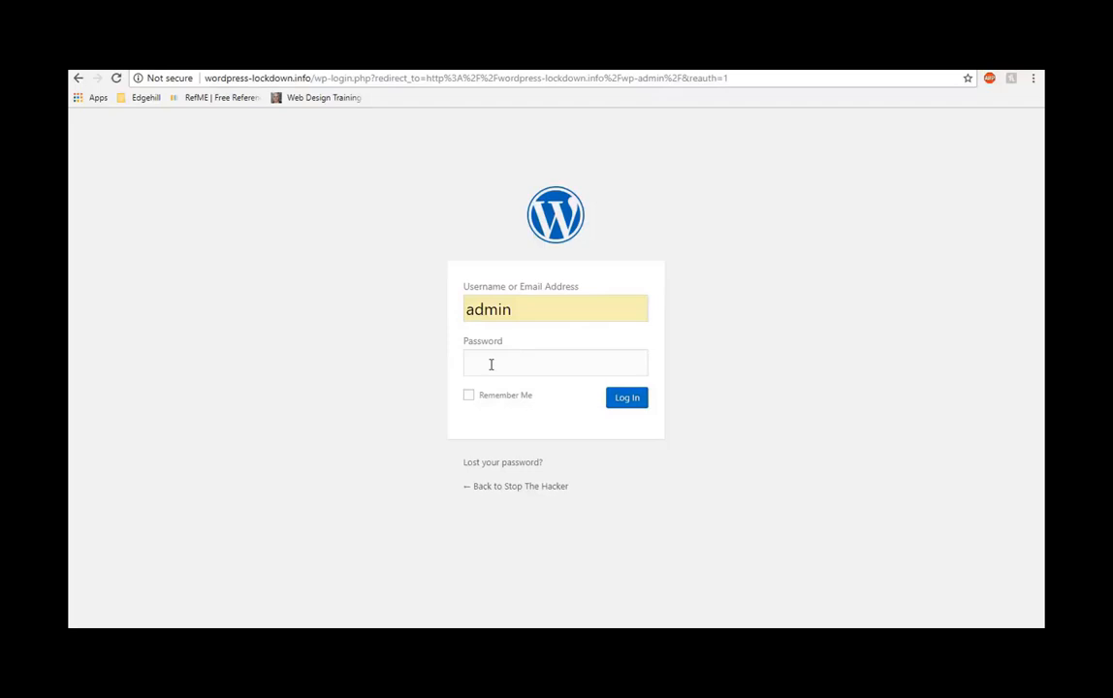
{"action": "mouse_move", "coordinate": [414, 190]}
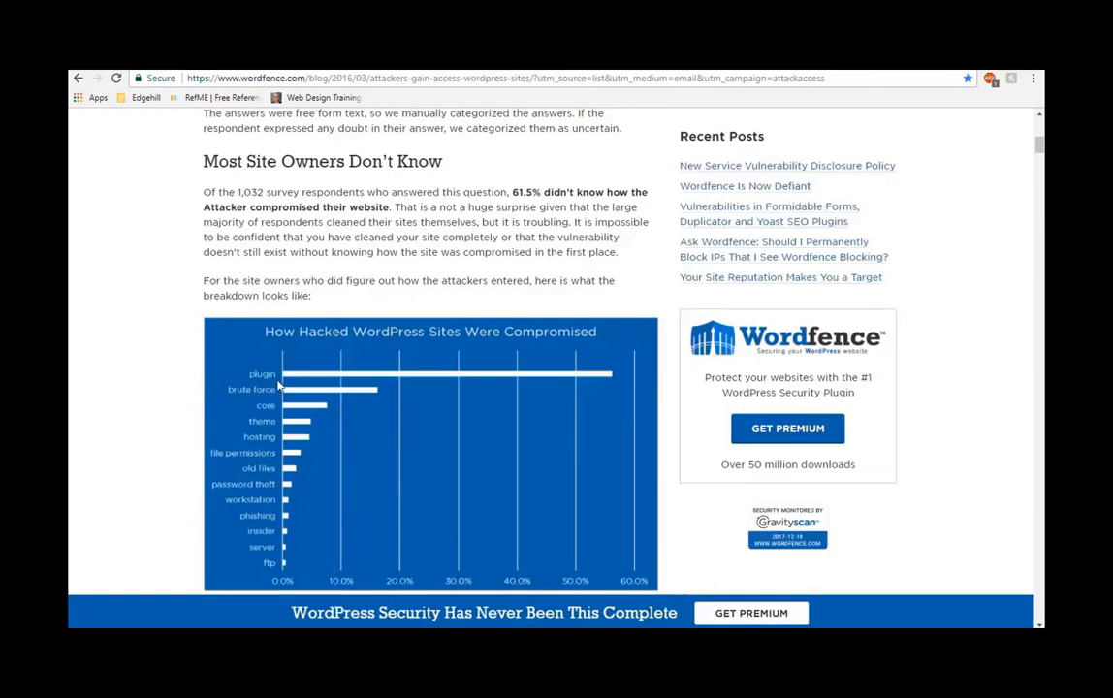
{"action": "mouse_move", "coordinate": [260, 427]}
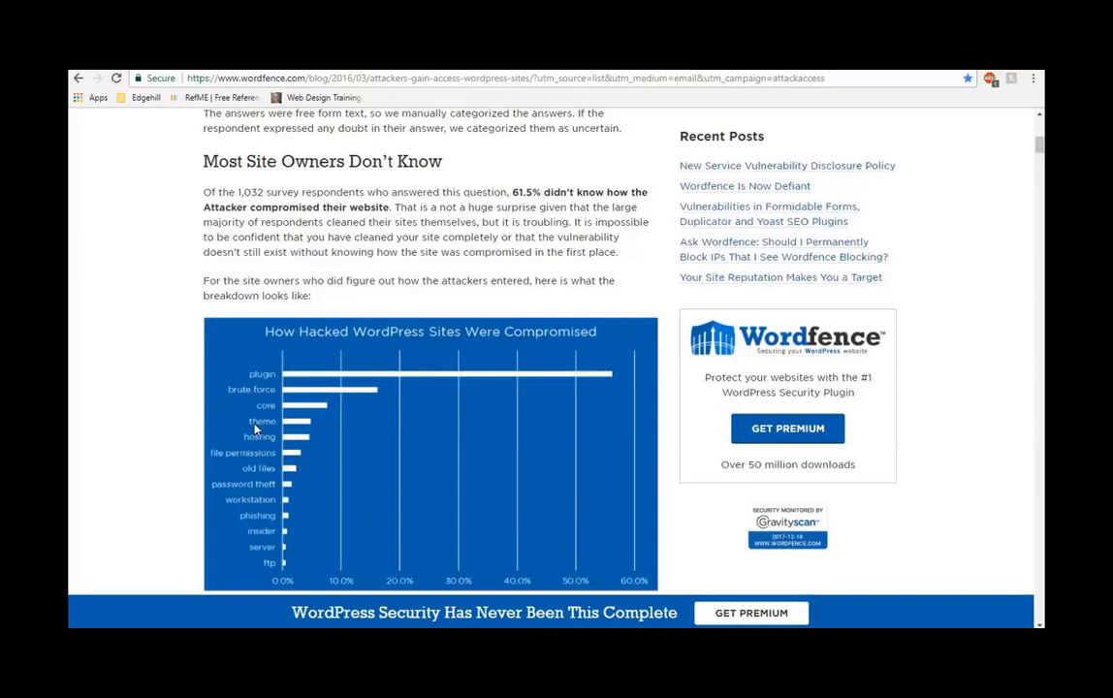
{"action": "mouse_move", "coordinate": [313, 428]}
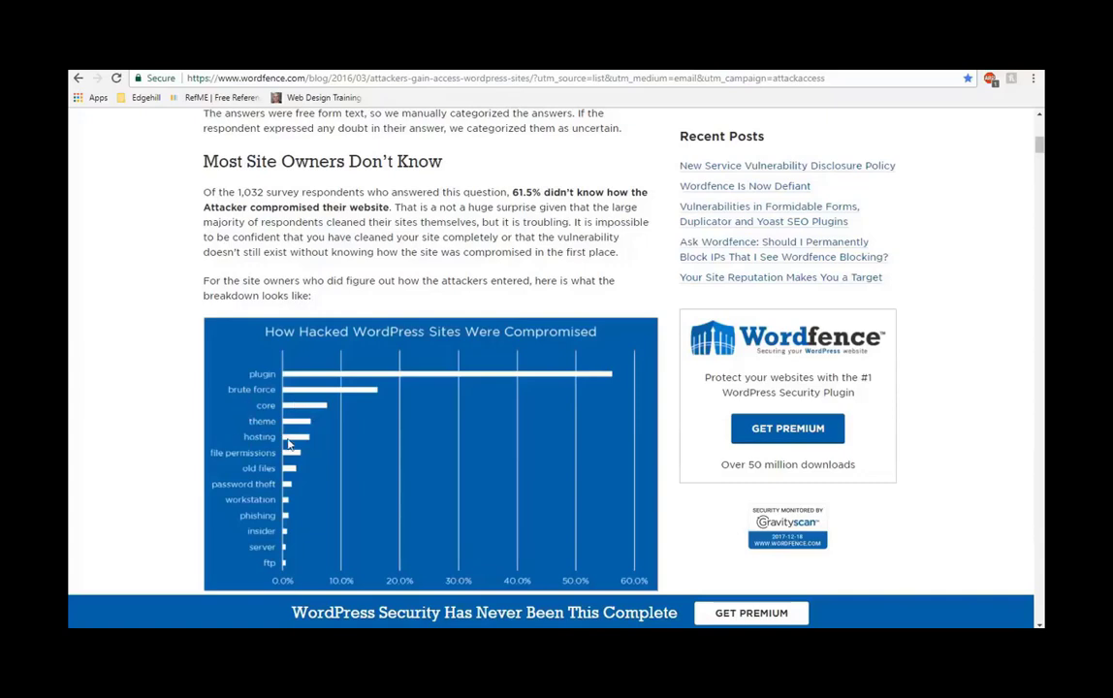
{"action": "mouse_move", "coordinate": [276, 436]}
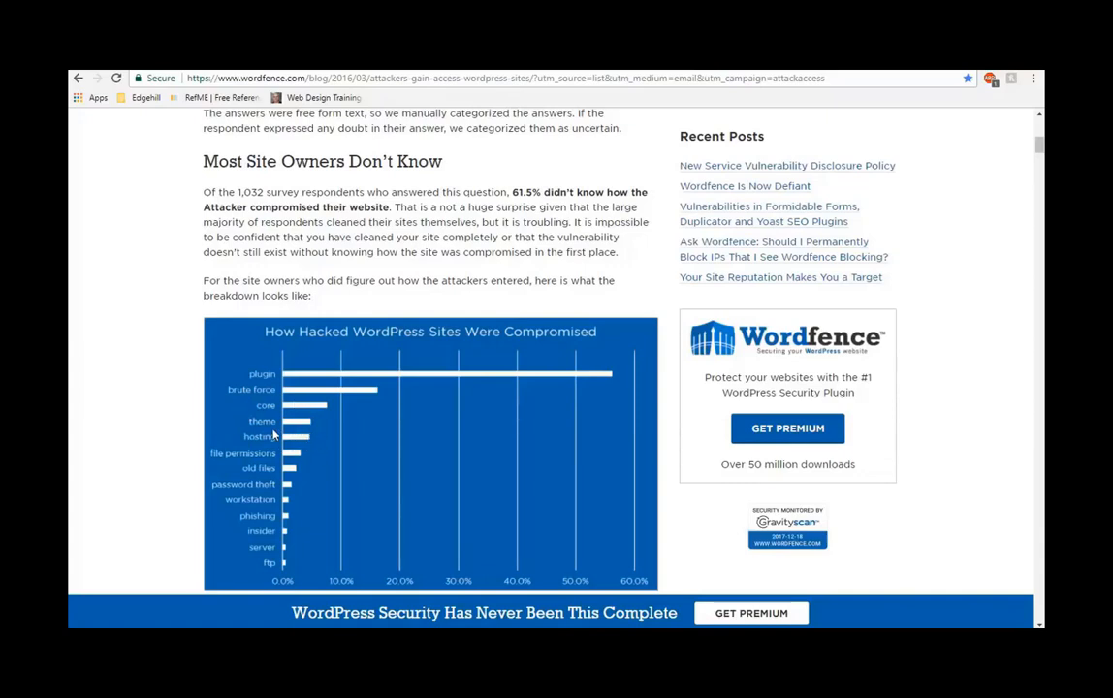
{"action": "mouse_move", "coordinate": [255, 453]}
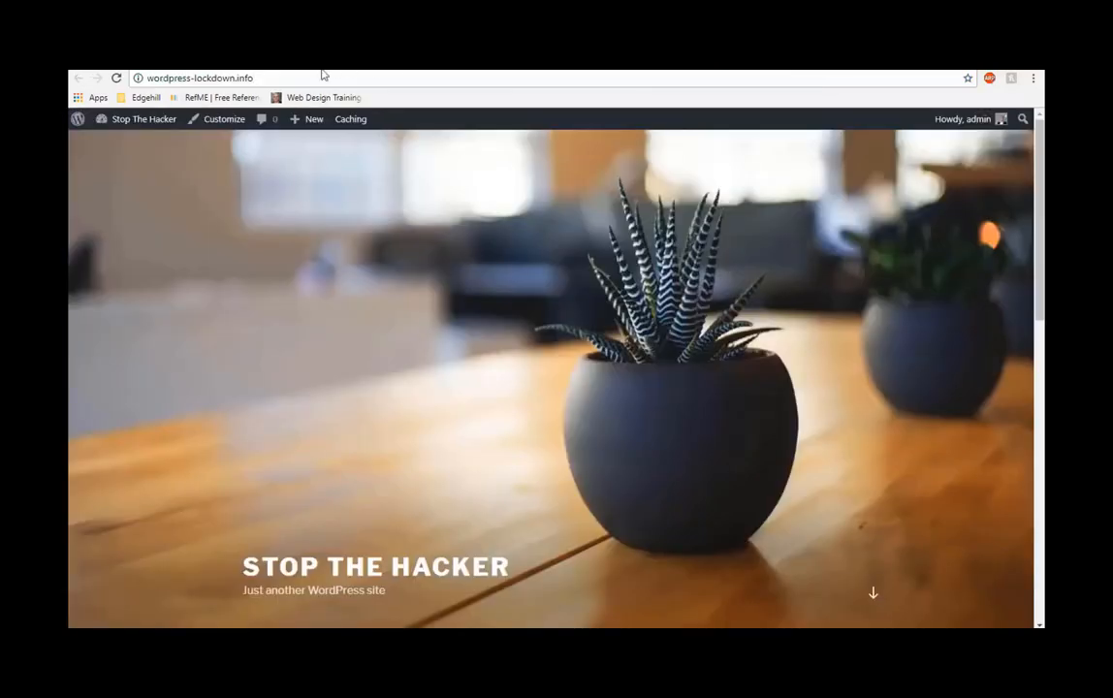
Change the Stop The Hacker homepage URL to /wp-admin to load the Dashboard.
{"action": "left_click", "coordinate": [204, 78]}
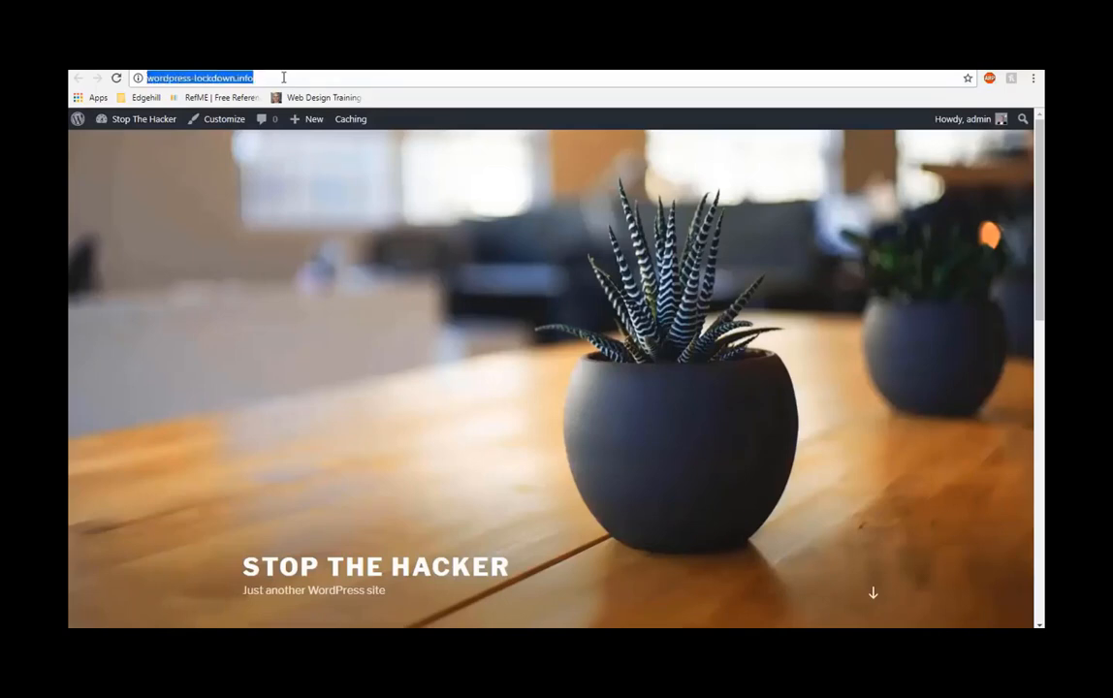
{"action": "scroll", "scroll_direction": "down", "scroll_amount": 3}
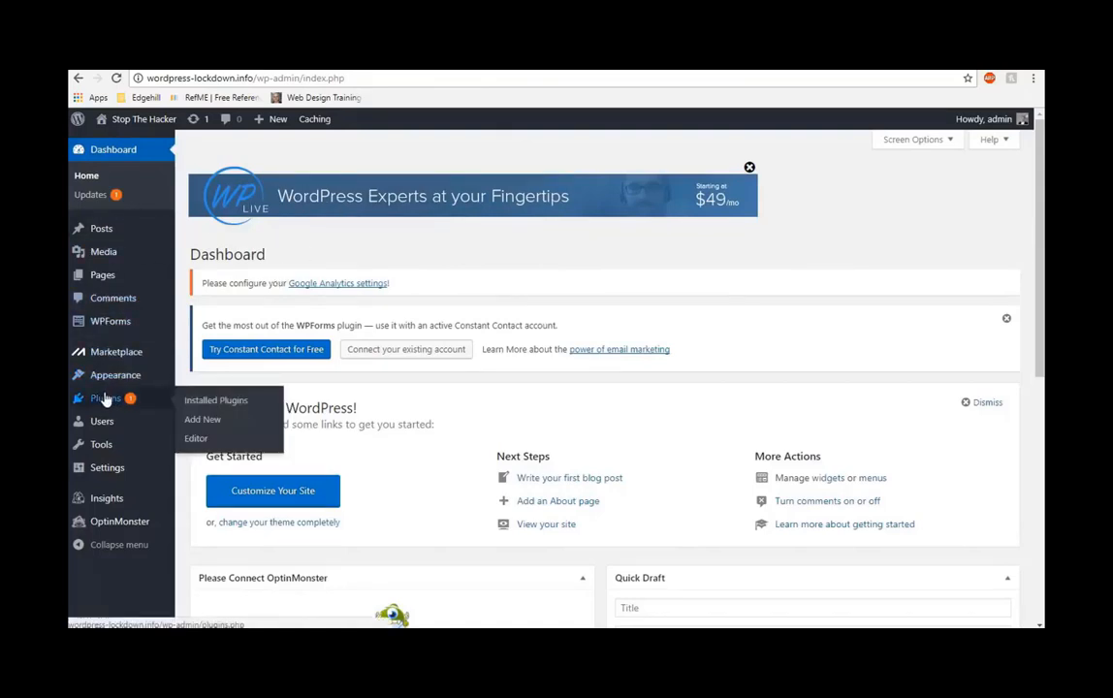
Scroll through the seven installed plugins, then bring up Appearance > Themes.
{"action": "left_click", "coordinate": [215, 401]}
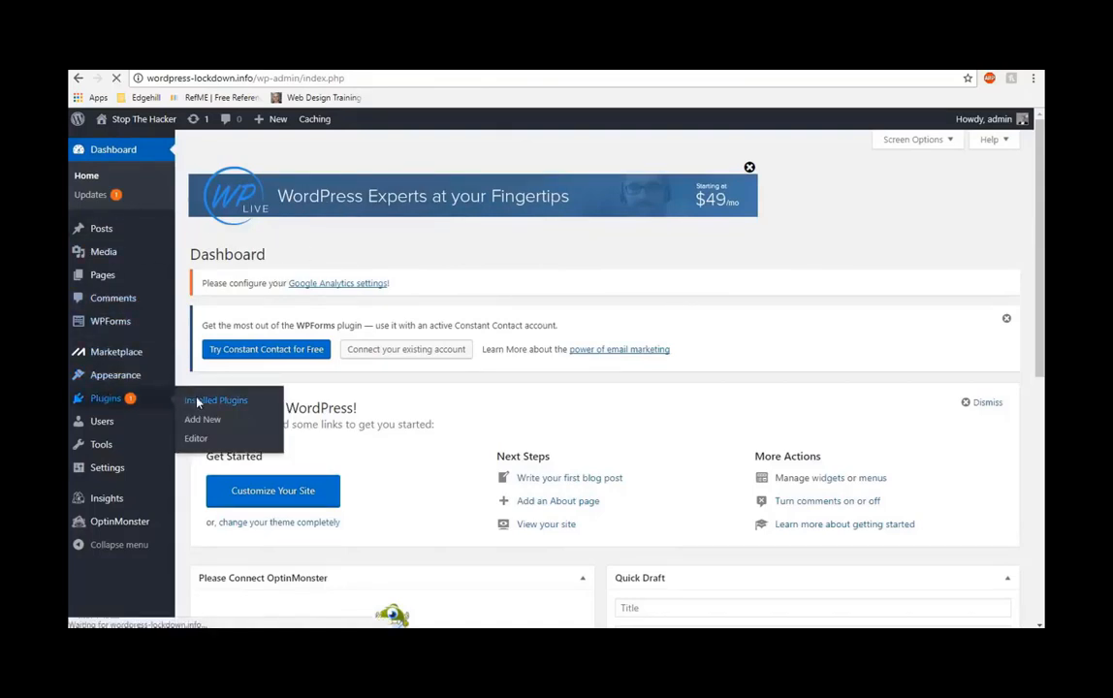
{"action": "left_click", "coordinate": [215, 400]}
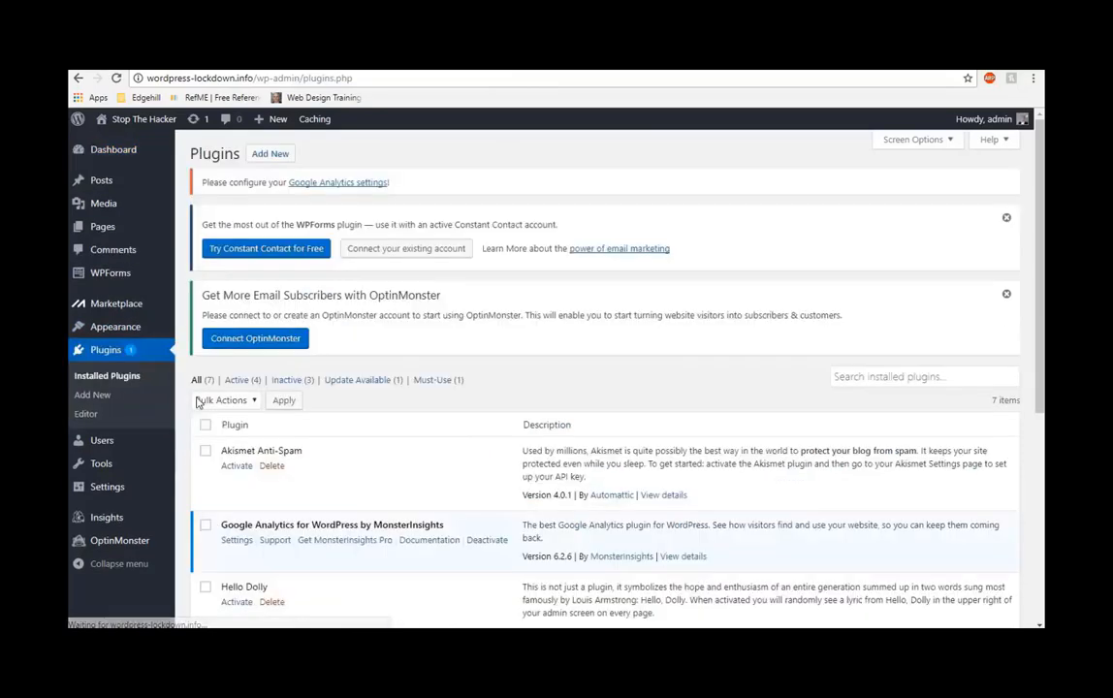
{"action": "scroll", "scroll_direction": "down", "scroll_amount": 3}
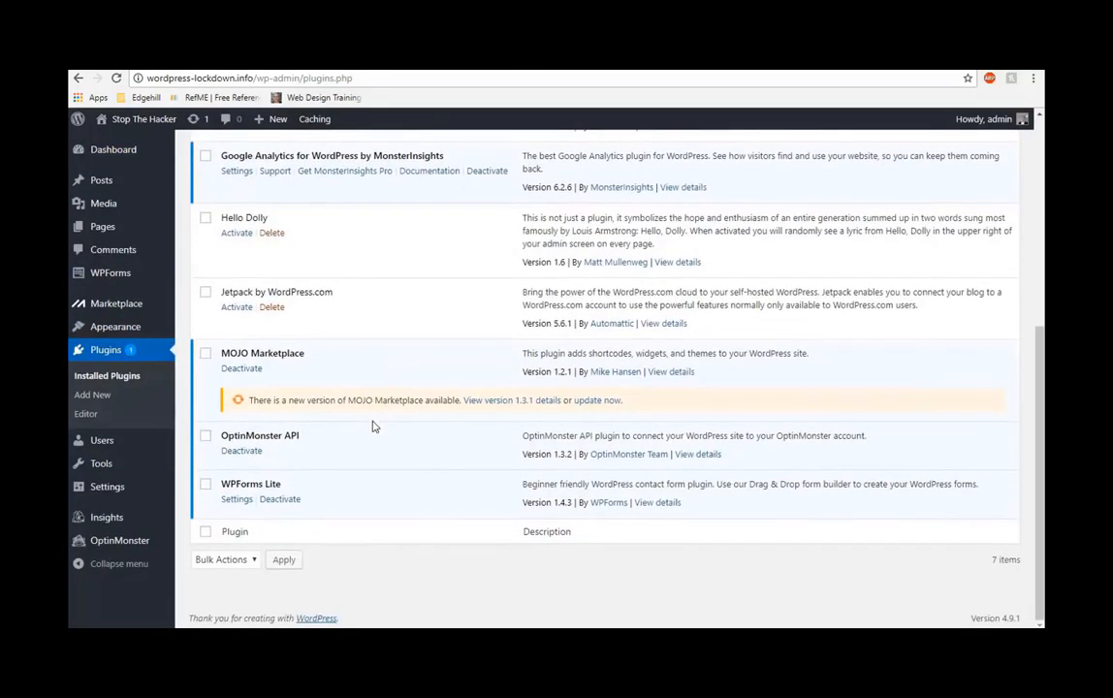
{"action": "scroll", "scroll_direction": "up", "scroll_amount": 3}
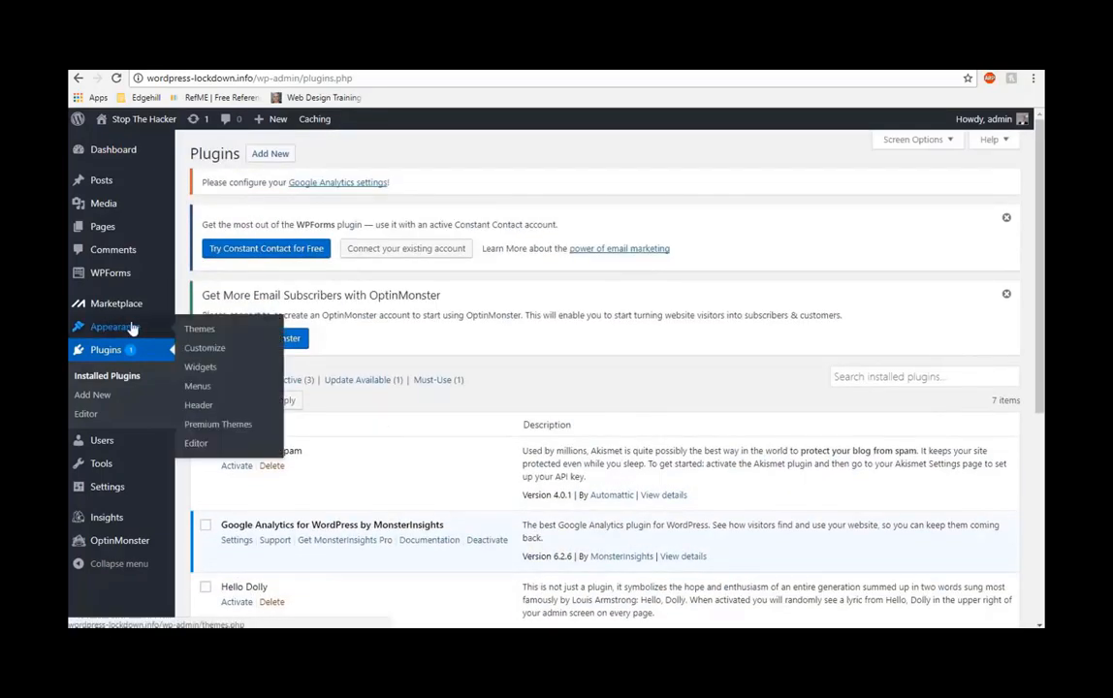
{"action": "left_click", "coordinate": [199, 329]}
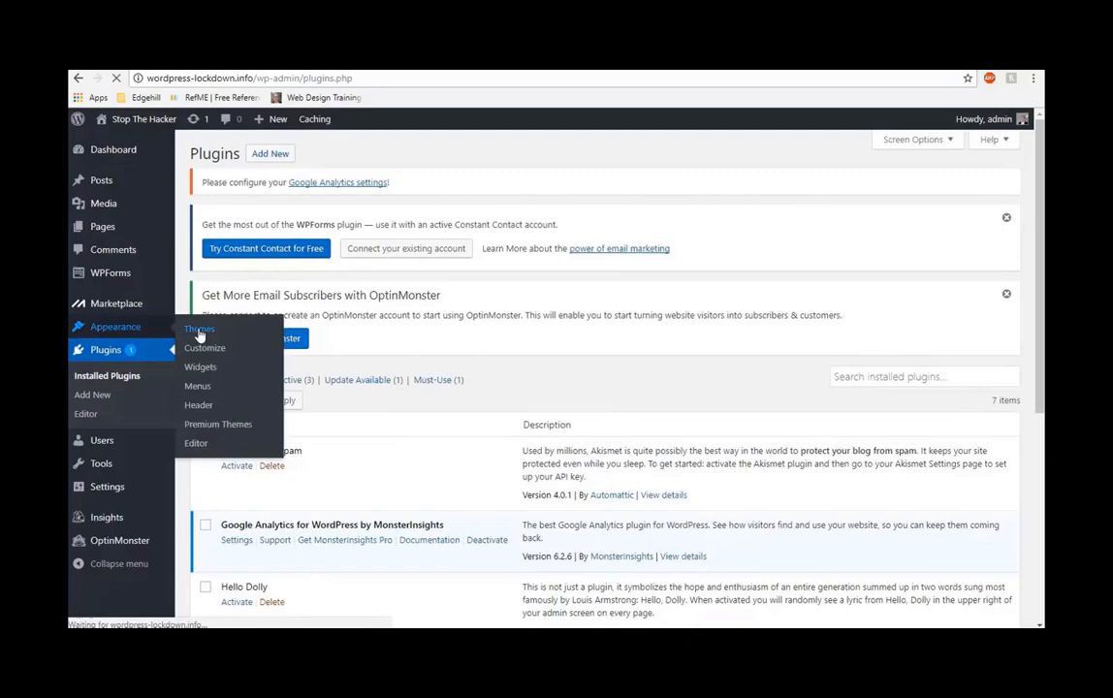
{"action": "left_click", "coordinate": [199, 329]}
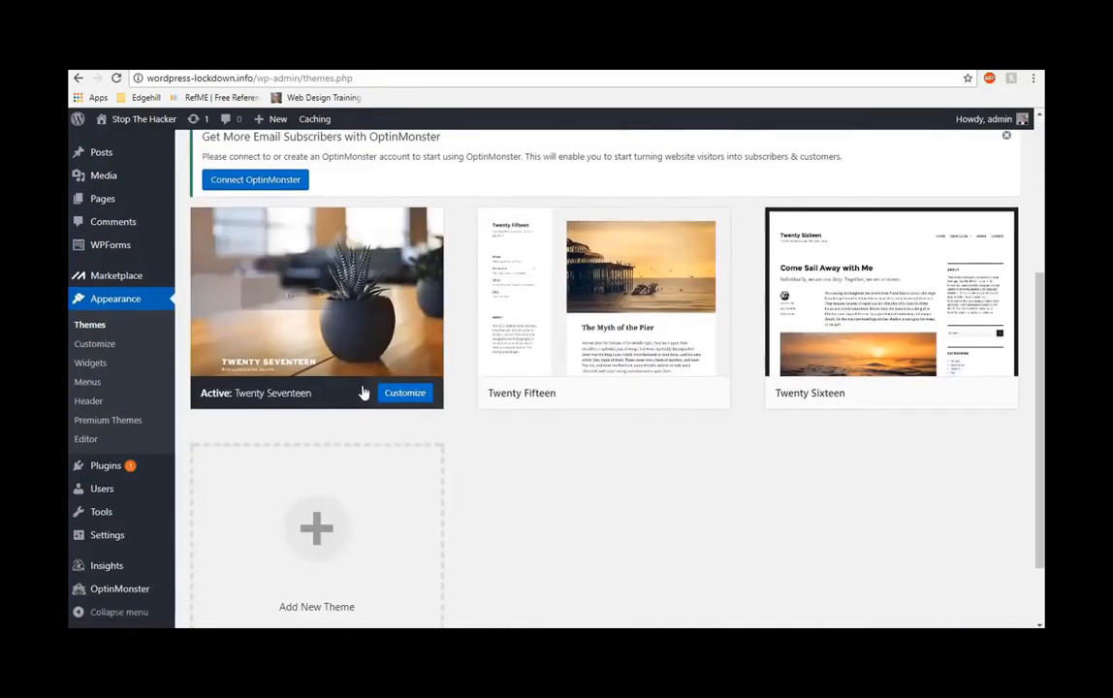
Look over the Twenty Seventeen, Fifteen and Sixteen themes, then switch to cPanel.
{"action": "scroll", "scroll_direction": "down", "scroll_amount": 3}
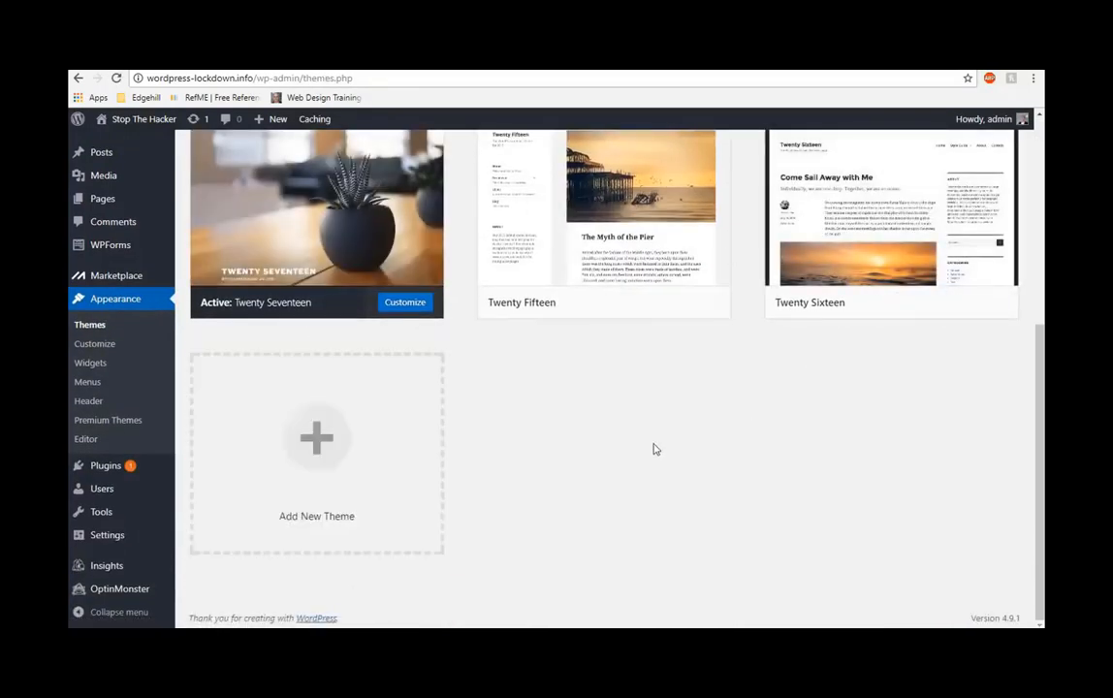
{"action": "scroll", "scroll_direction": "up", "scroll_amount": 3}
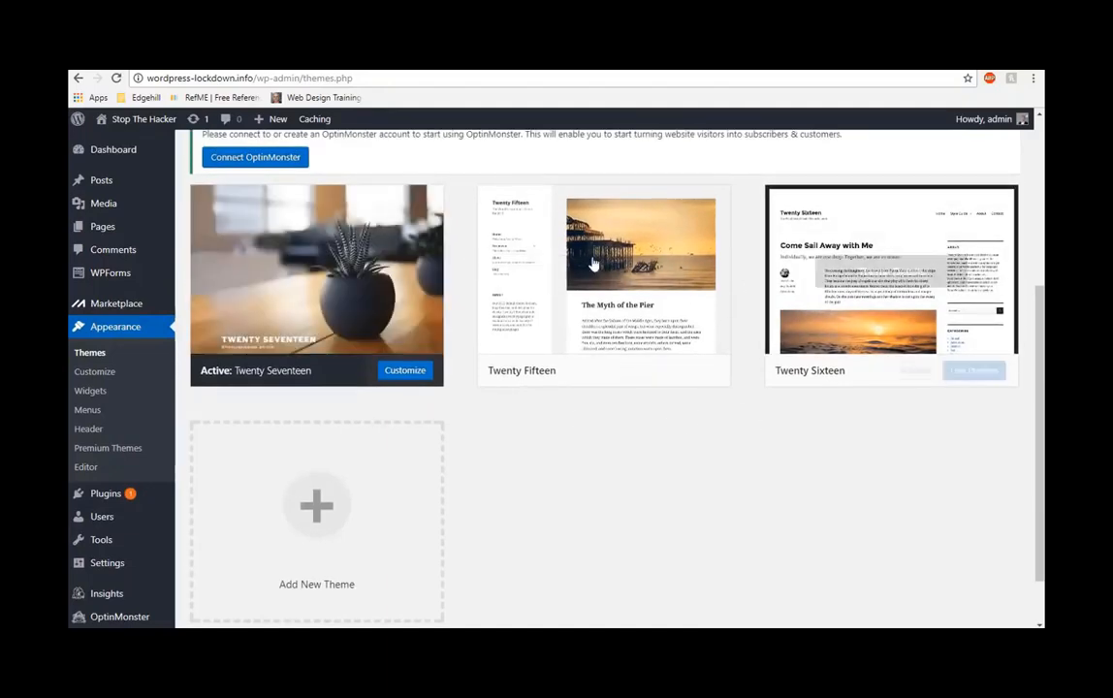
{"action": "scroll", "scroll_direction": "up", "scroll_amount": 3}
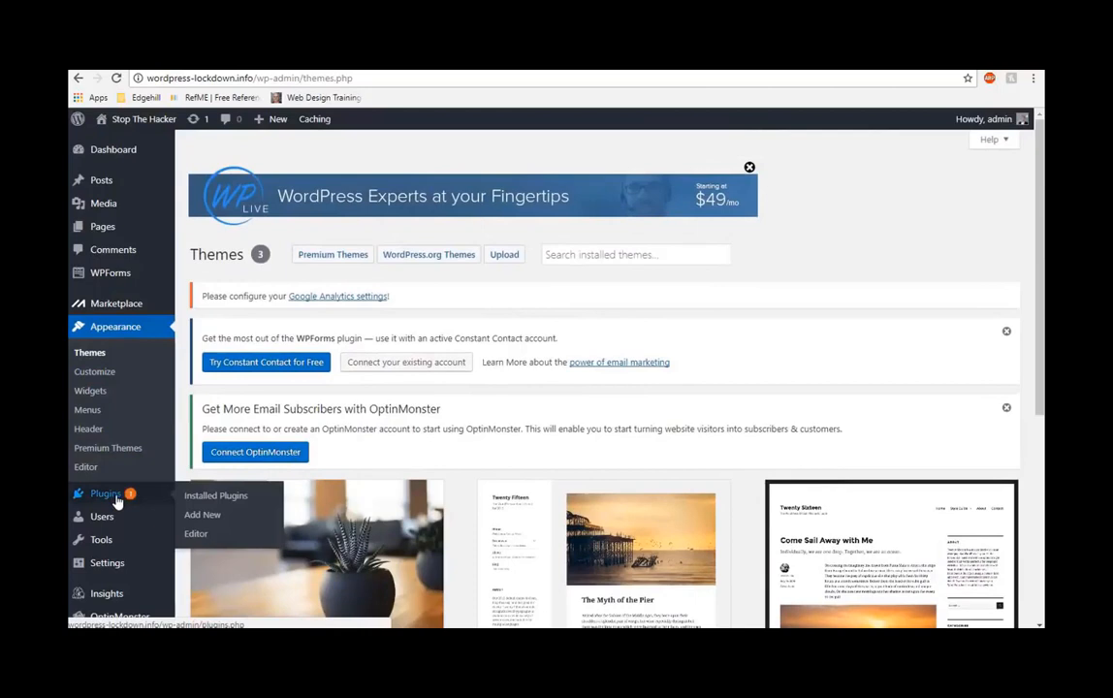
{"action": "mouse_move", "coordinate": [165, 327]}
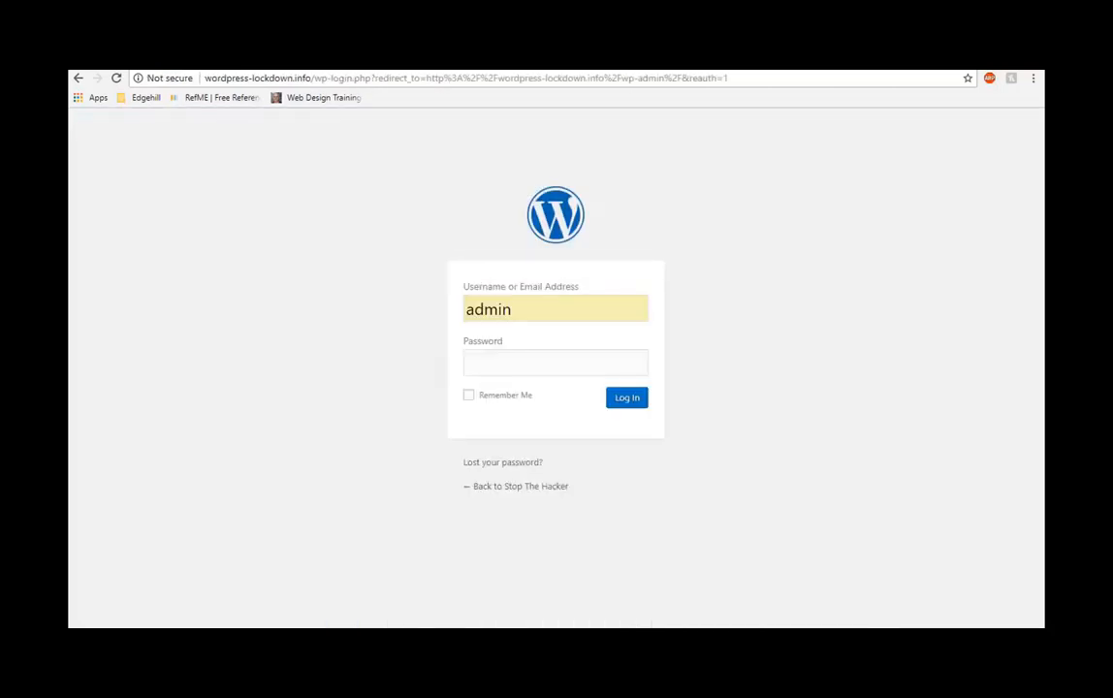
{"action": "mouse_move", "coordinate": [786, 447]}
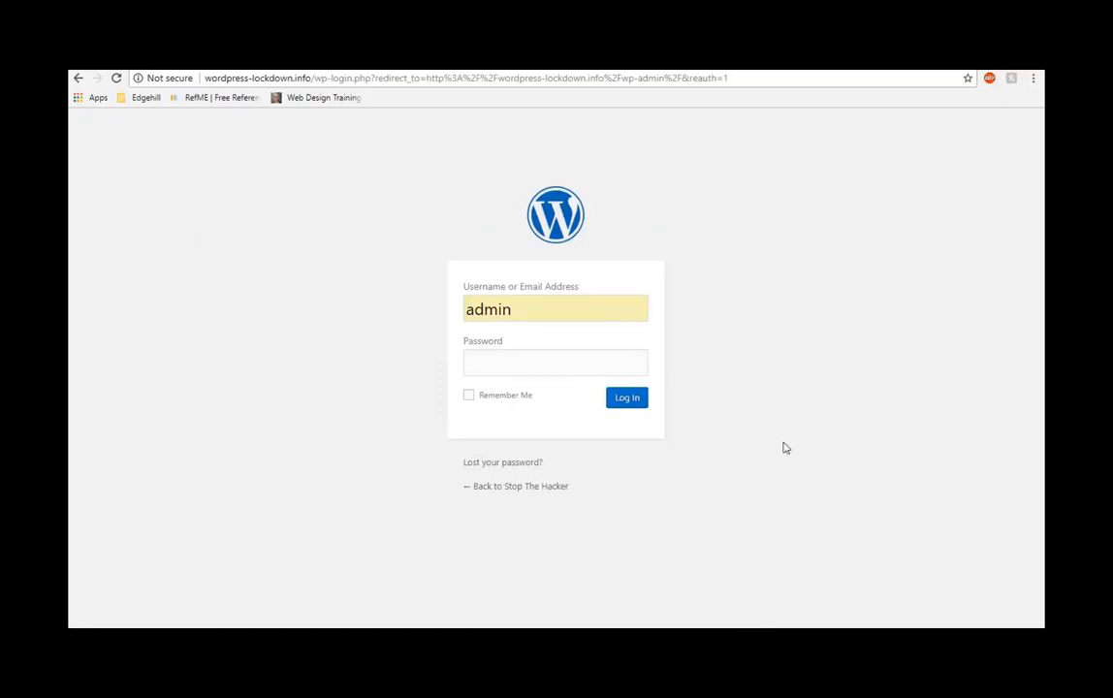
{"action": "left_click", "coordinate": [627, 398]}
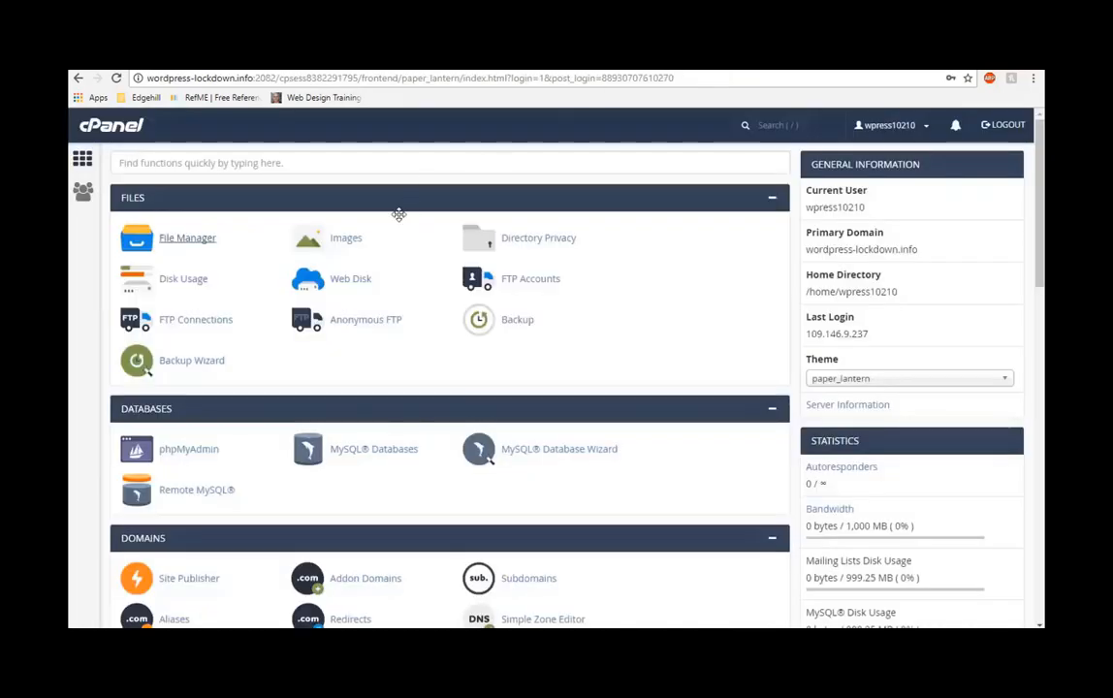
Scroll the cPanel home page and launch File Manager under Files.
{"action": "scroll", "scroll_direction": "down", "scroll_amount": 3}
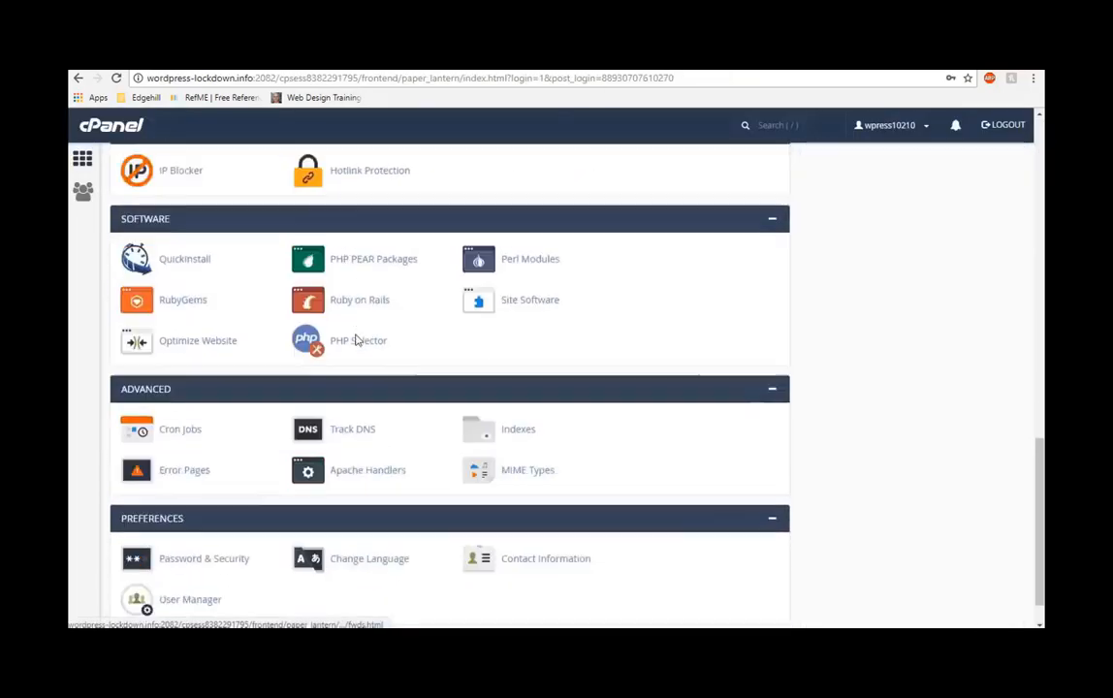
{"action": "scroll", "scroll_direction": "up", "scroll_amount": 3}
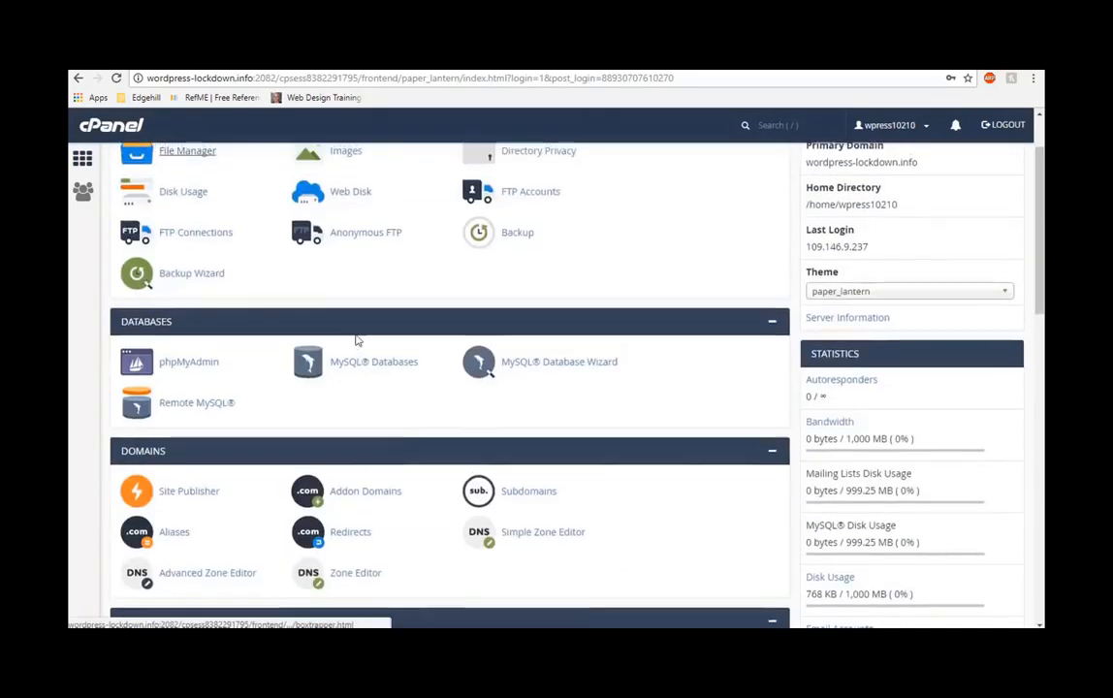
{"action": "left_click", "coordinate": [187, 151]}
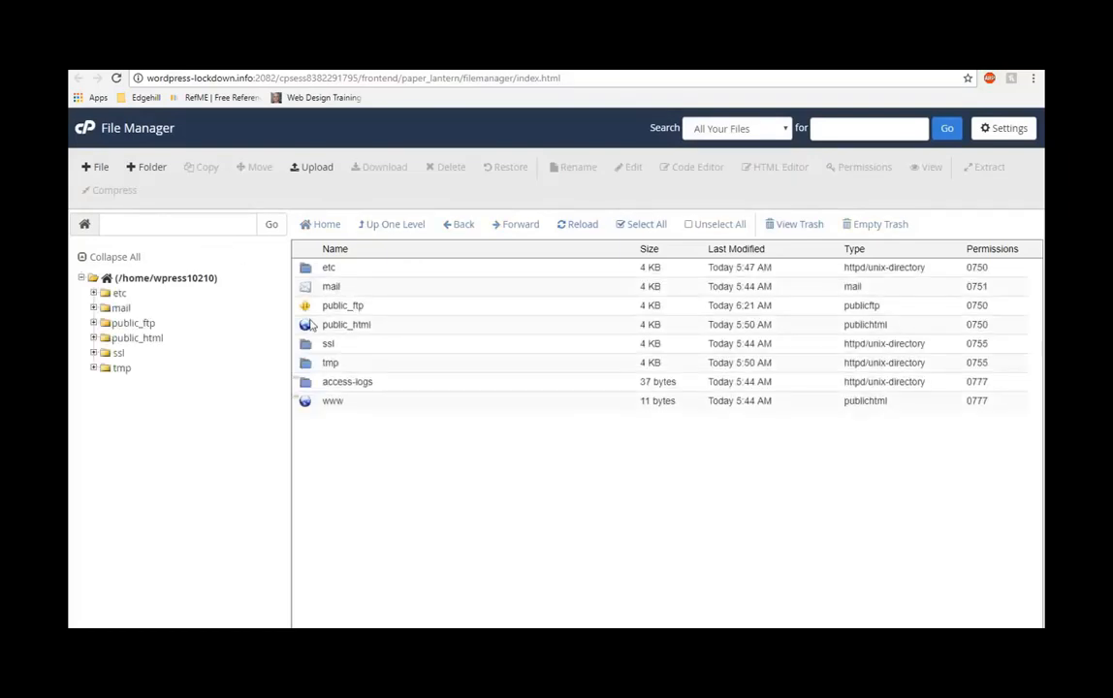
Go into public_html and then the wp-content folder.
{"action": "double_click", "coordinate": [346, 324]}
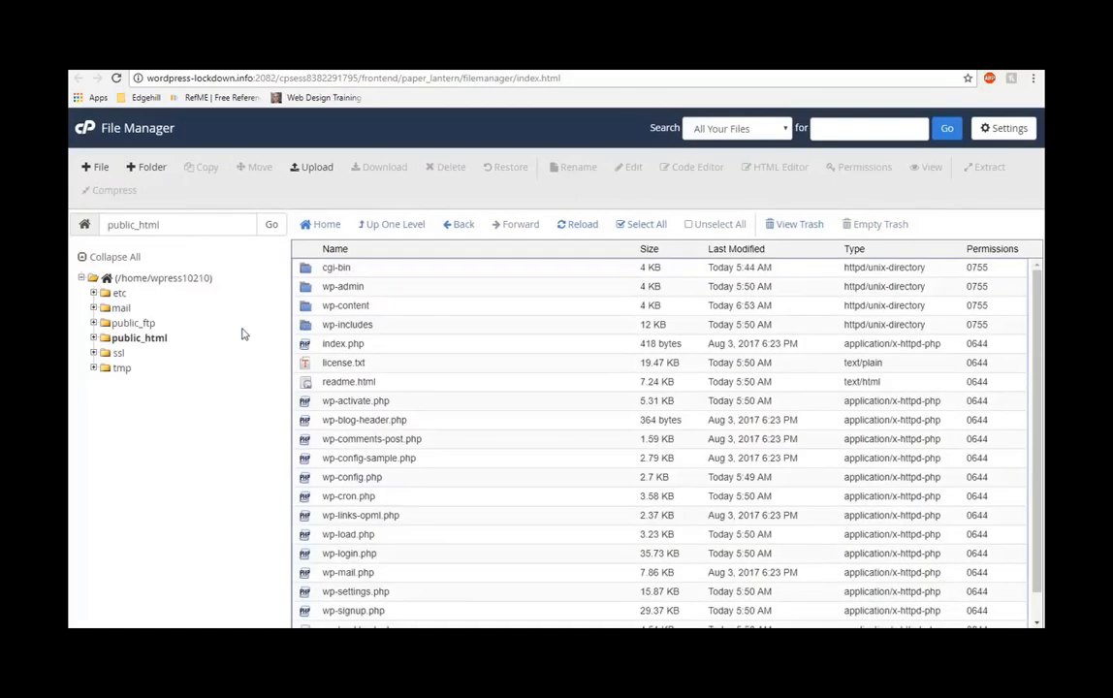
{"action": "scroll", "scroll_direction": "down", "scroll_amount": 3}
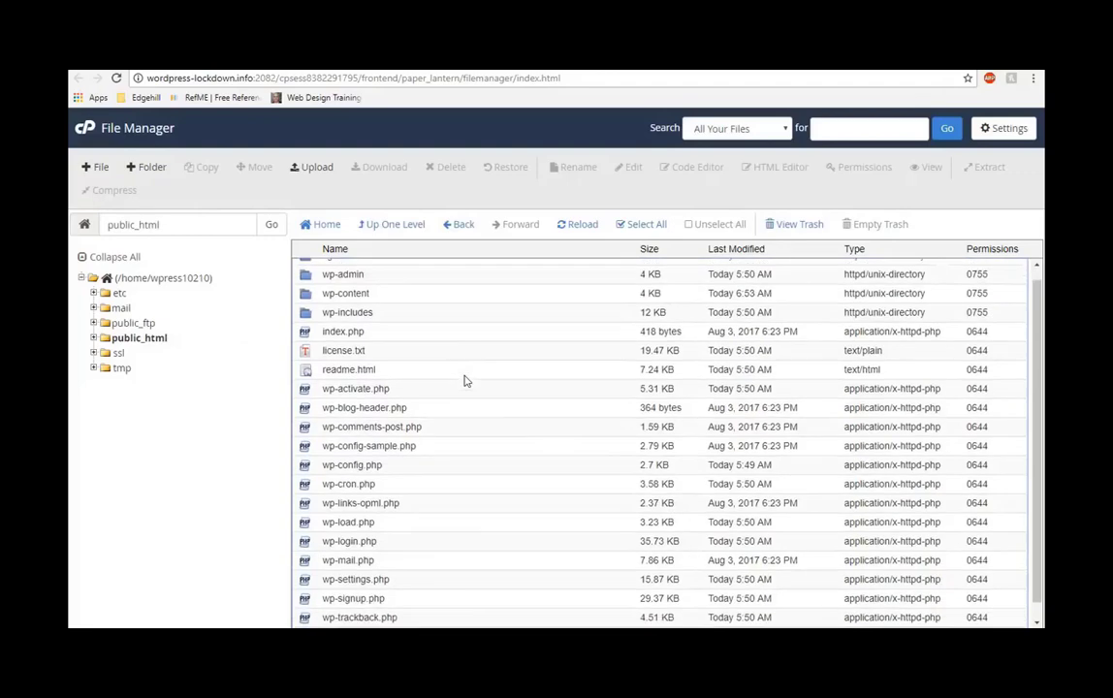
{"action": "scroll", "scroll_direction": "up", "scroll_amount": 3}
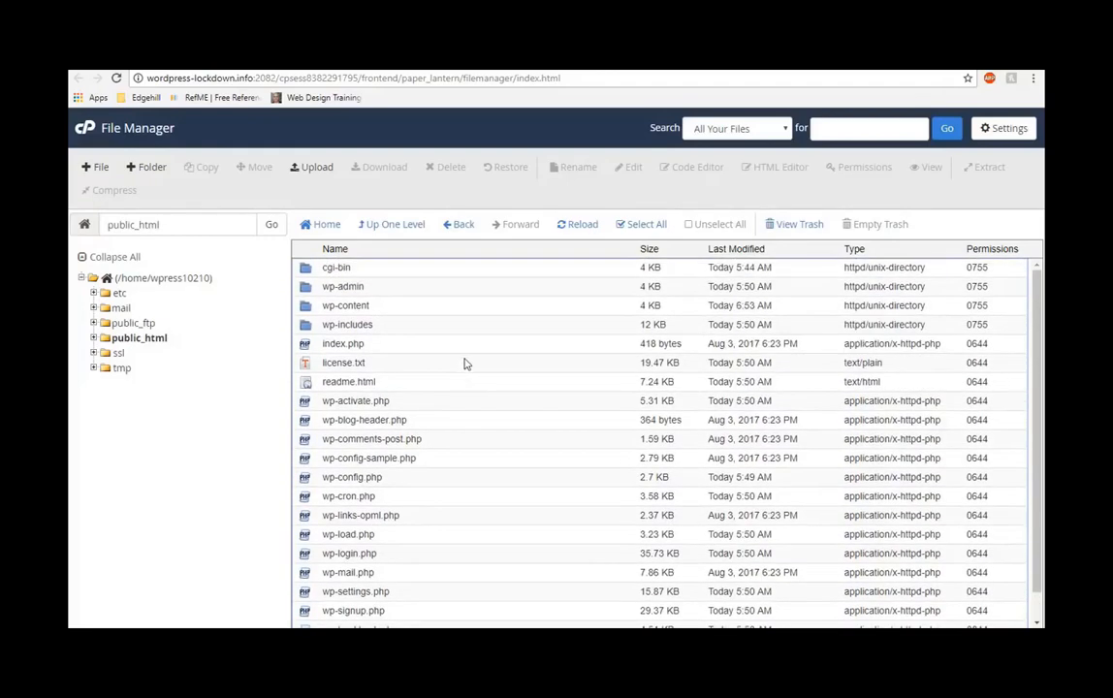
{"action": "mouse_move", "coordinate": [313, 304]}
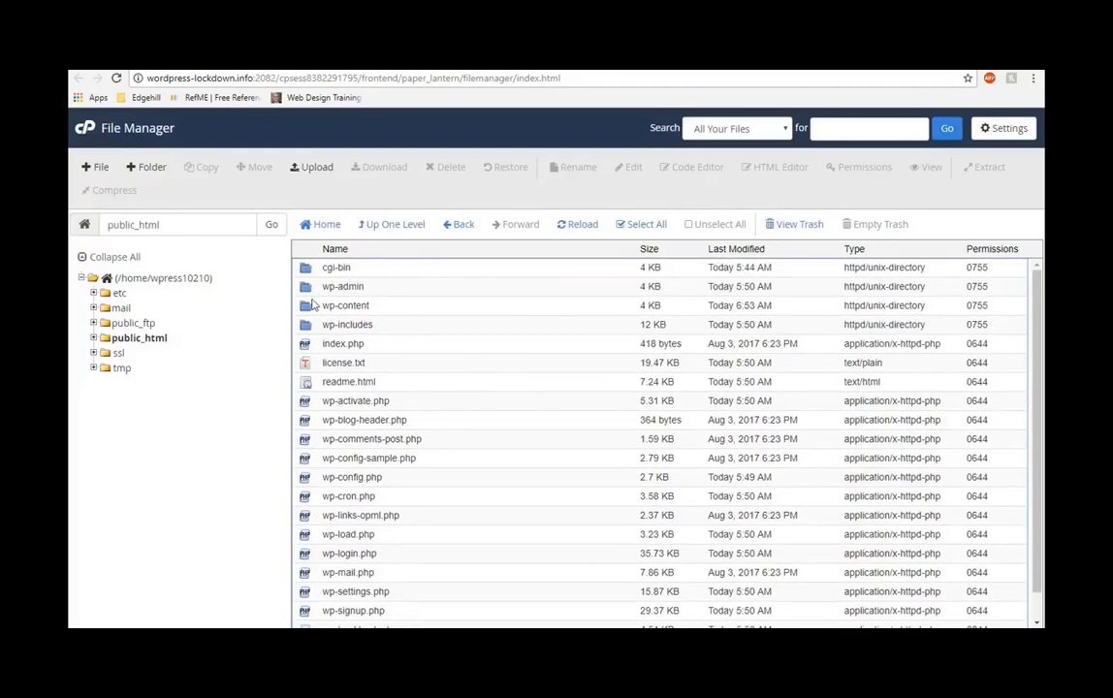
{"action": "double_click", "coordinate": [345, 306]}
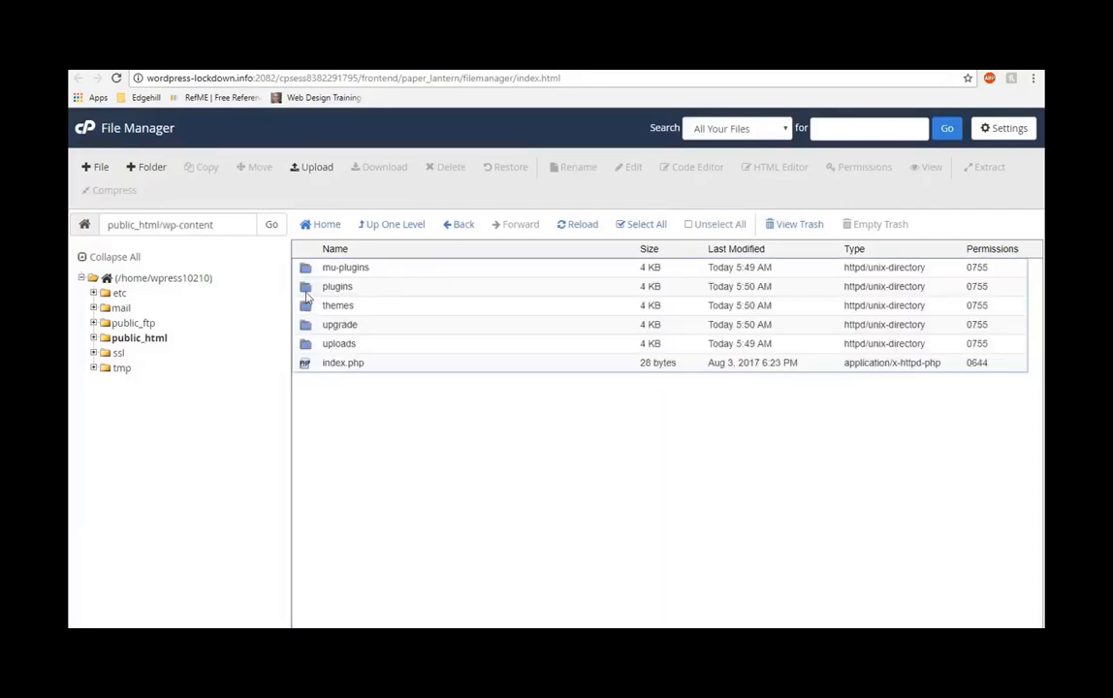
Browse the plugins and themes folders, then move up out of wp-content.
{"action": "double_click", "coordinate": [337, 286]}
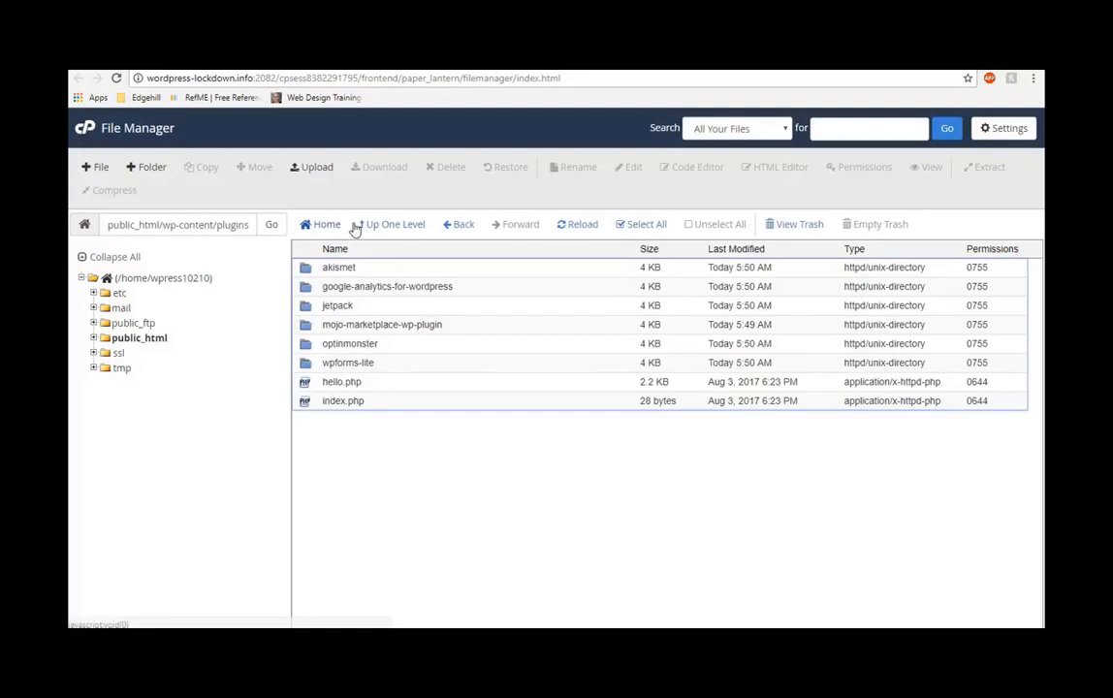
{"action": "left_click", "coordinate": [395, 224]}
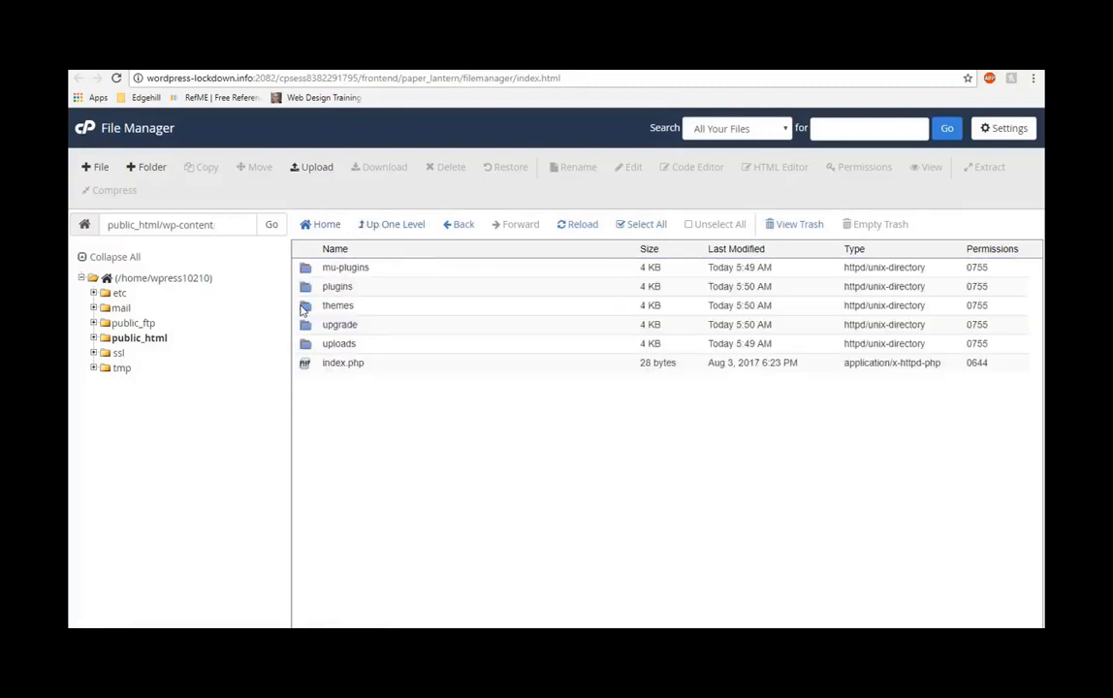
{"action": "double_click", "coordinate": [338, 305]}
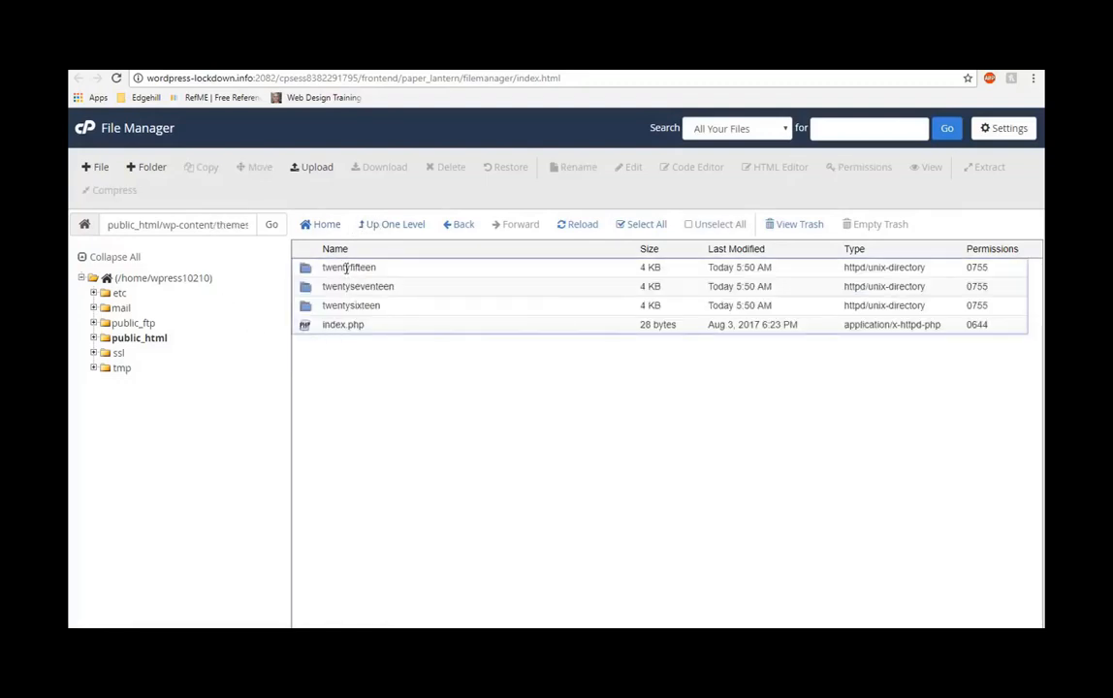
{"action": "left_click", "coordinate": [393, 224]}
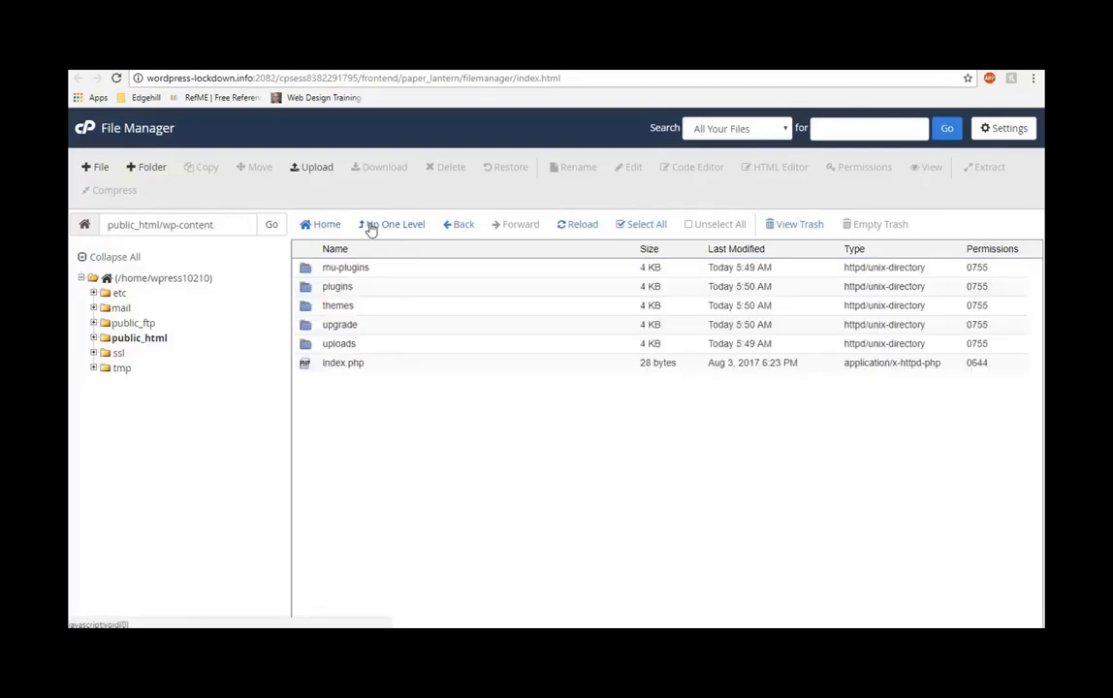
{"action": "left_click", "coordinate": [394, 224]}
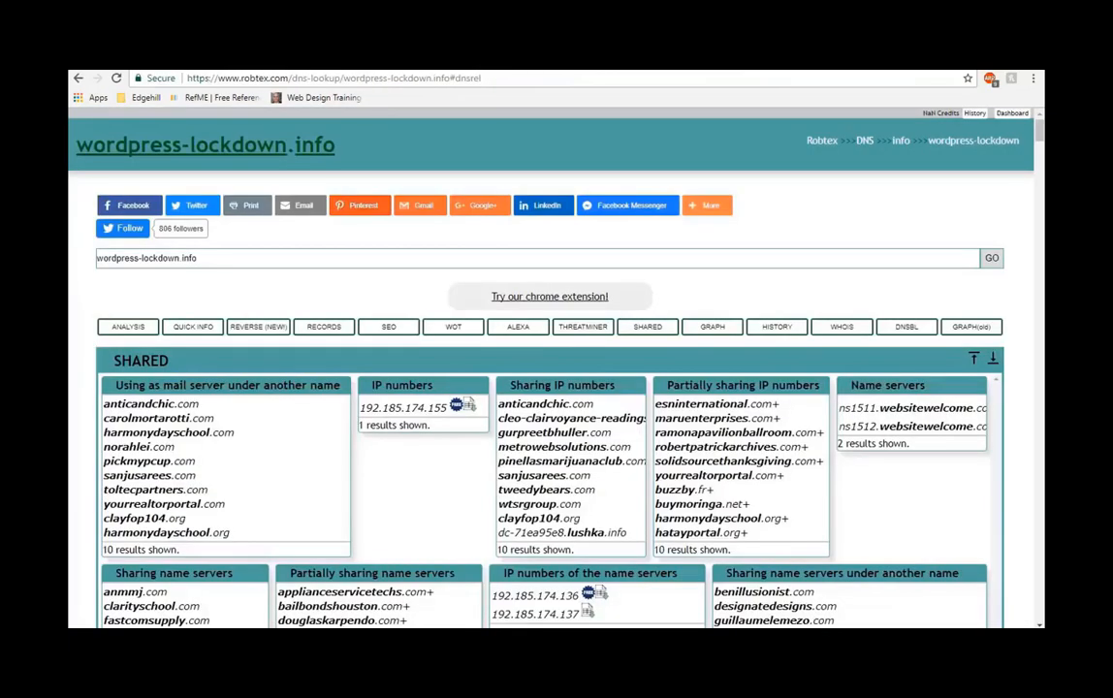
{"action": "mouse_move", "coordinate": [648, 152]}
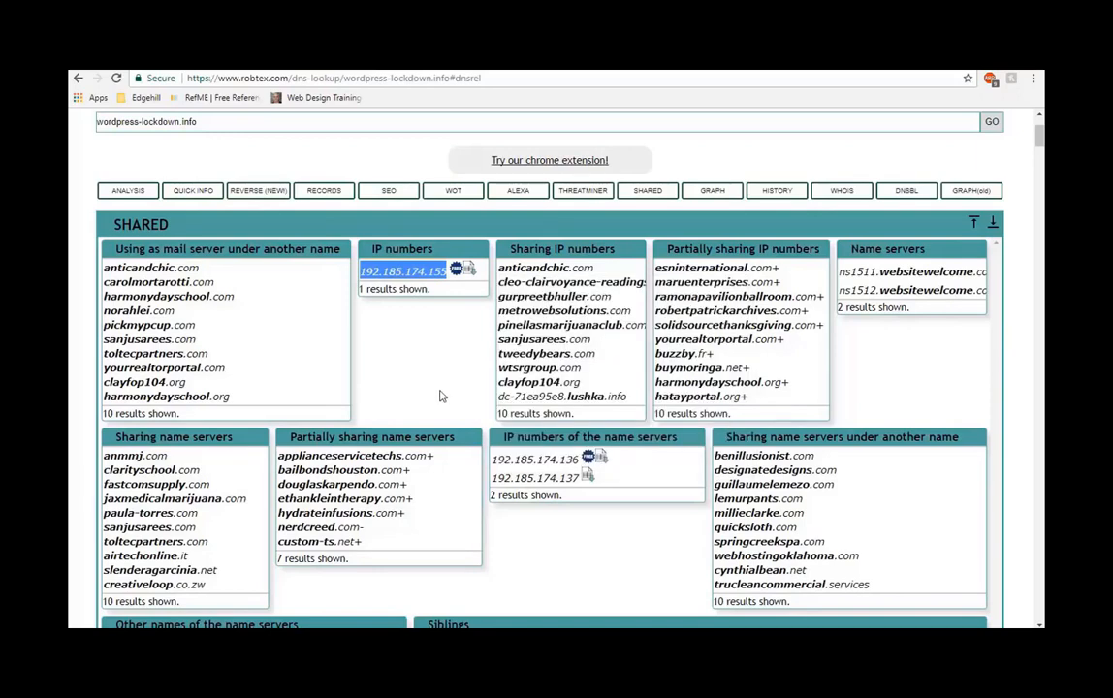
{"action": "mouse_move", "coordinate": [449, 395]}
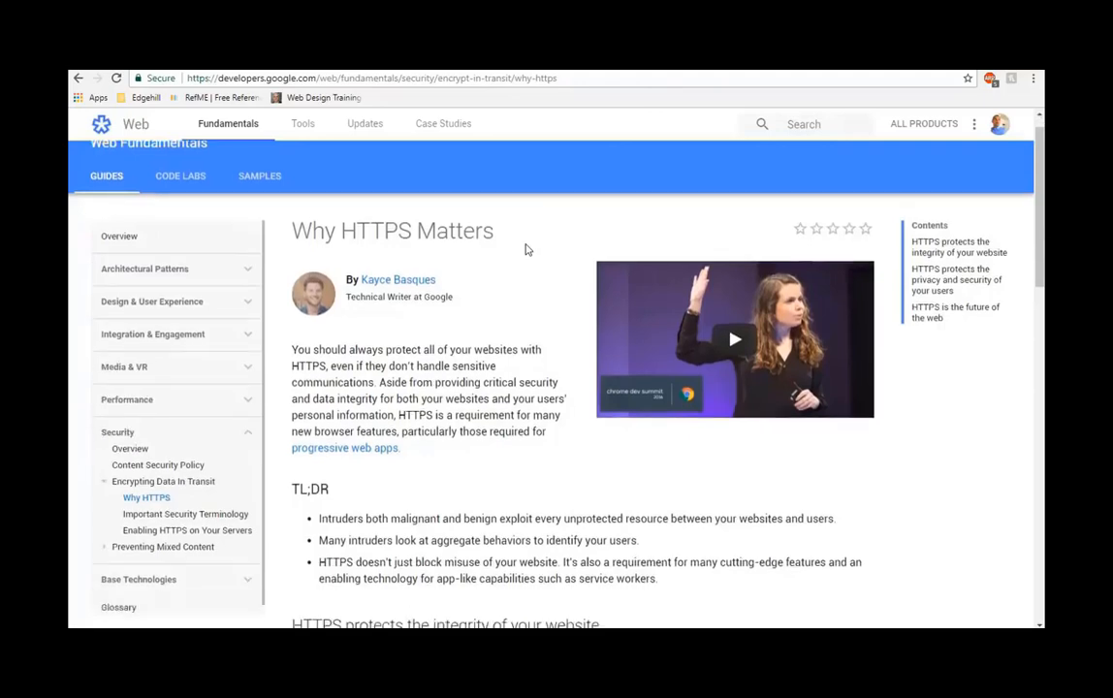
Highlight 'HTTPS' in the title and the 'HTTPS is the future of the web' heading.
{"action": "scroll", "scroll_direction": "up", "scroll_amount": 3}
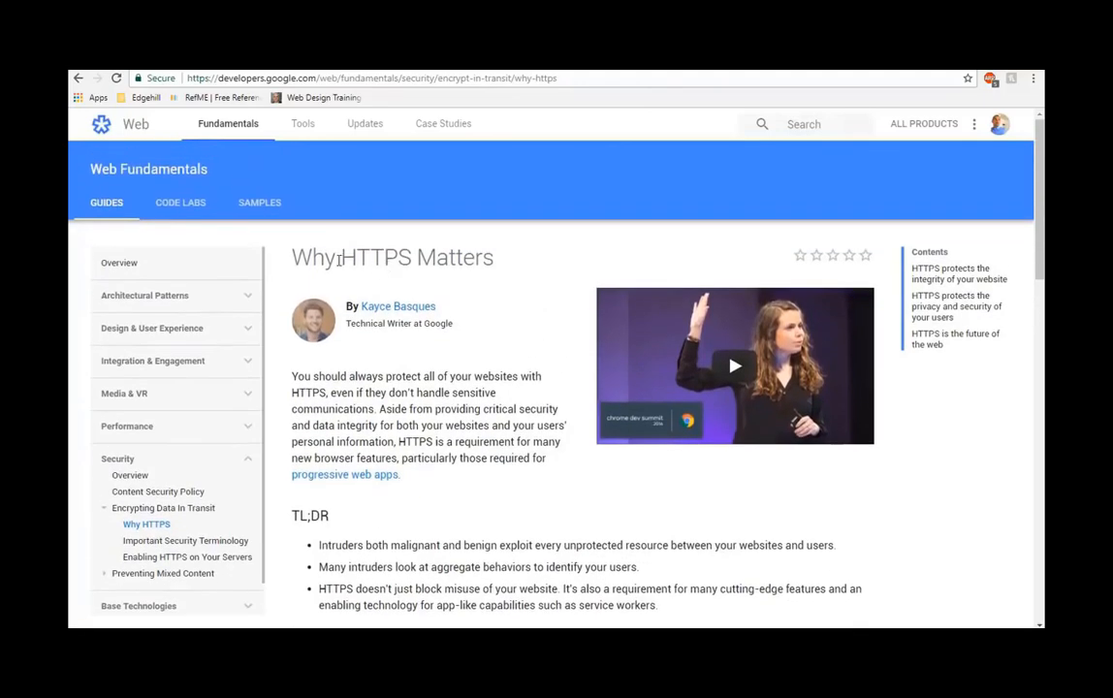
{"action": "double_click", "coordinate": [376, 256]}
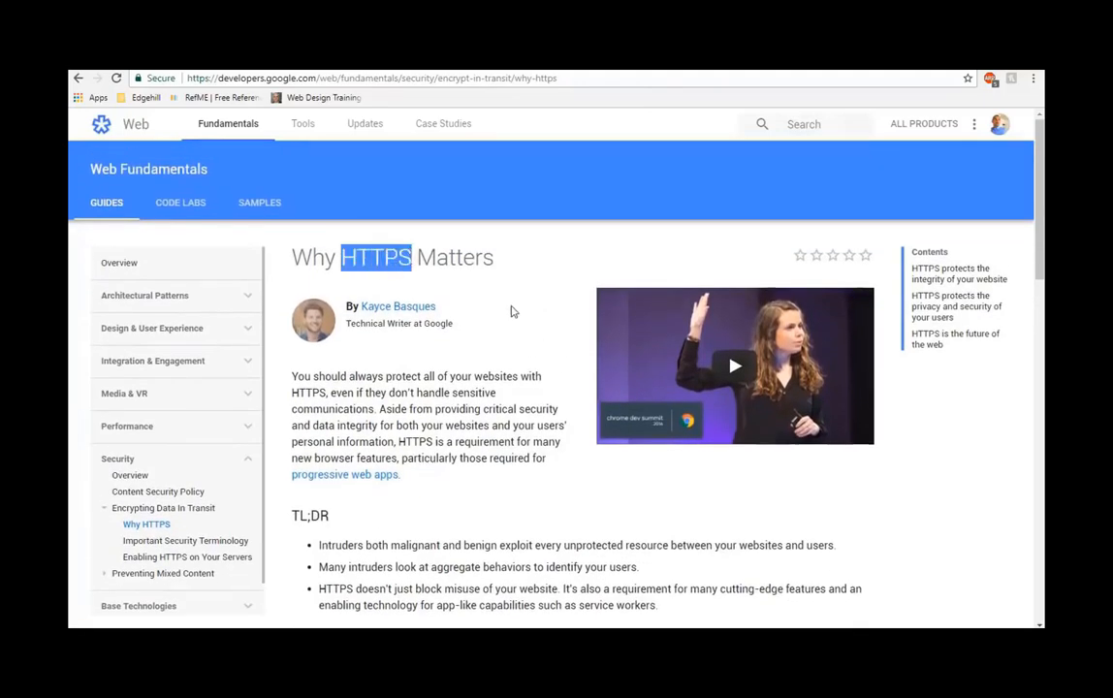
{"action": "left_click", "coordinate": [513, 312]}
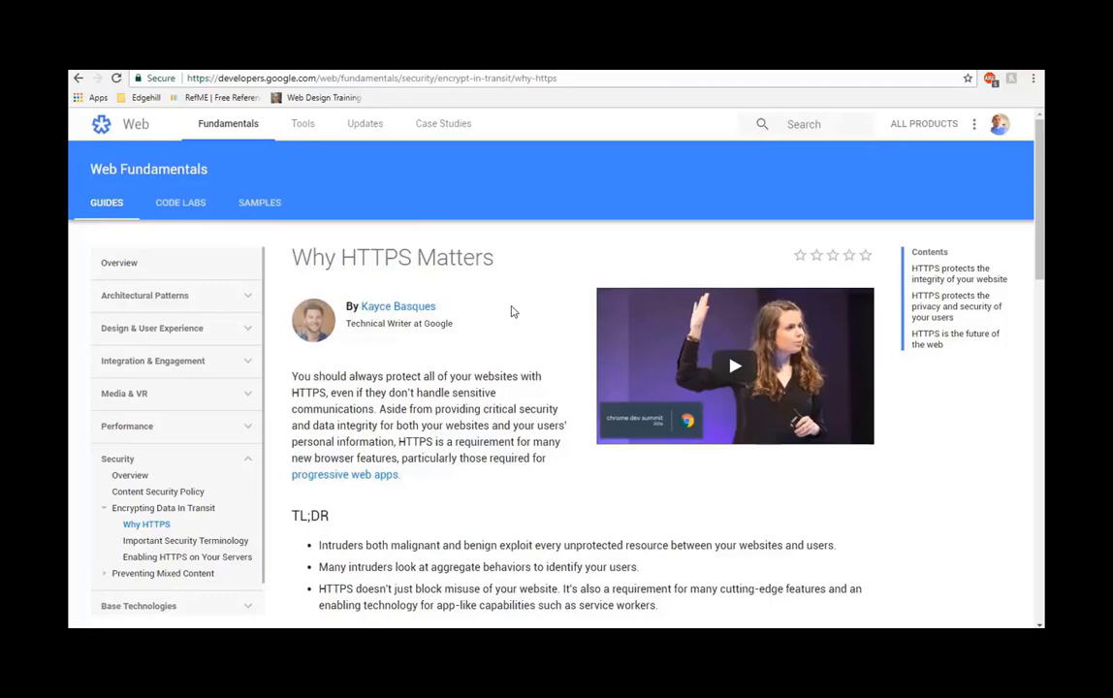
{"action": "scroll", "scroll_direction": "down", "scroll_amount": 3}
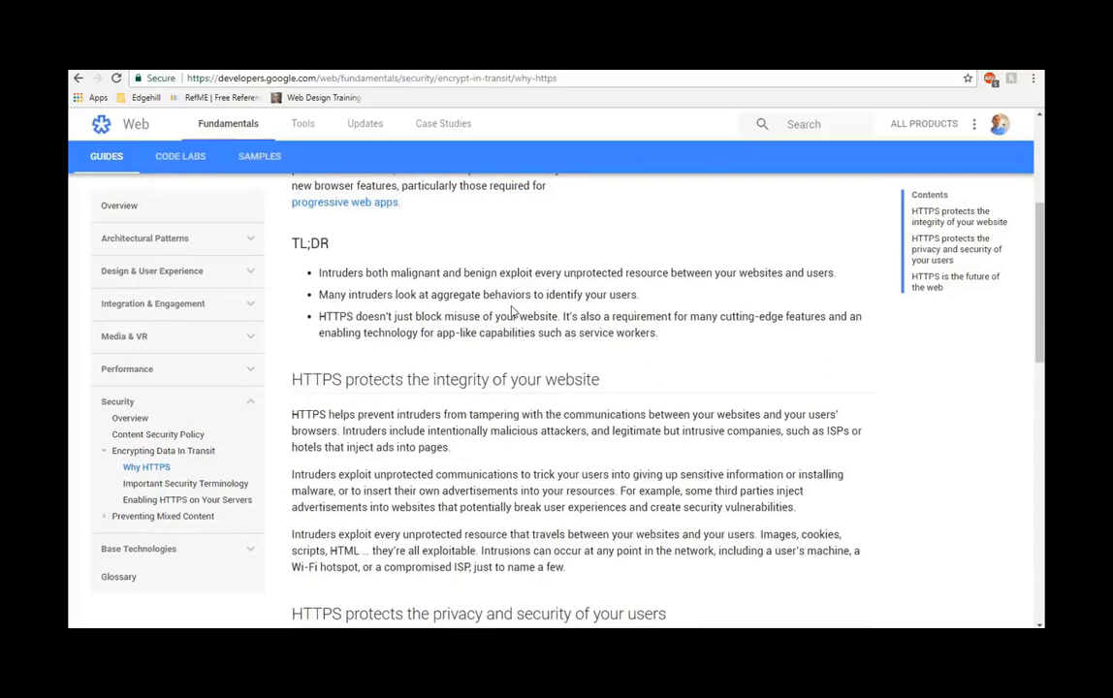
{"action": "scroll", "scroll_direction": "down", "scroll_amount": 3}
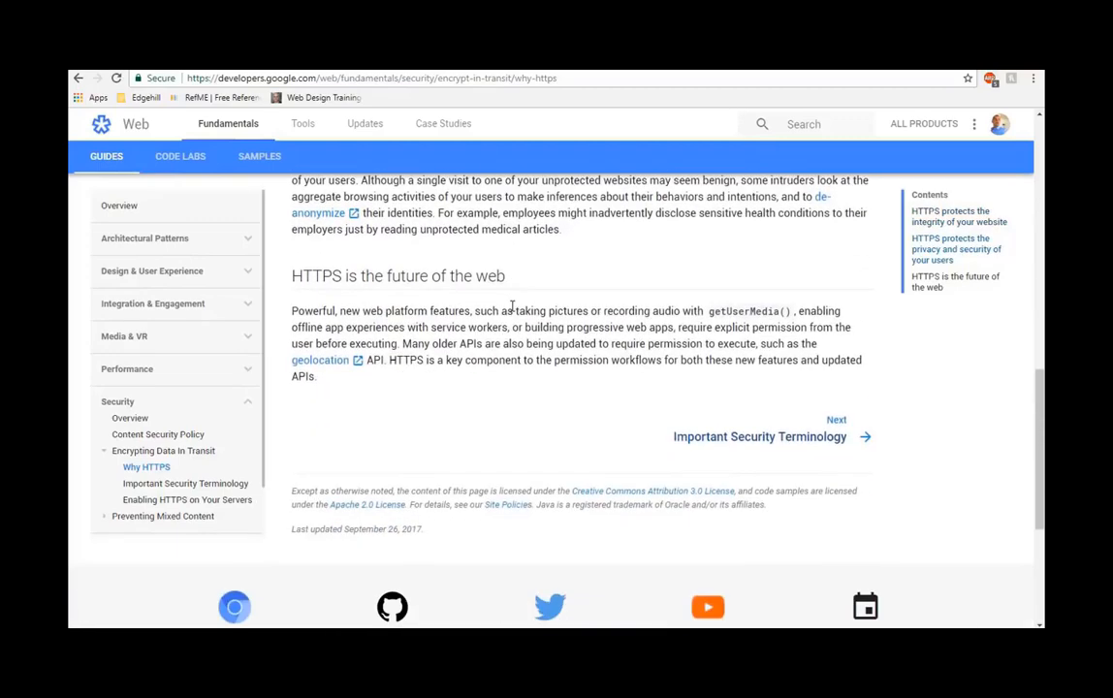
{"action": "left_click_drag", "start_coordinate": [386, 276], "coordinate": [505, 275]}
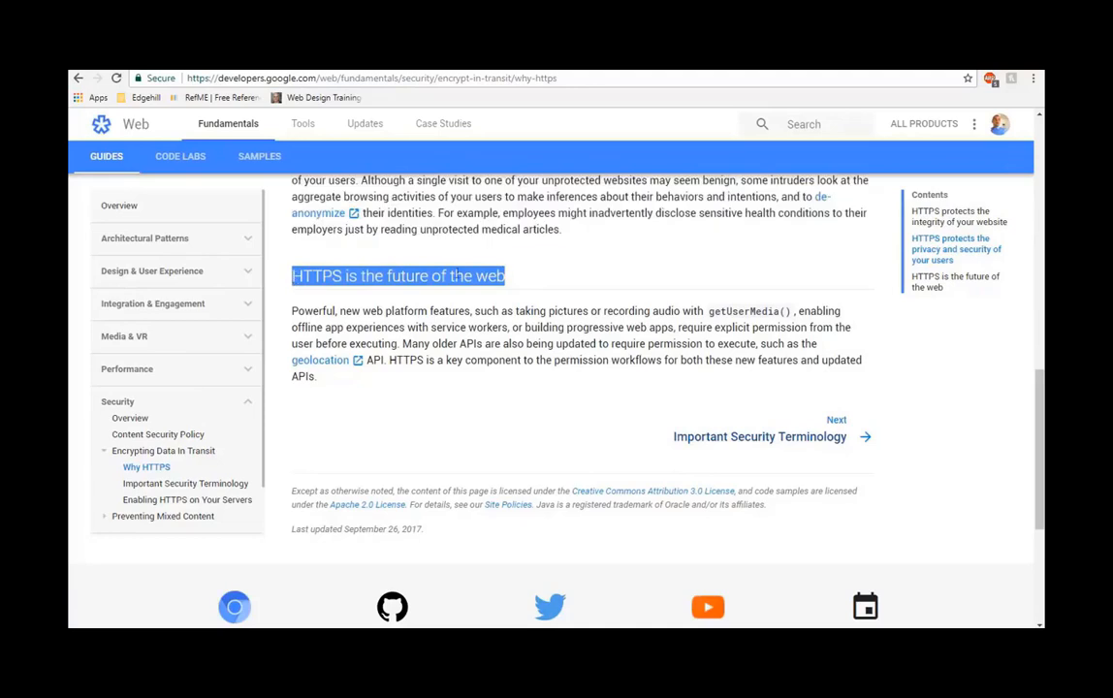
{"action": "mouse_move", "coordinate": [557, 279]}
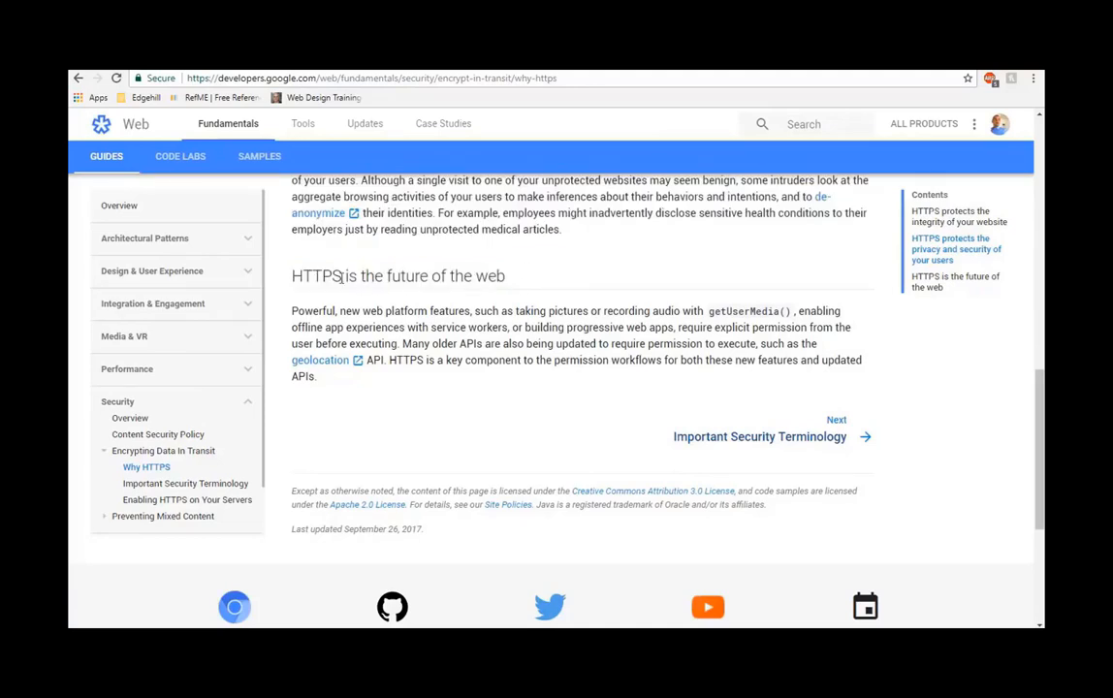
Scroll through the guide and back to the top, reselecting 'HTTPS' in the title.
{"action": "double_click", "coordinate": [316, 277]}
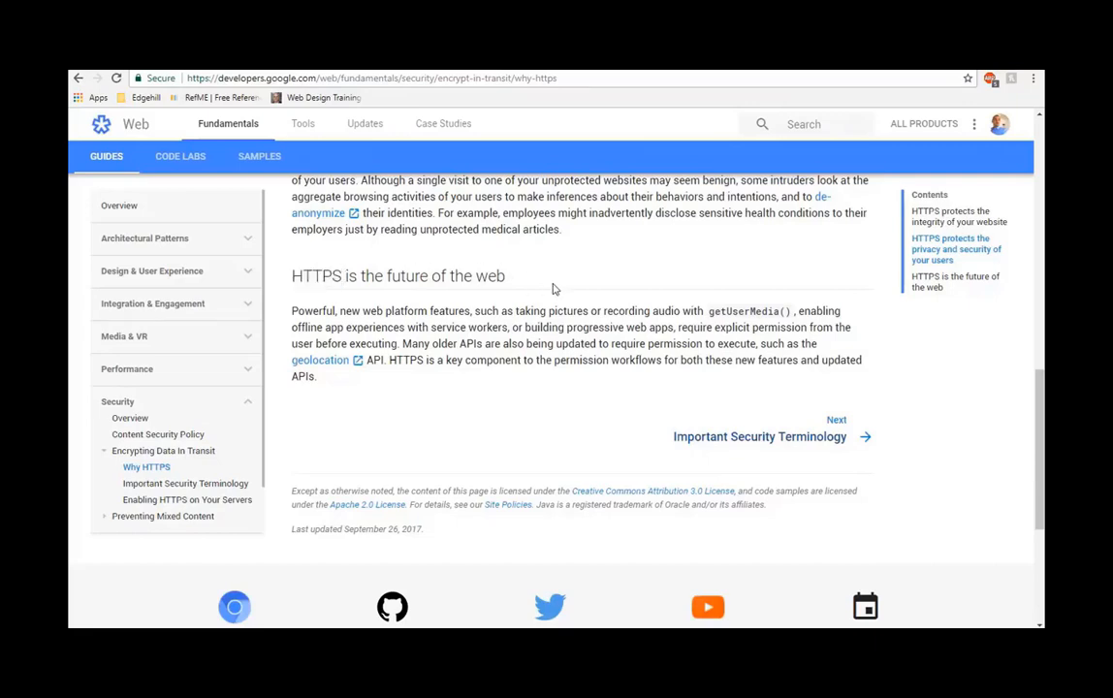
{"action": "scroll", "scroll_direction": "up", "scroll_amount": 3}
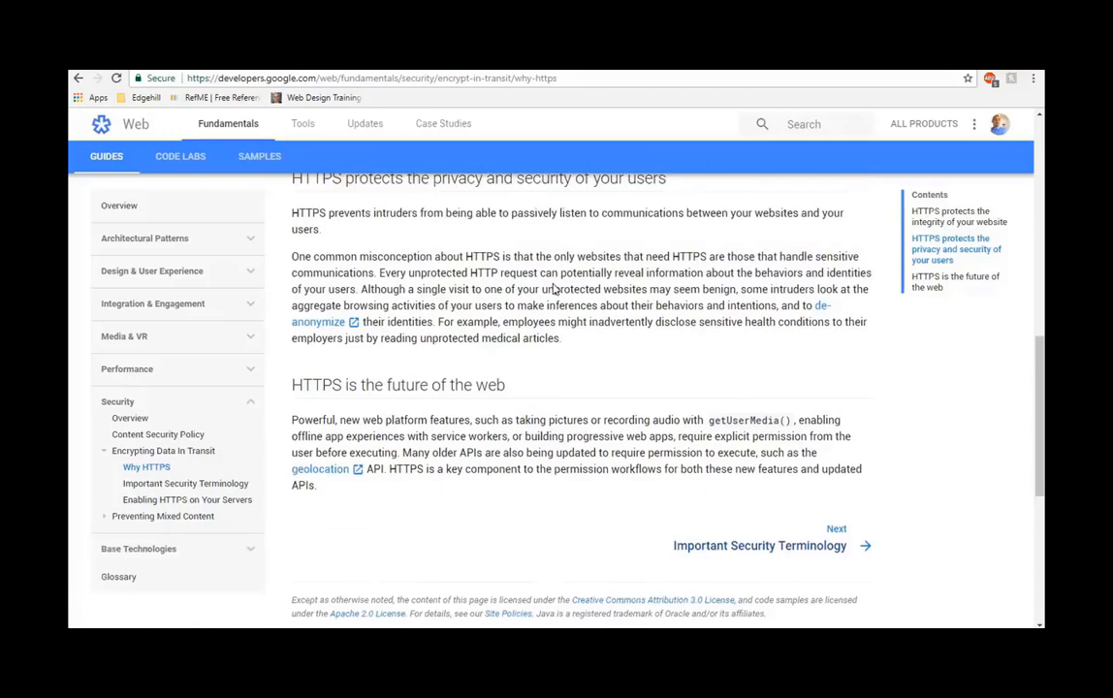
{"action": "scroll", "scroll_direction": "up", "scroll_amount": 3}
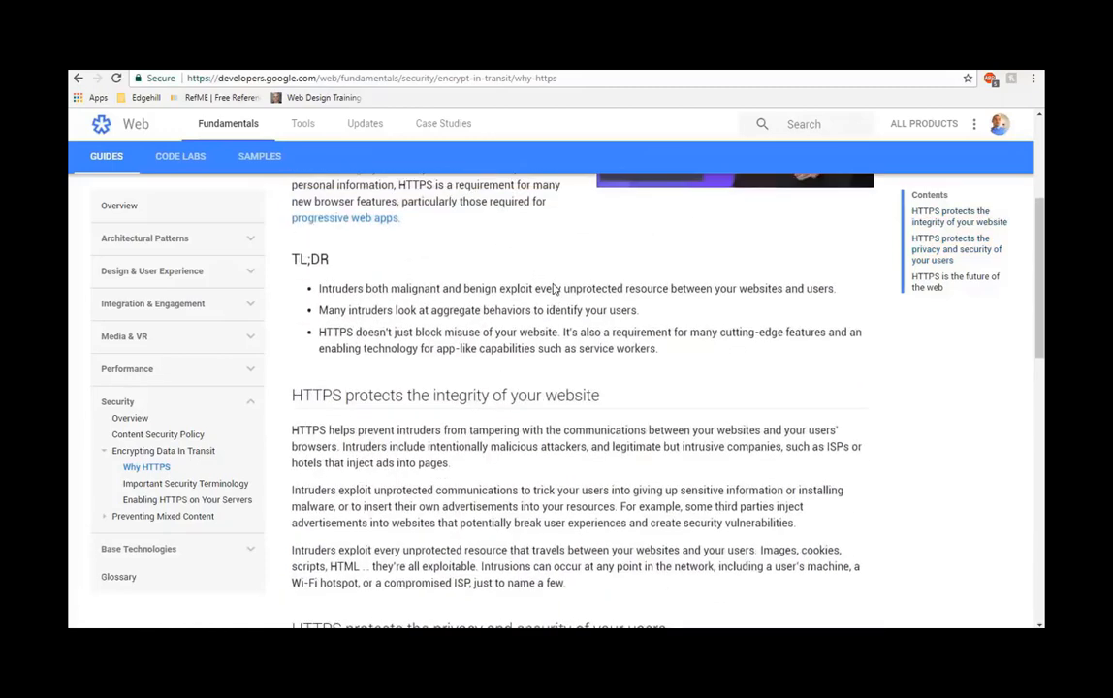
{"action": "scroll", "scroll_direction": "up", "scroll_amount": 3}
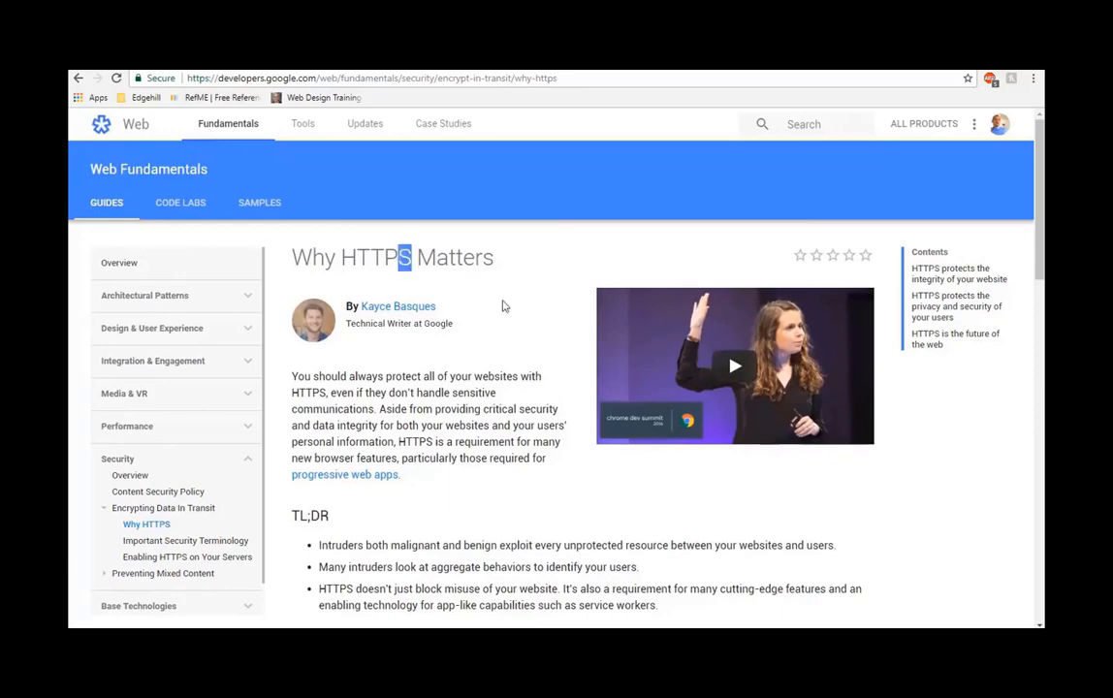
{"action": "scroll", "scroll_direction": "down", "scroll_amount": 3}
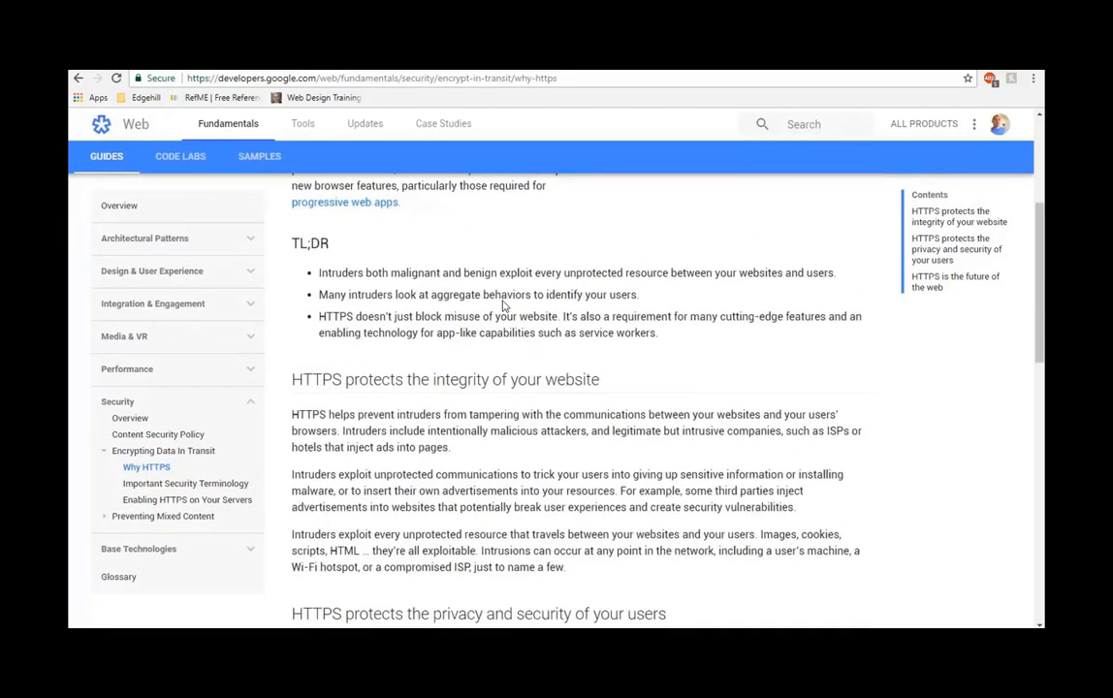
{"action": "scroll", "scroll_direction": "down", "scroll_amount": 3}
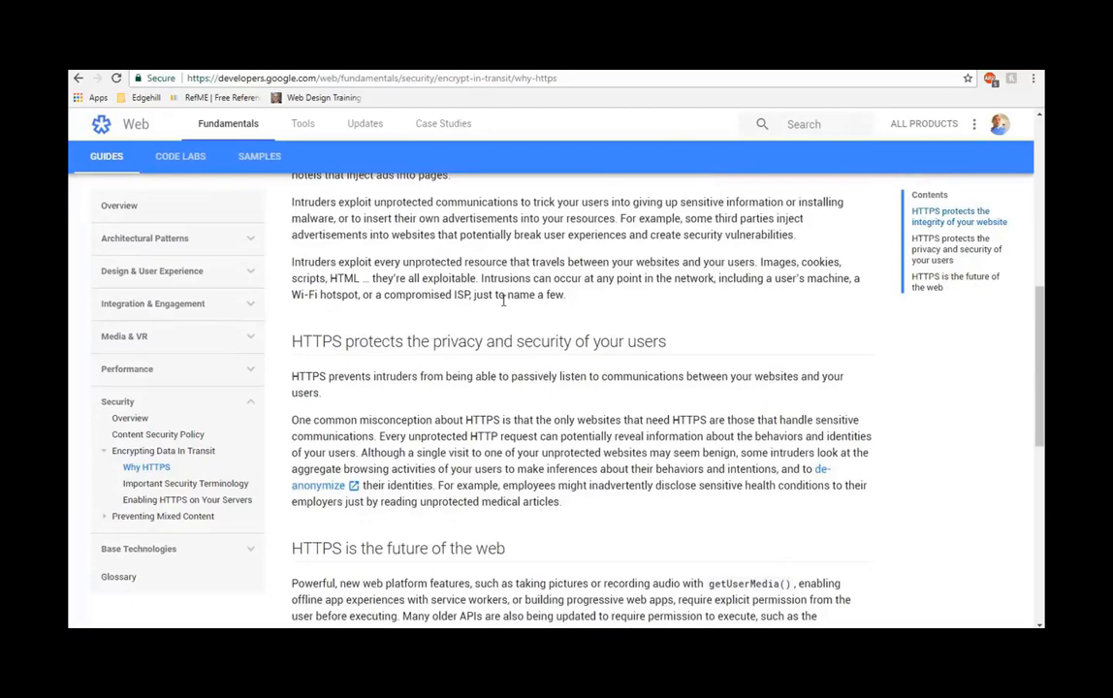
{"action": "scroll", "scroll_direction": "down", "scroll_amount": 3}
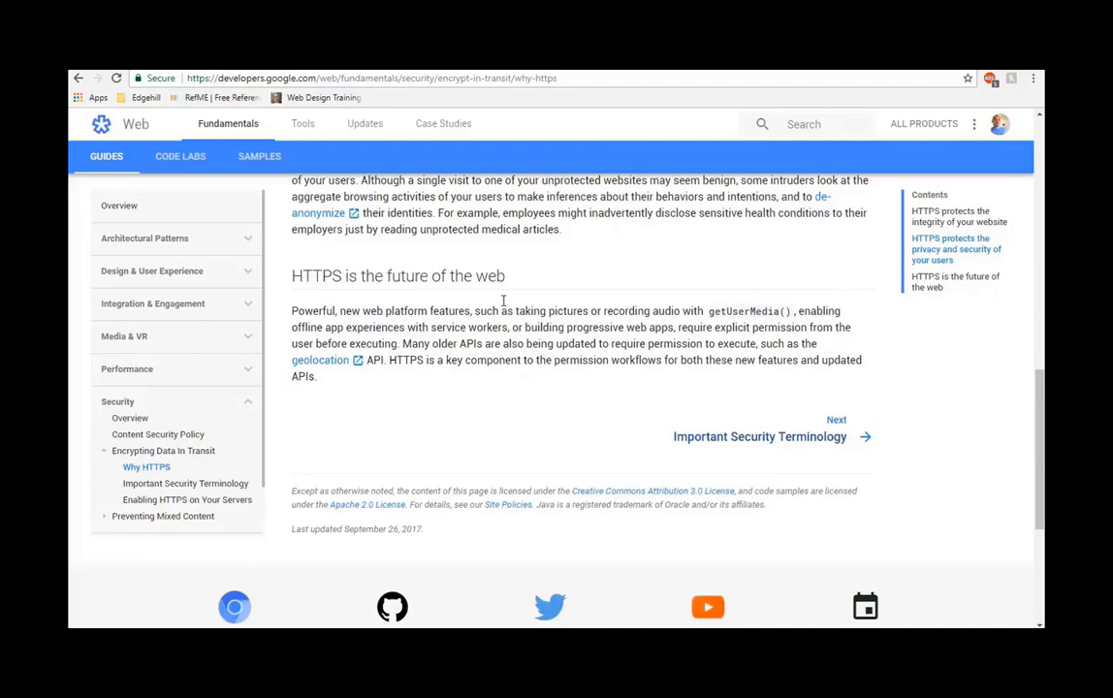
{"action": "scroll", "scroll_direction": "up", "scroll_amount": 3}
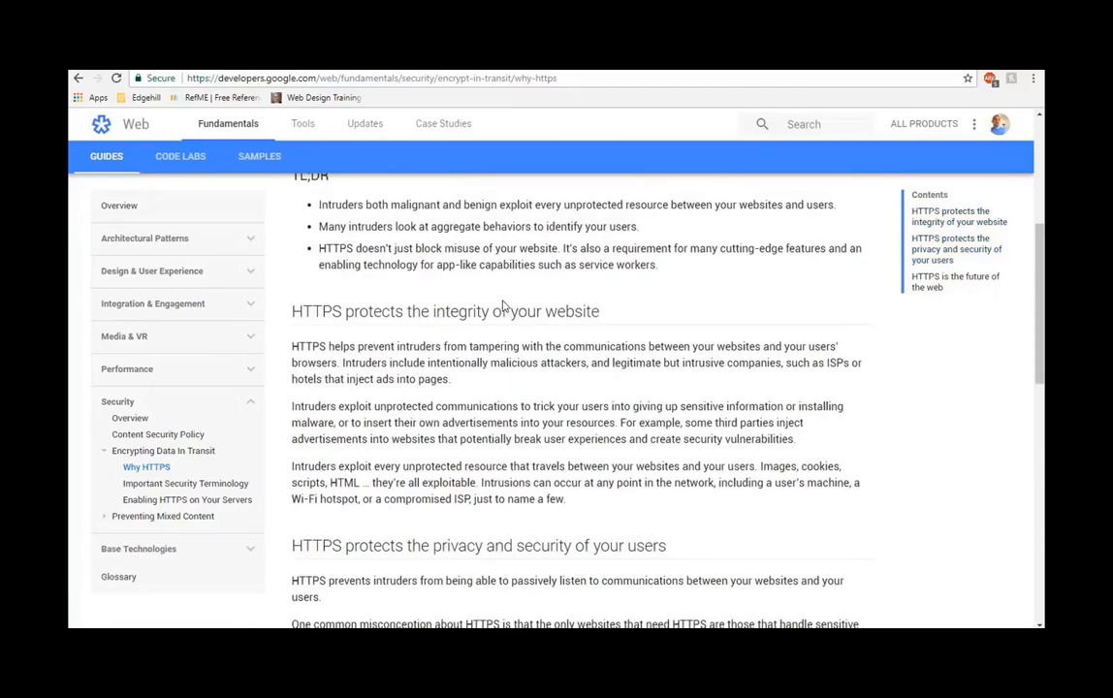
{"action": "scroll", "scroll_direction": "up", "scroll_amount": 3}
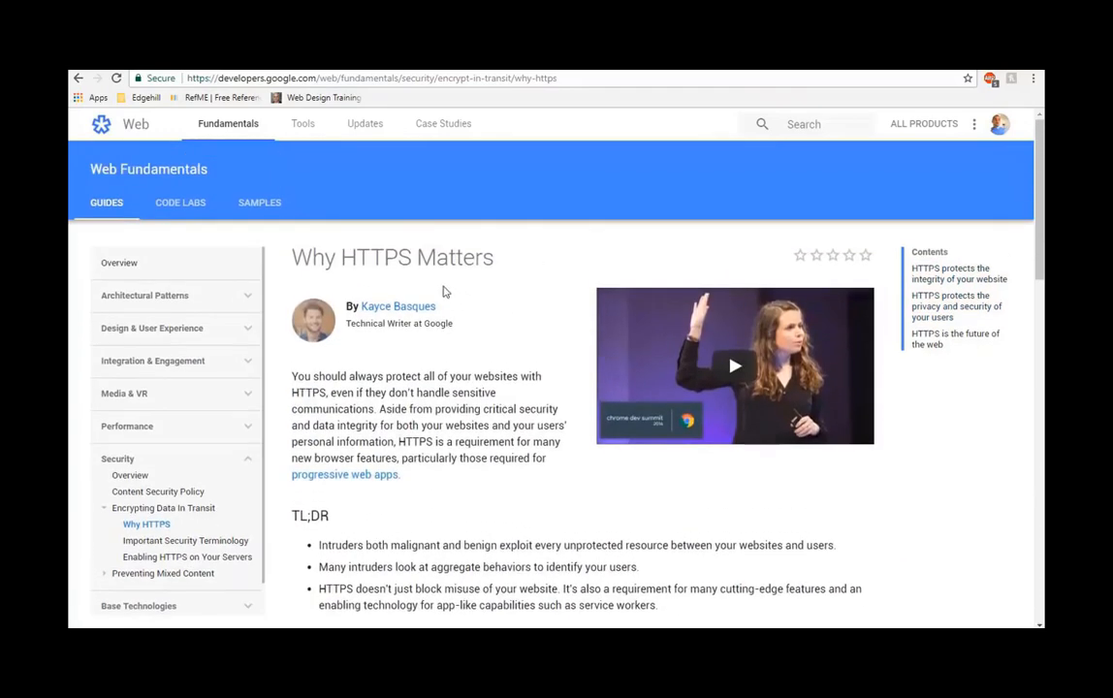
{"action": "mouse_move", "coordinate": [473, 293]}
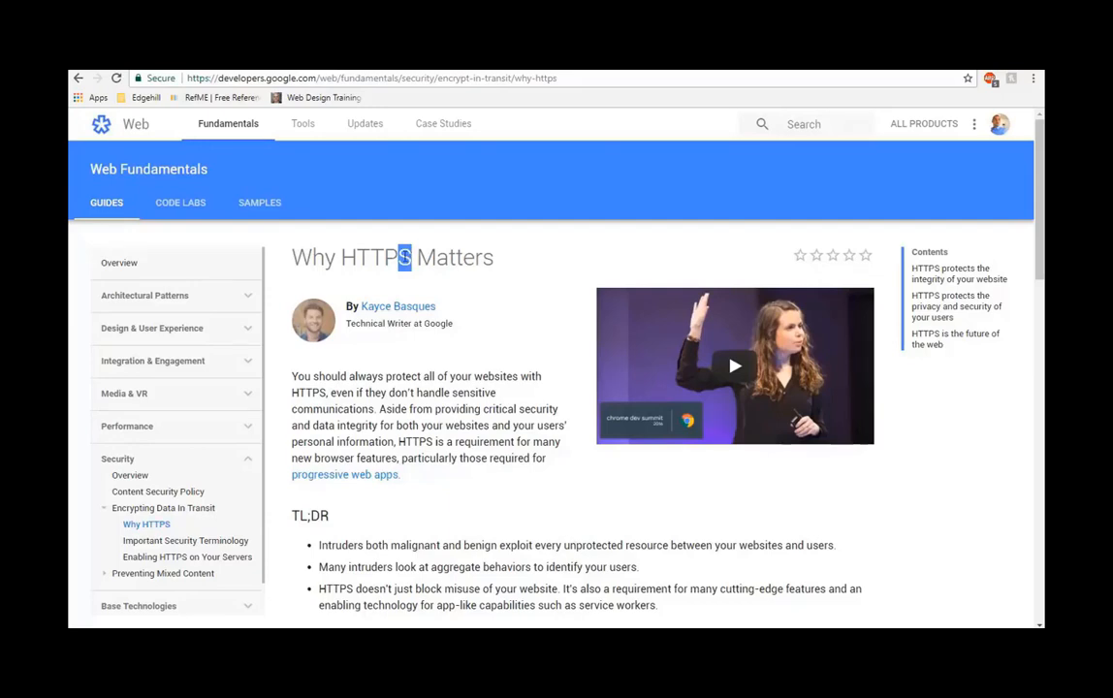
{"action": "mouse_move", "coordinate": [422, 293]}
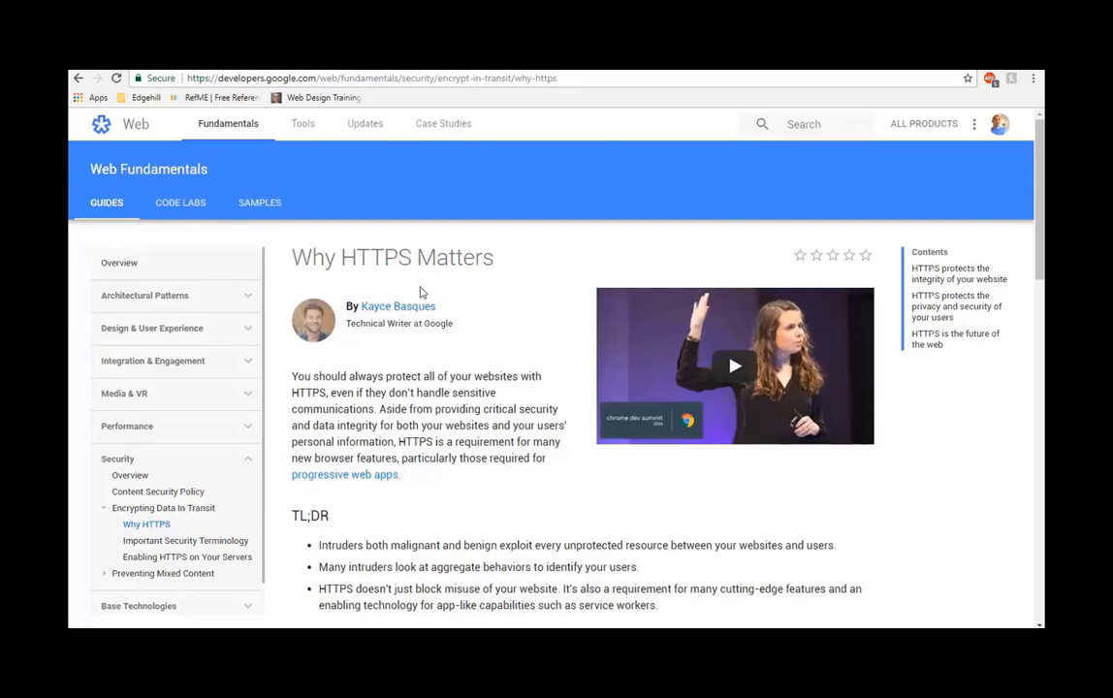
{"action": "double_click", "coordinate": [376, 257]}
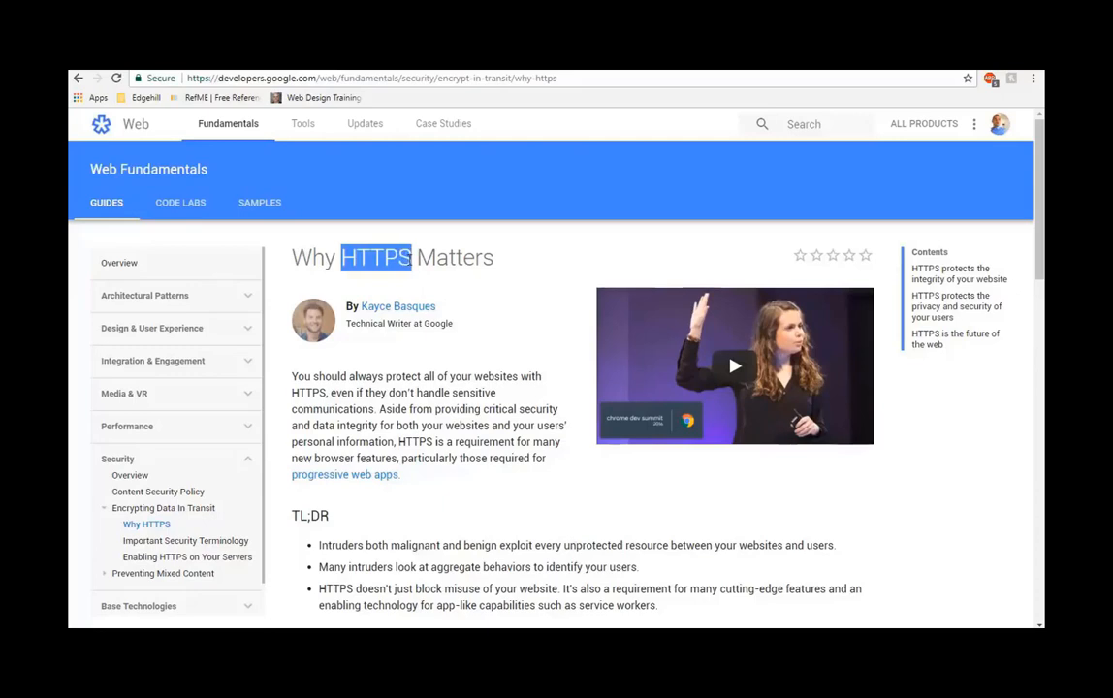
{"action": "mouse_move", "coordinate": [502, 319]}
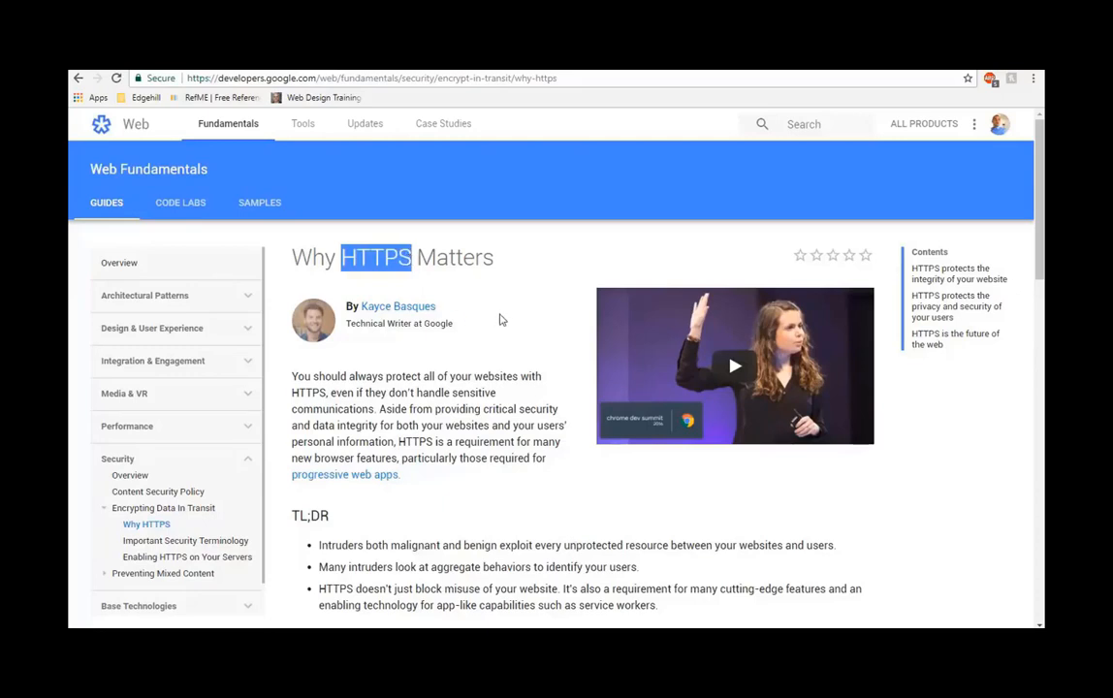
{"action": "mouse_move", "coordinate": [655, 187]}
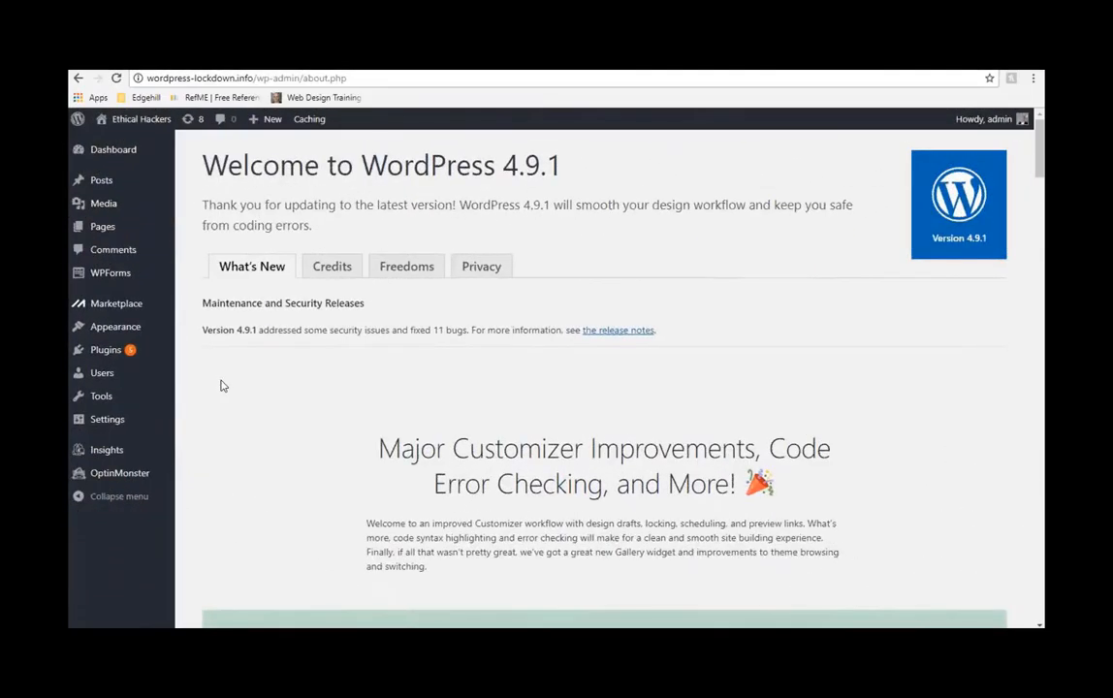
{"action": "mouse_move", "coordinate": [458, 427]}
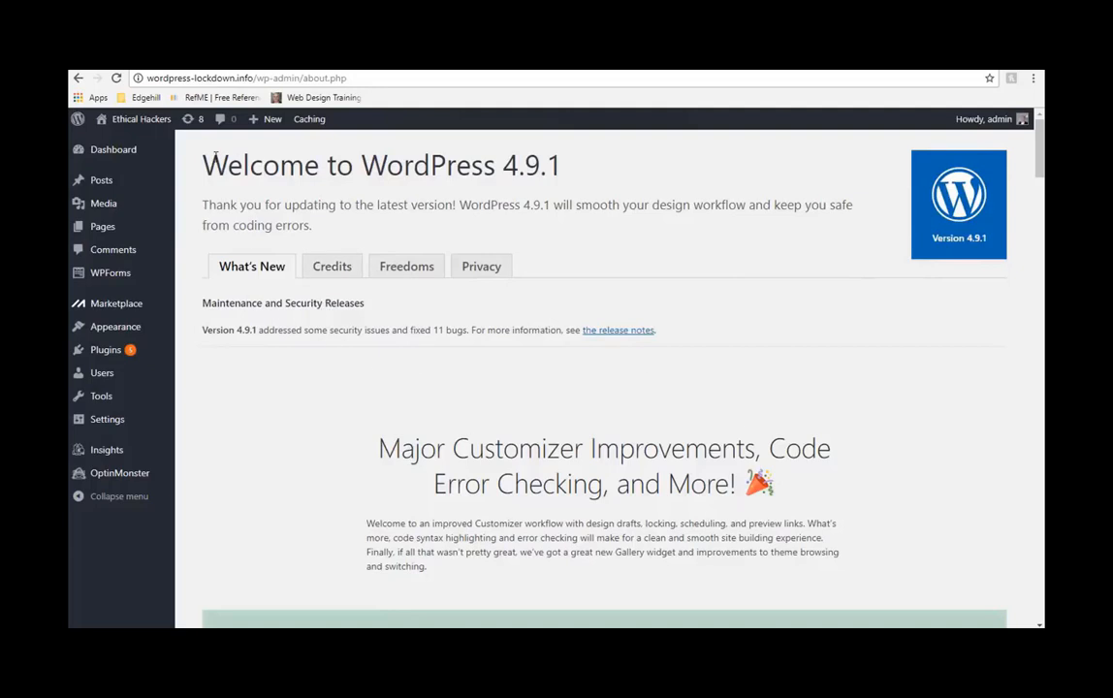
{"action": "mouse_move", "coordinate": [333, 401]}
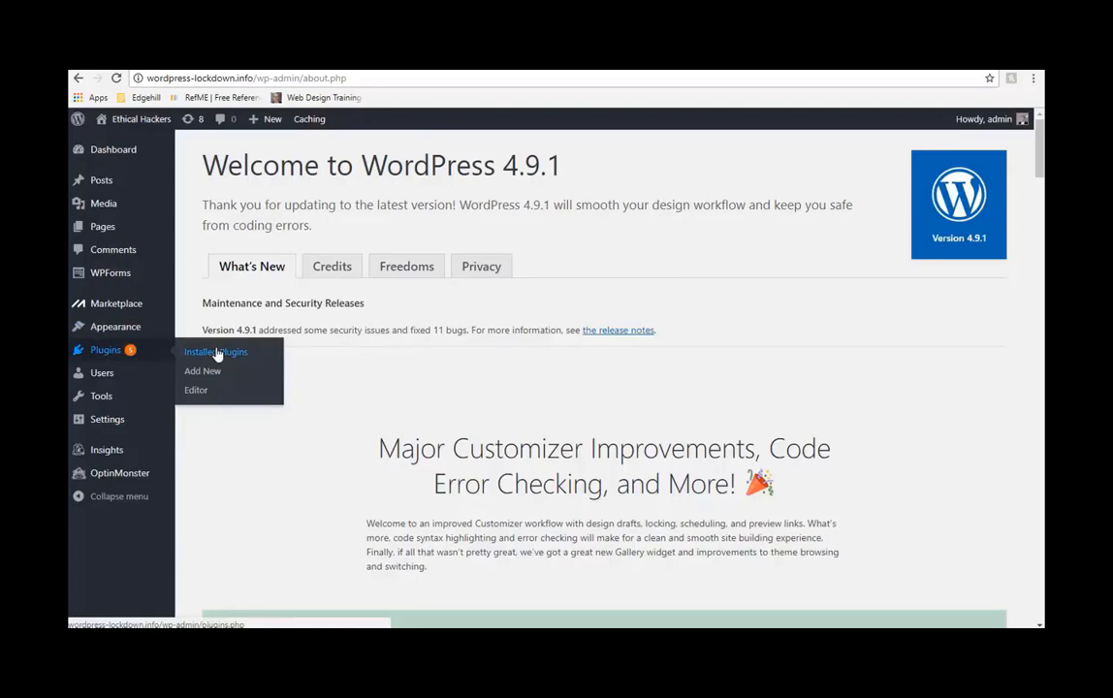
Bring up Installed Plugins and scroll through the seven bundled plugins.
{"action": "left_click", "coordinate": [215, 352]}
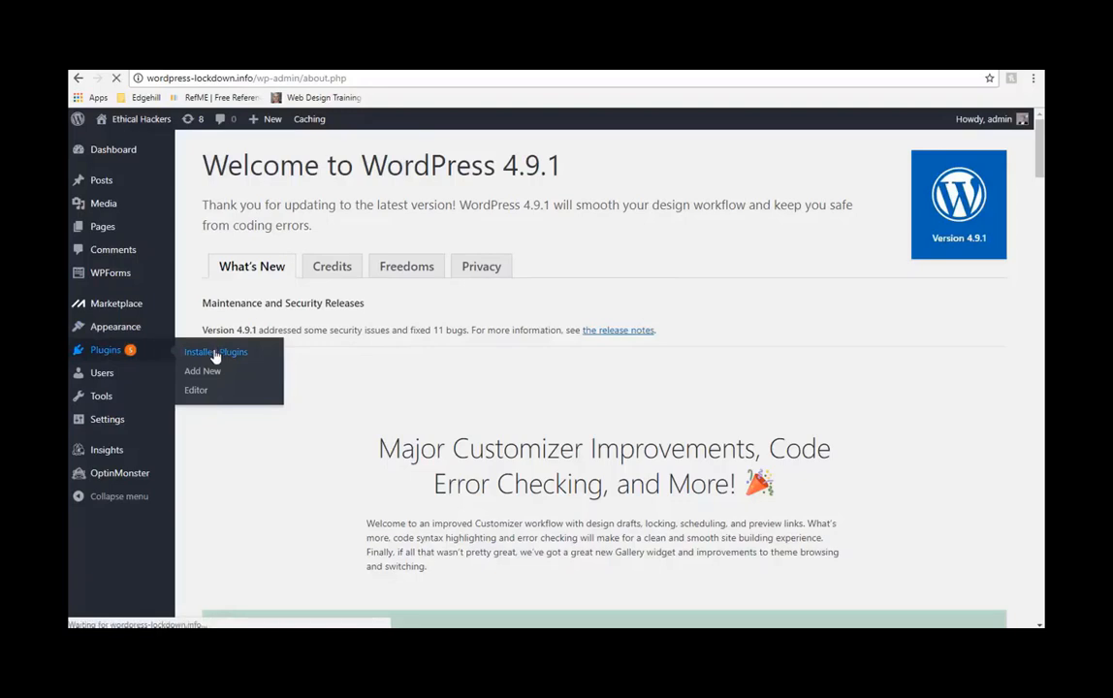
{"action": "left_click", "coordinate": [215, 351]}
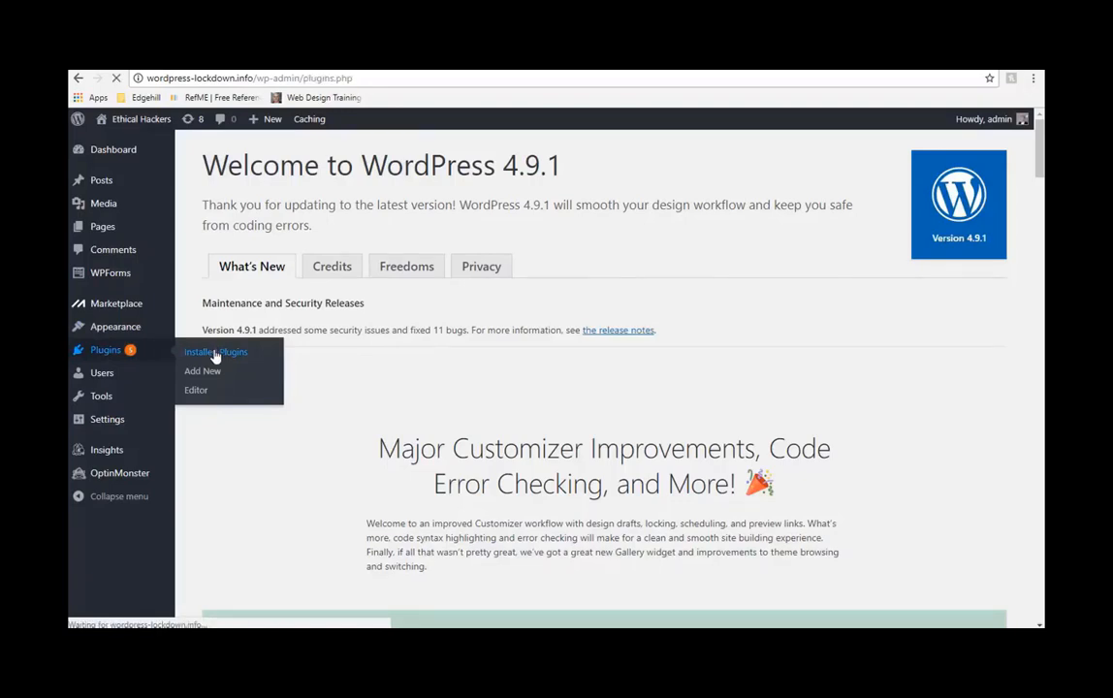
{"action": "left_click", "coordinate": [215, 352]}
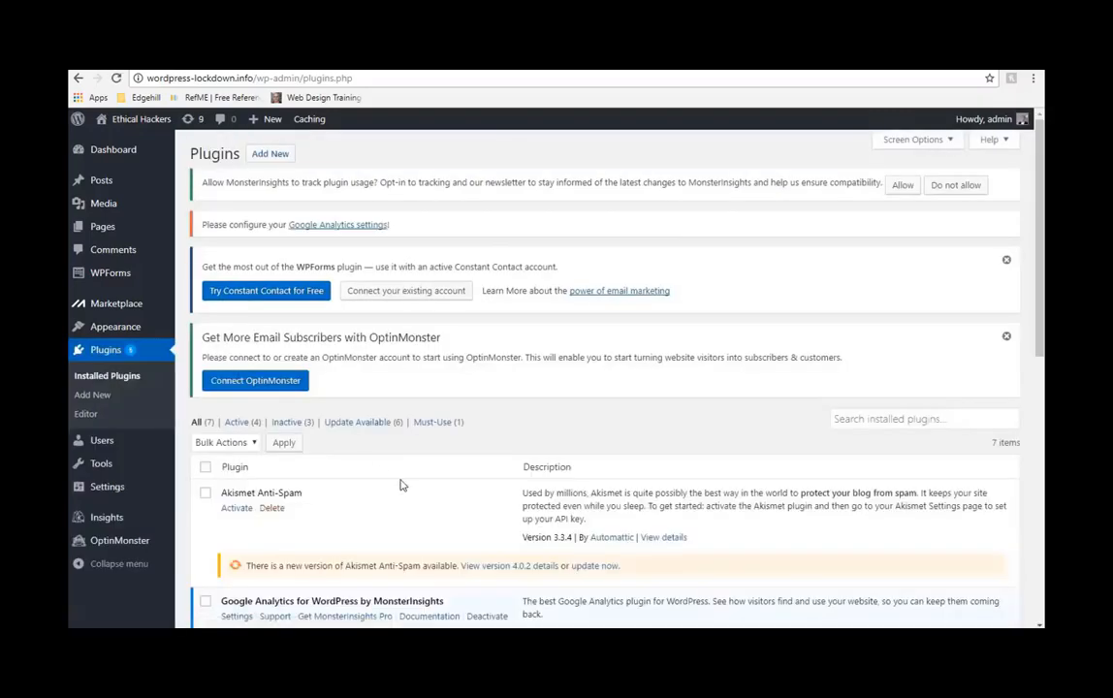
{"action": "scroll", "scroll_direction": "down", "scroll_amount": 3}
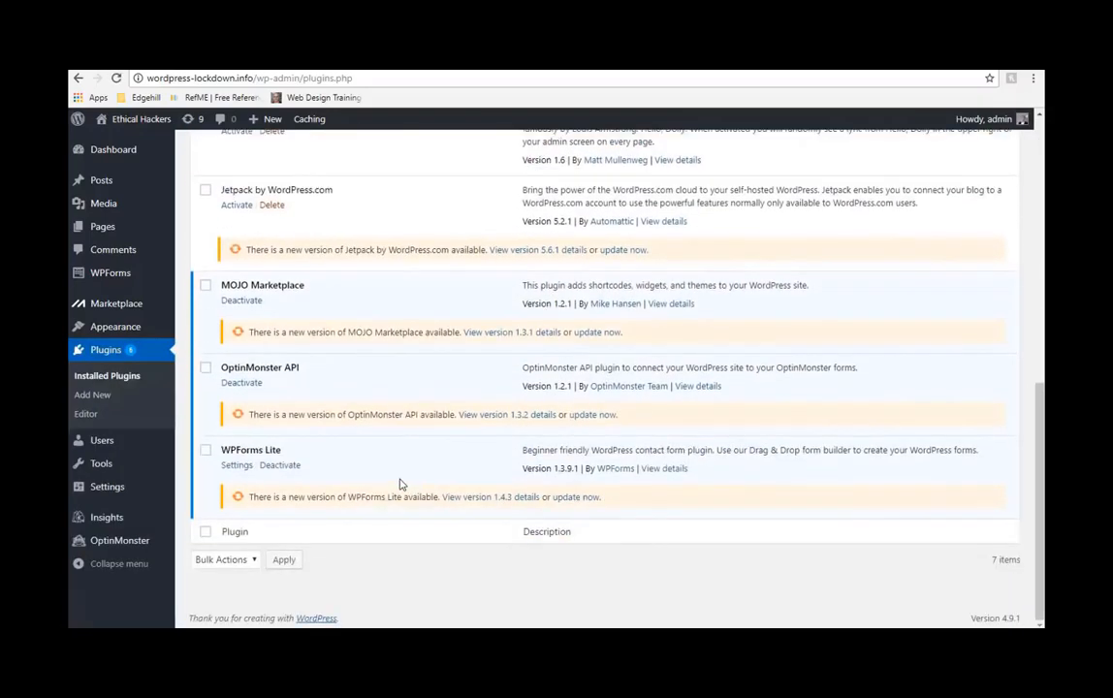
{"action": "scroll", "scroll_direction": "up", "scroll_amount": 3}
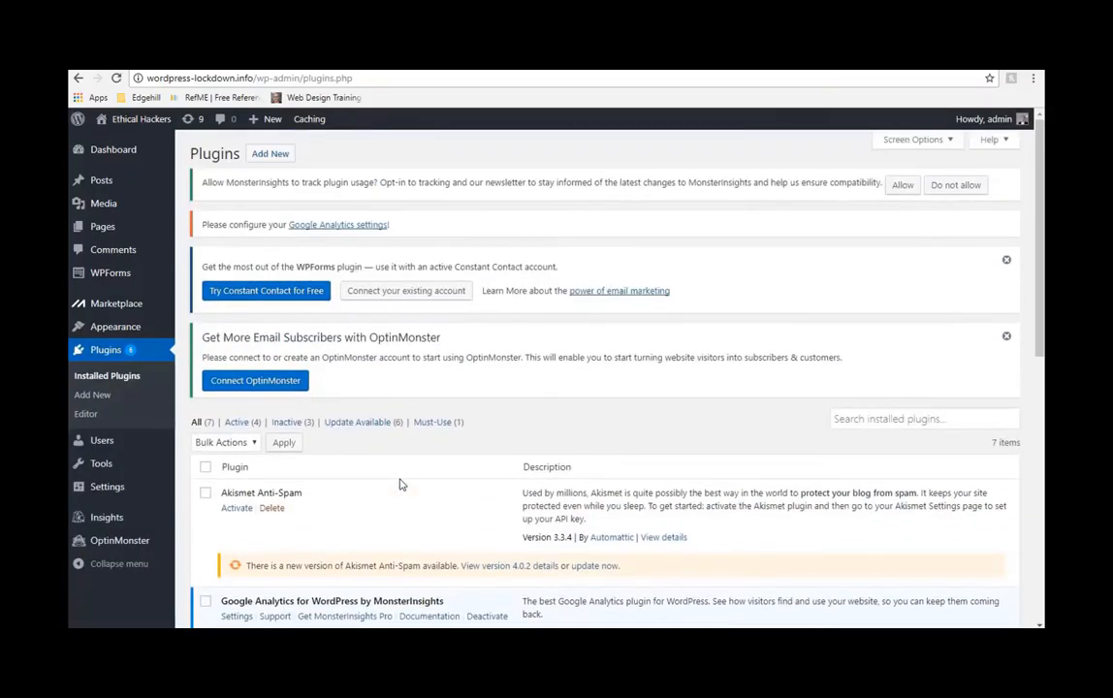
{"action": "scroll", "scroll_direction": "down", "scroll_amount": 3}
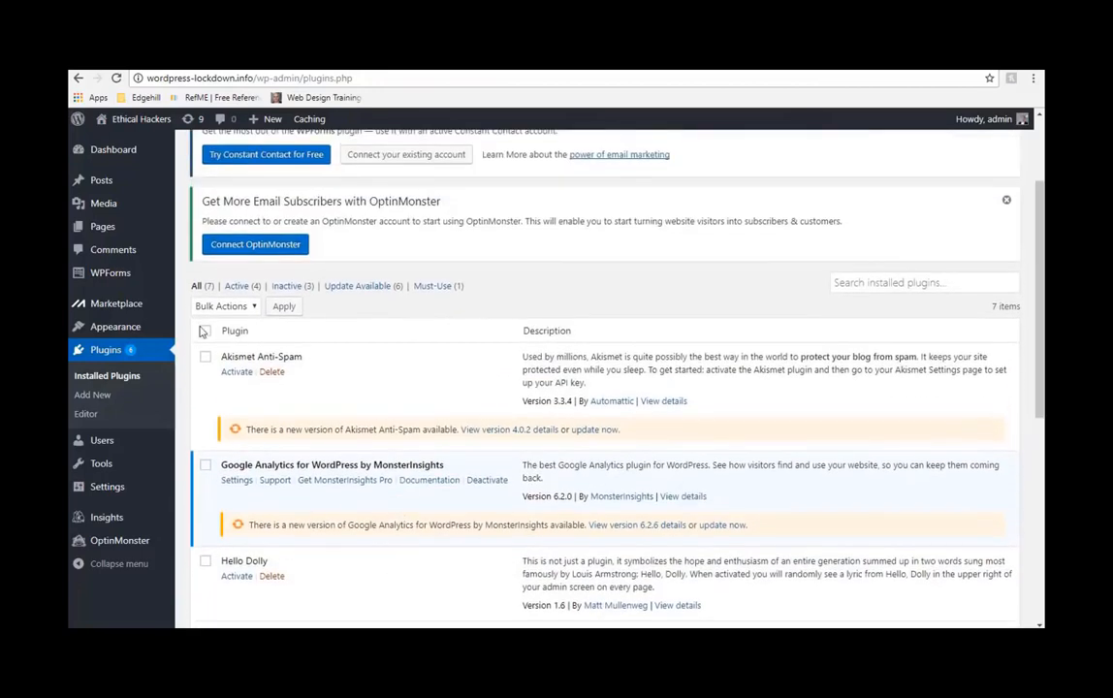
Select all plugins, deactivate them, and confirm their bulk deletion.
{"action": "left_click", "coordinate": [225, 305]}
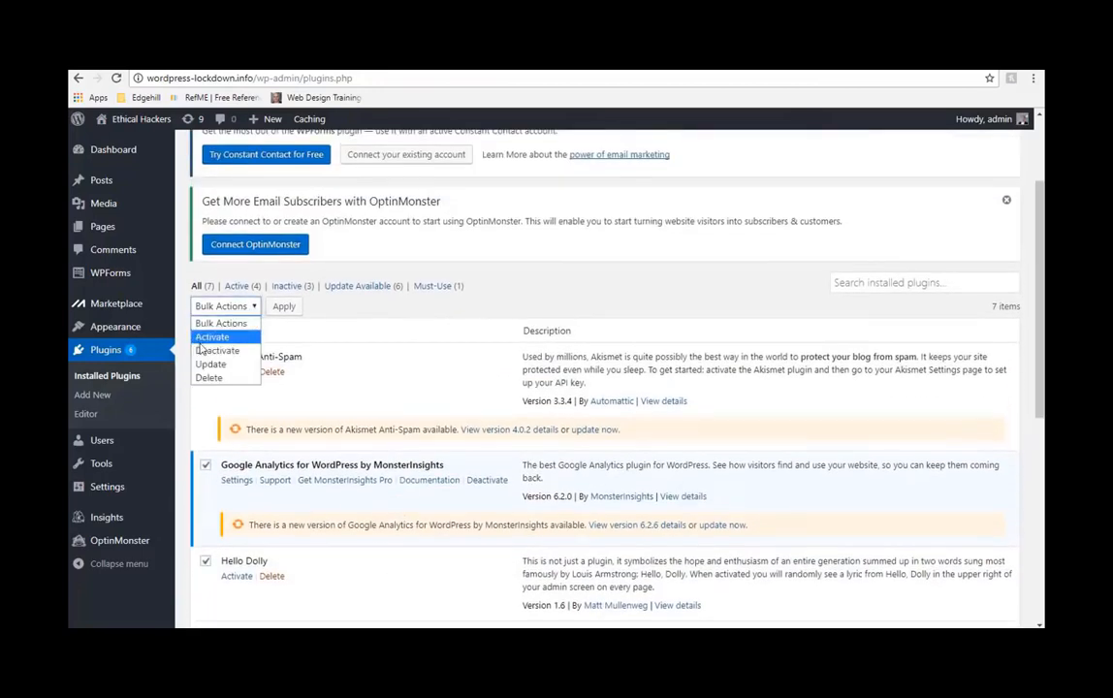
{"action": "left_click", "coordinate": [217, 350]}
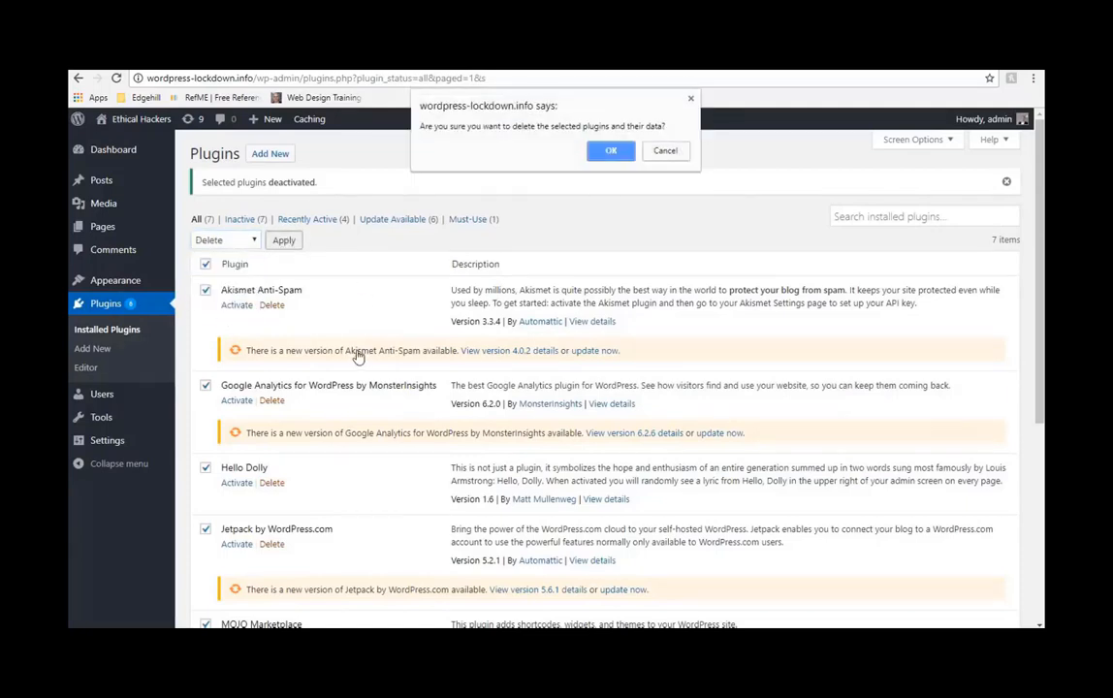
{"action": "left_click", "coordinate": [610, 150]}
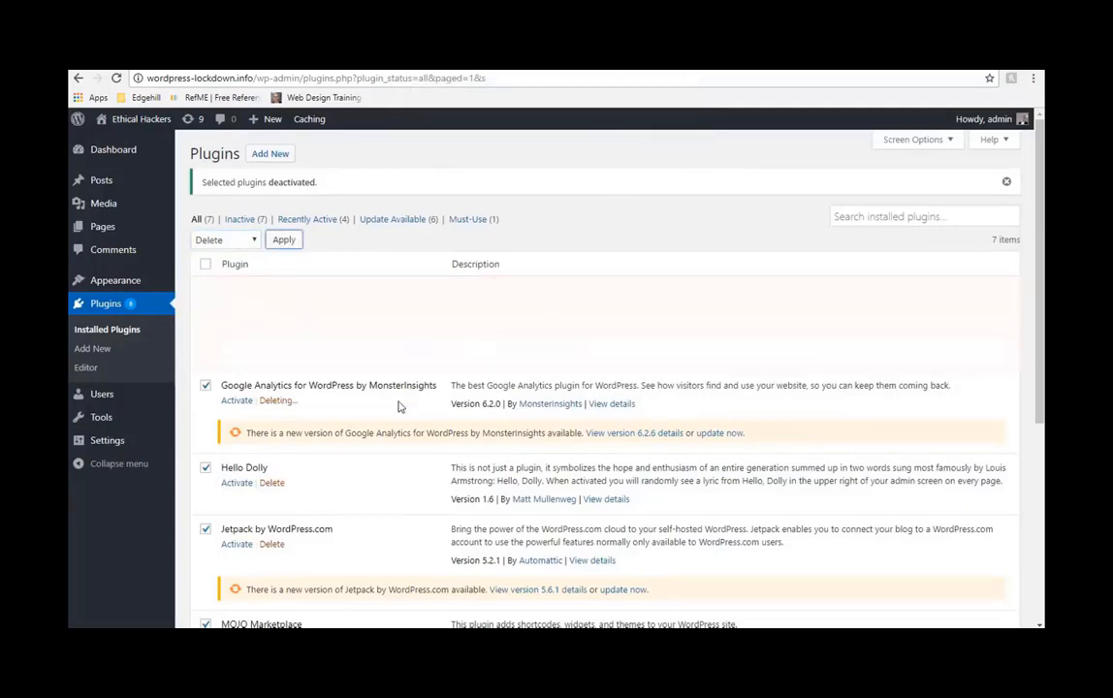
{"action": "left_click", "coordinate": [284, 239]}
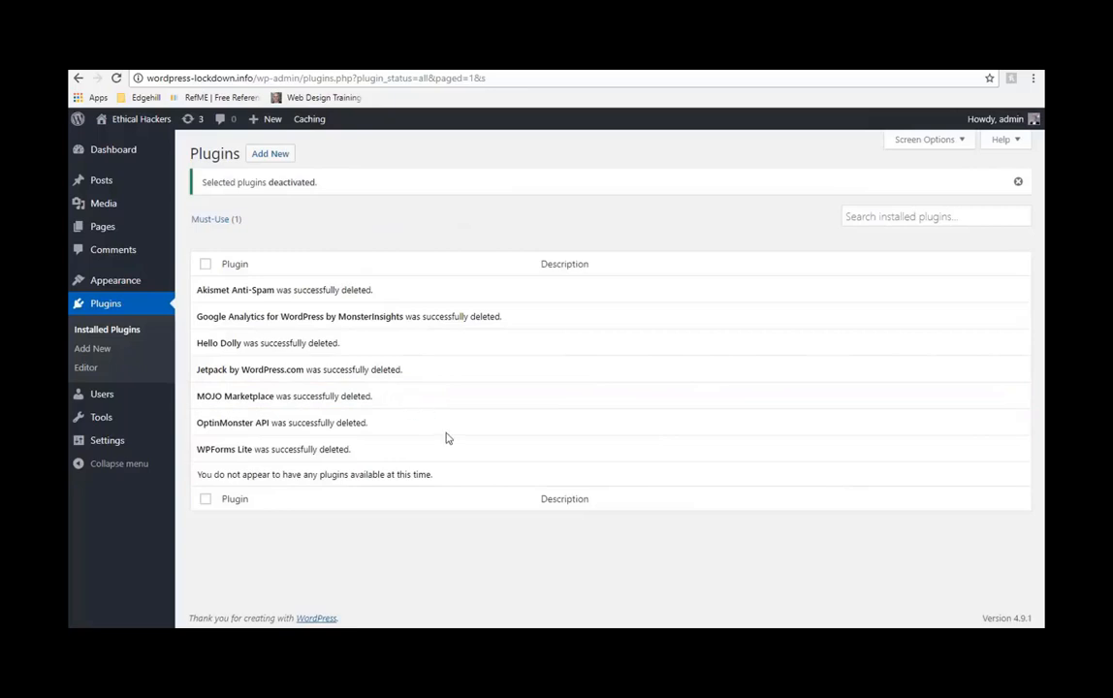
{"action": "mouse_move", "coordinate": [543, 381]}
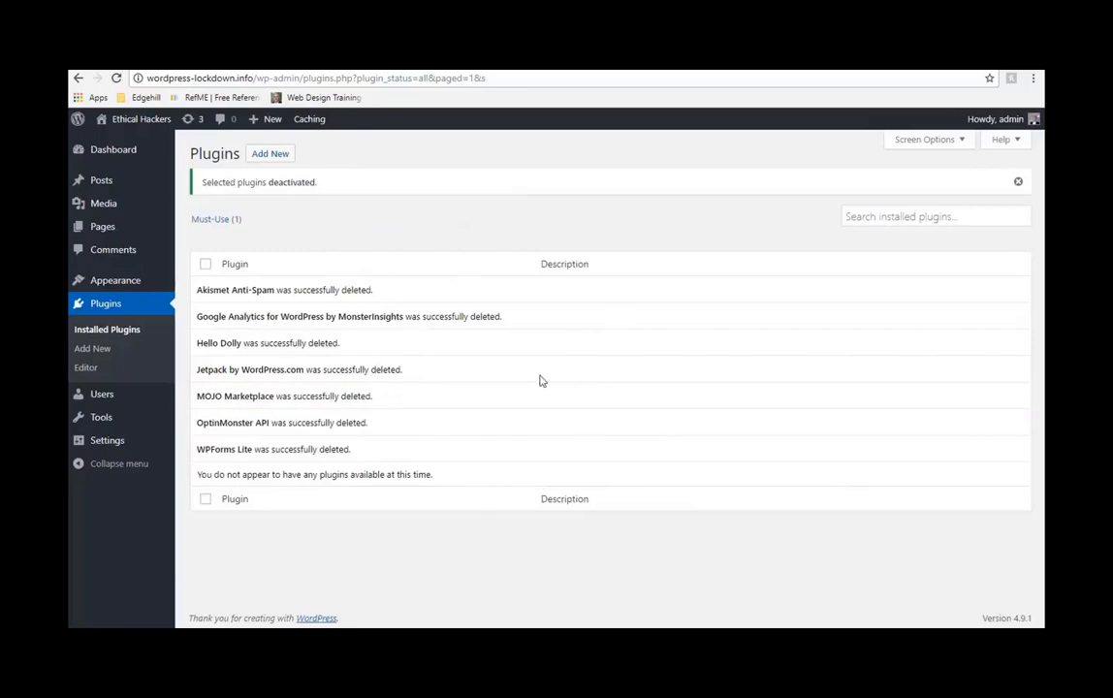
{"action": "mouse_move", "coordinate": [533, 383]}
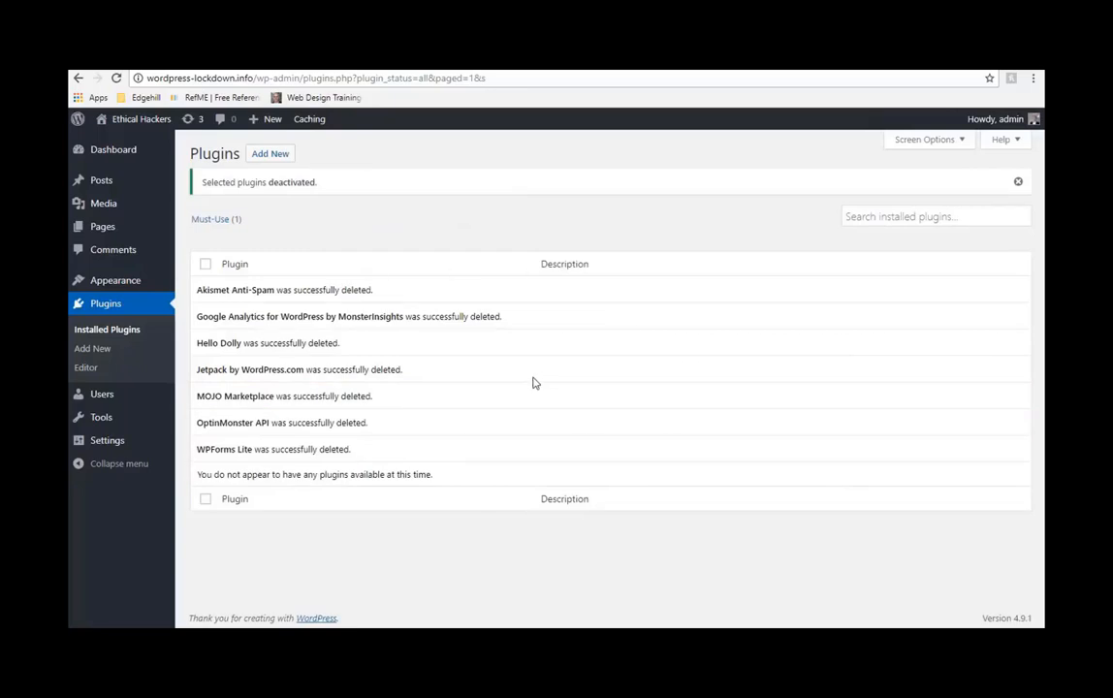
{"action": "mouse_move", "coordinate": [92, 348]}
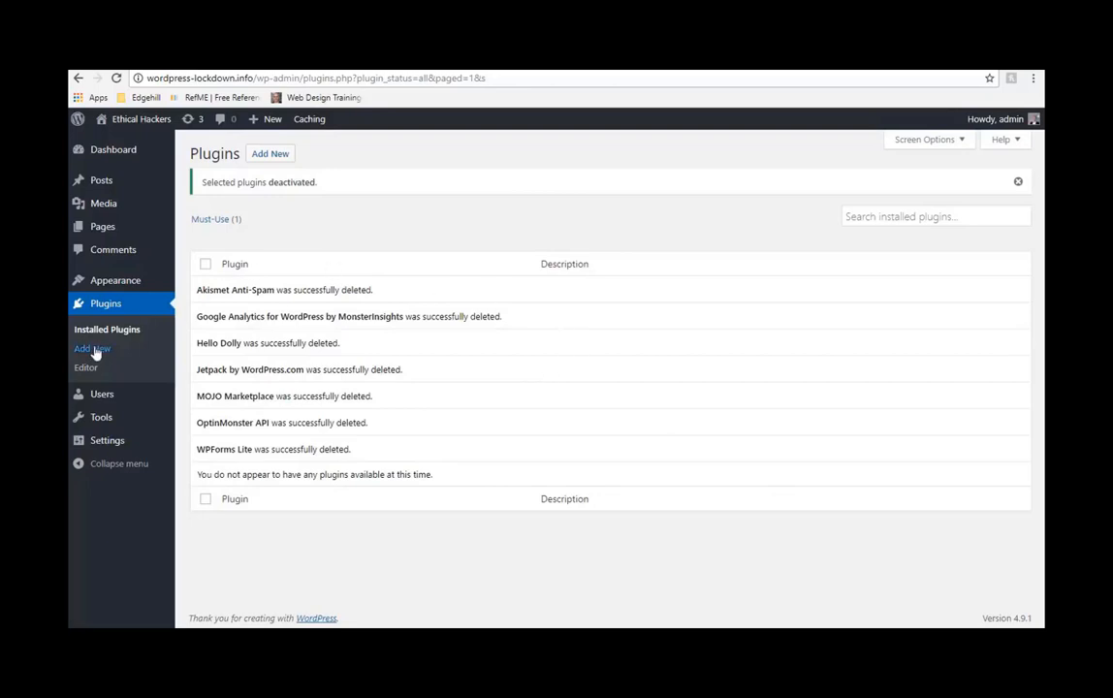
Search Add New plugins for 'wordfence' and install Wordfence Security.
{"action": "left_click", "coordinate": [92, 348]}
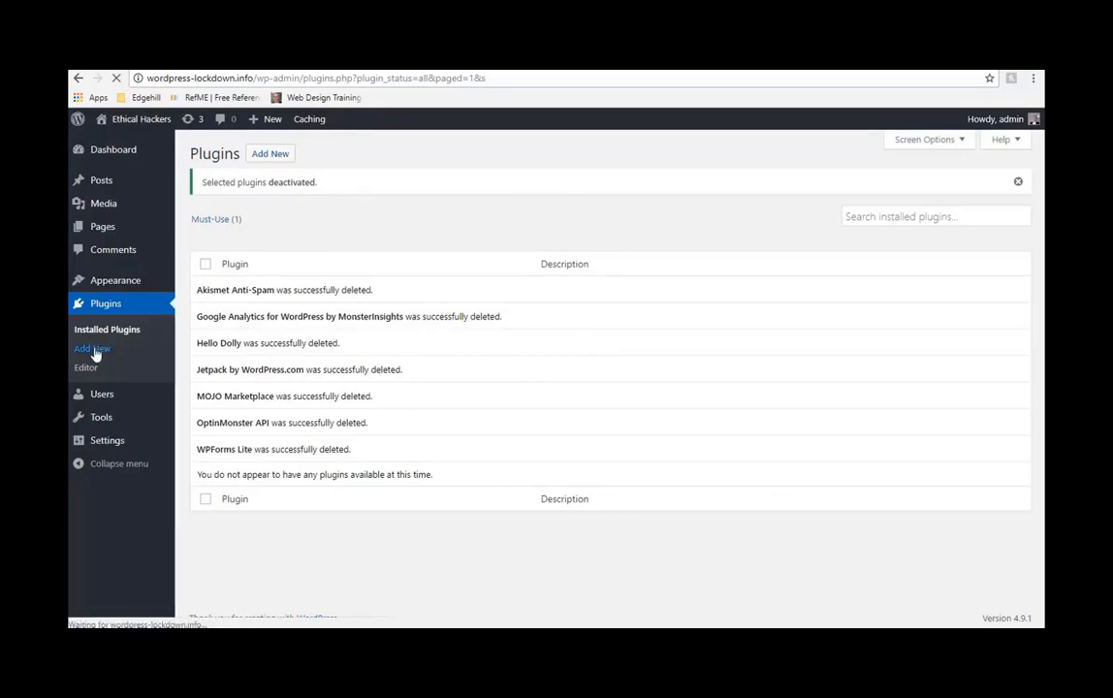
{"action": "left_click", "coordinate": [93, 348]}
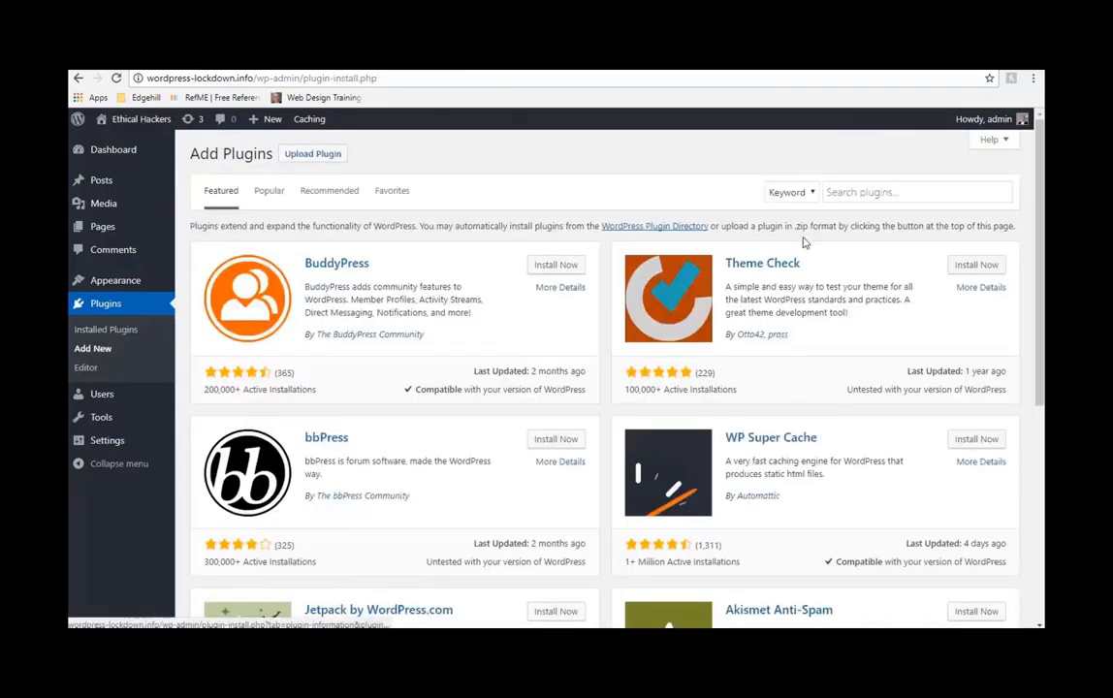
{"action": "left_click", "coordinate": [915, 192]}
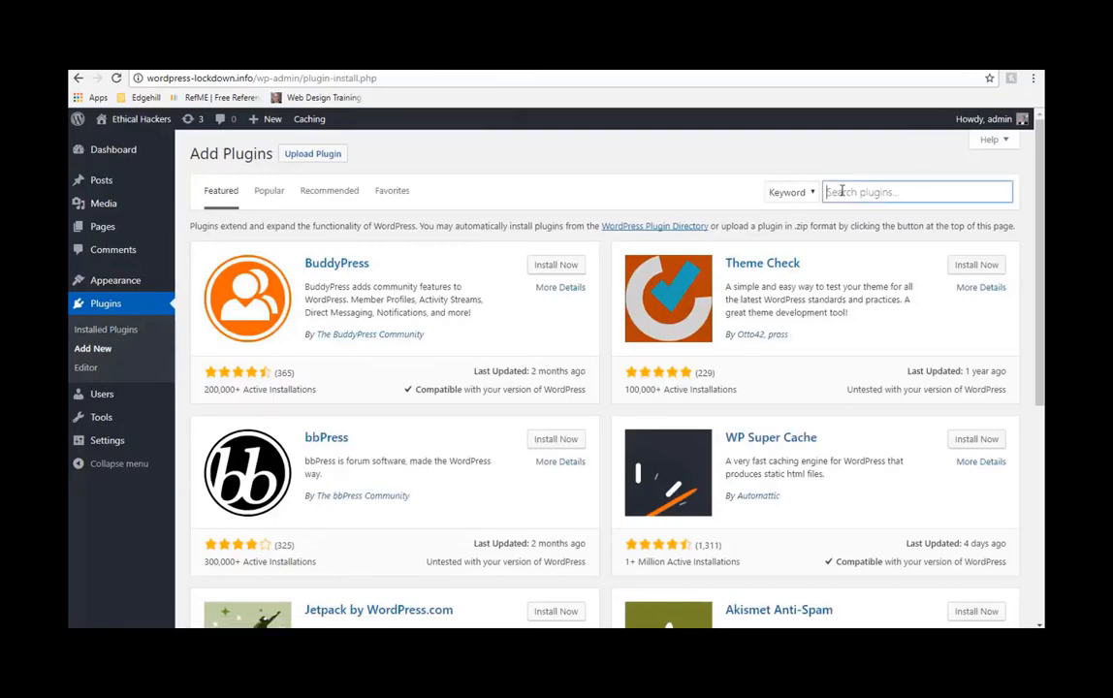
{"action": "type", "text": "wordf"}
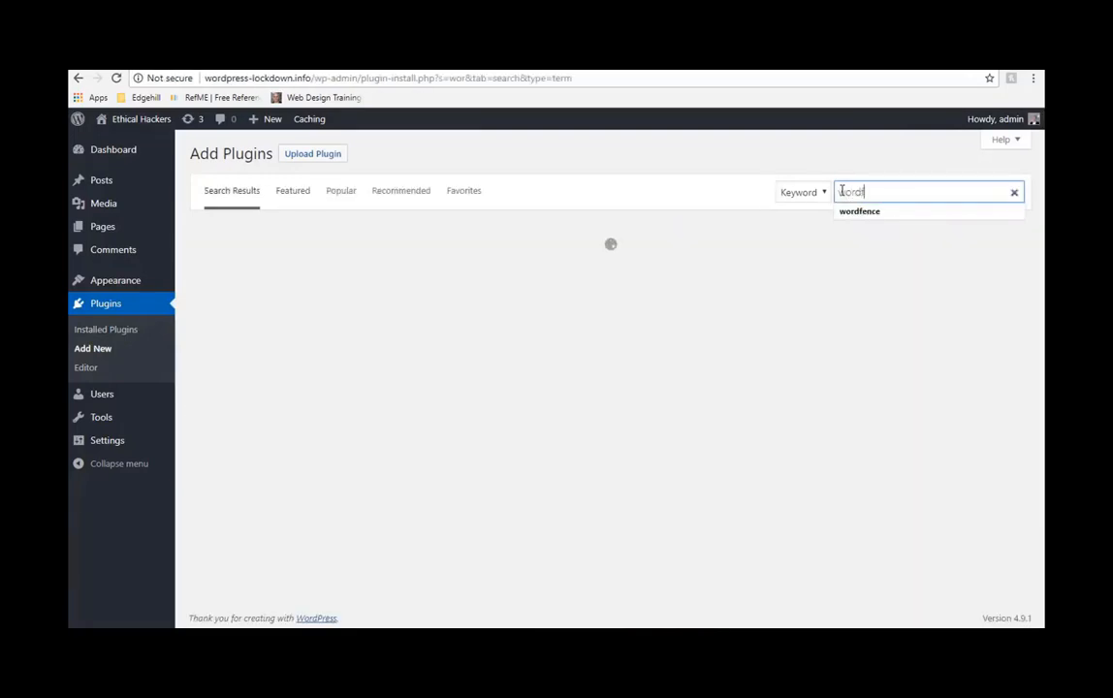
{"action": "left_click", "coordinate": [859, 212]}
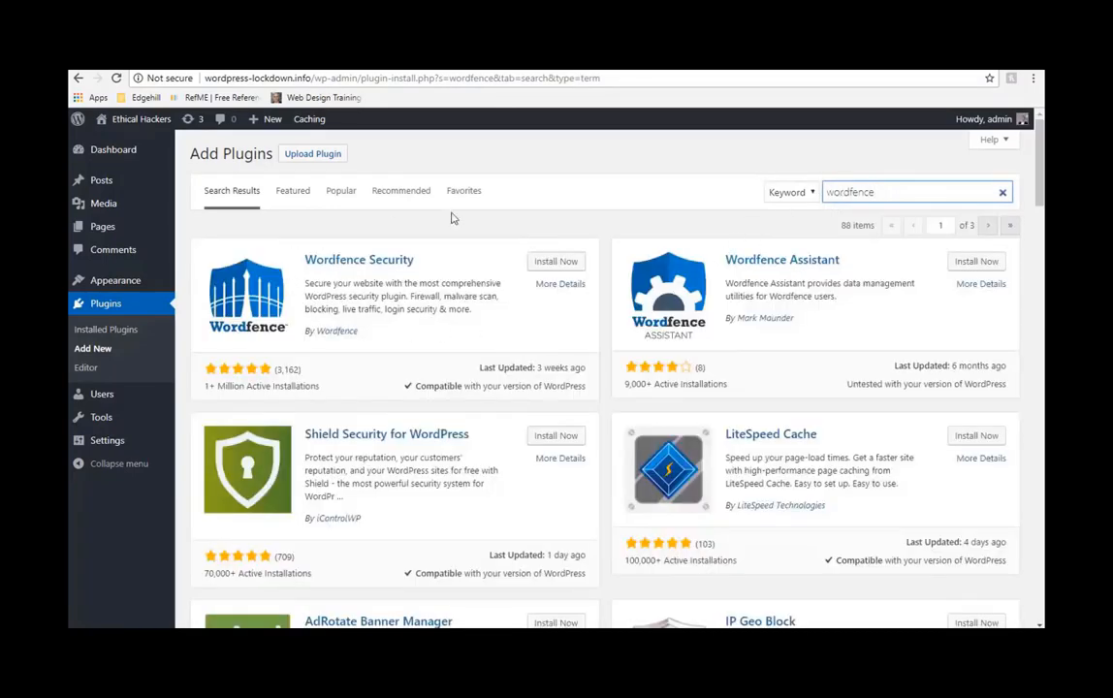
{"action": "mouse_move", "coordinate": [509, 354]}
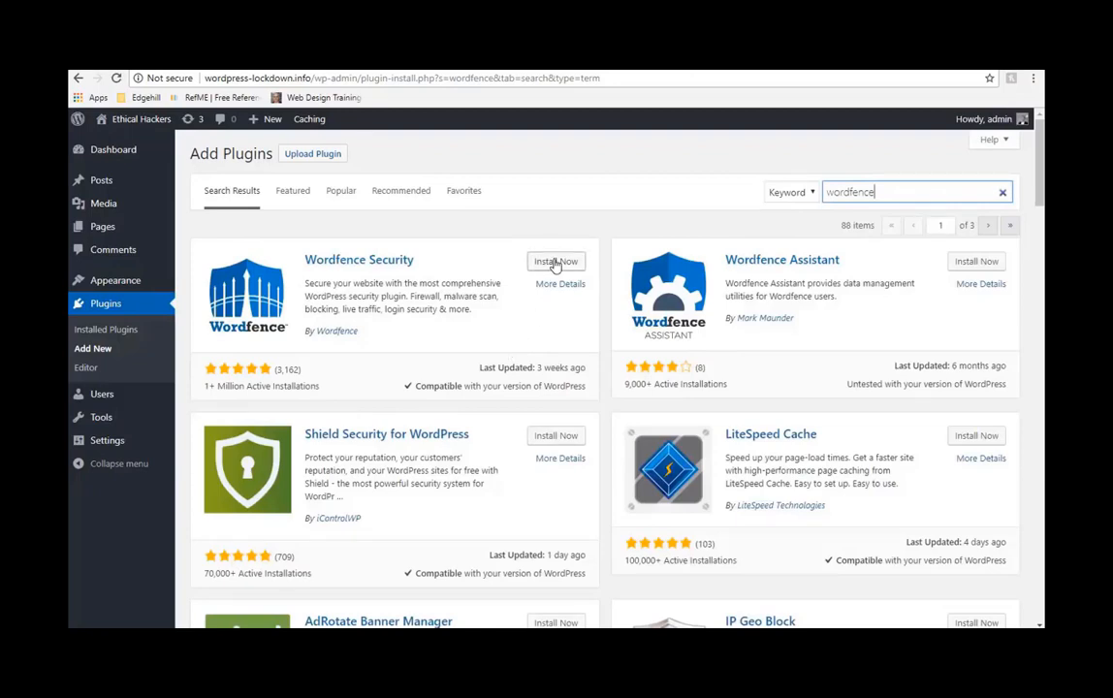
{"action": "left_click", "coordinate": [556, 261]}
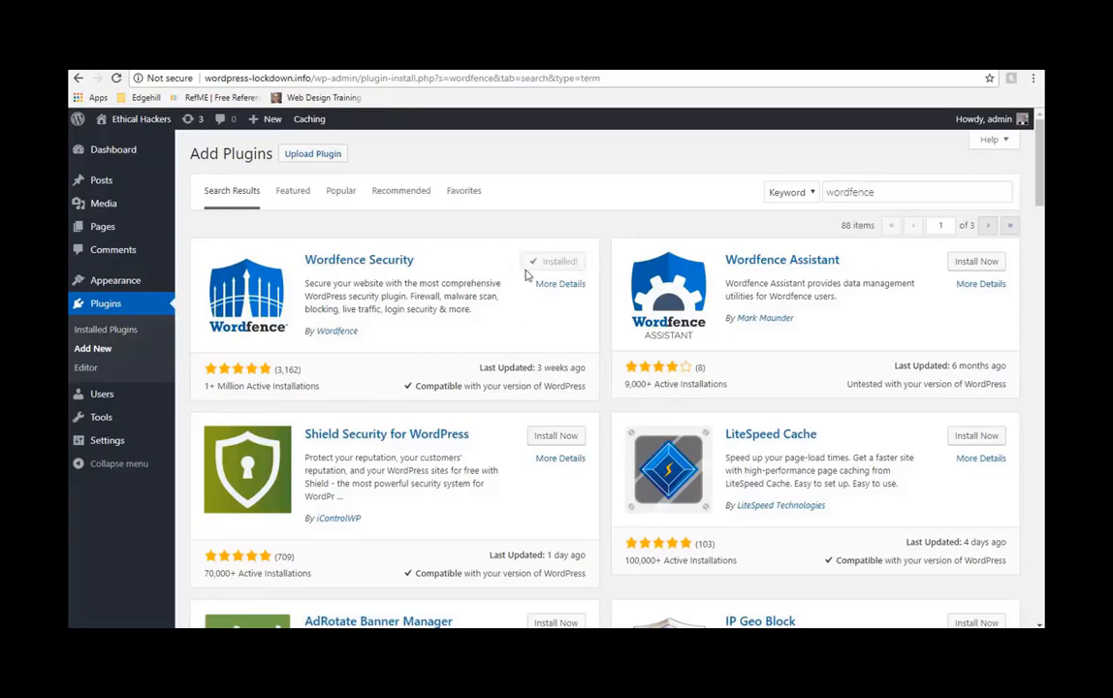
{"action": "left_click", "coordinate": [559, 261]}
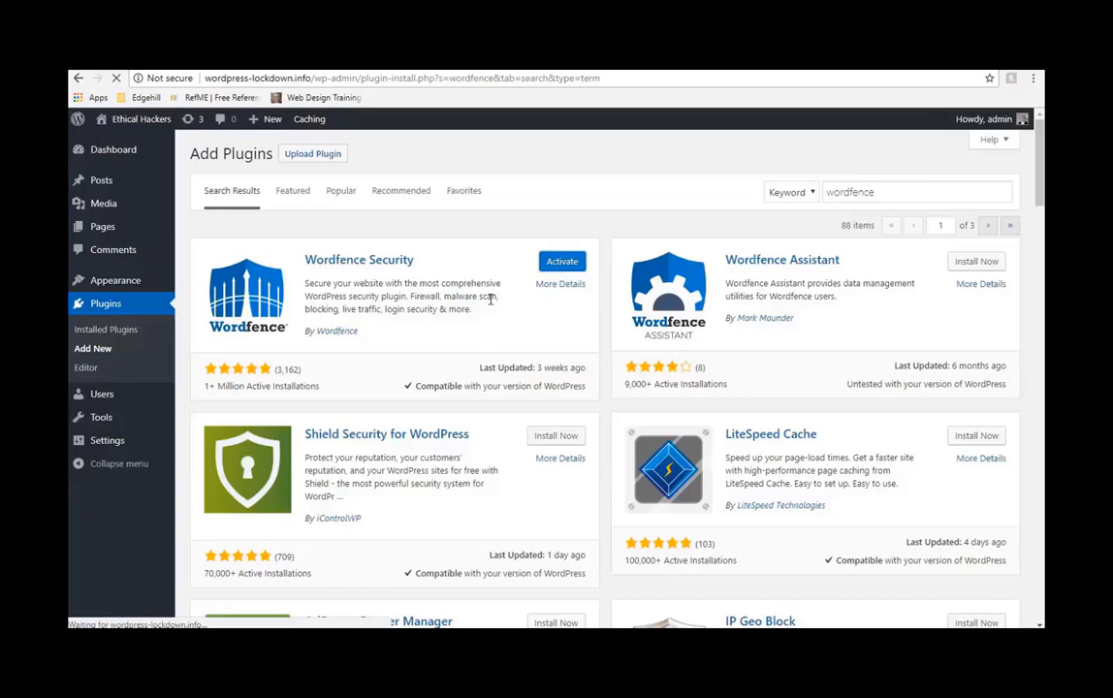
Activate Wordfence, enter a saved admin alert email, and close the Congratulations popup.
{"action": "left_click", "coordinate": [561, 261]}
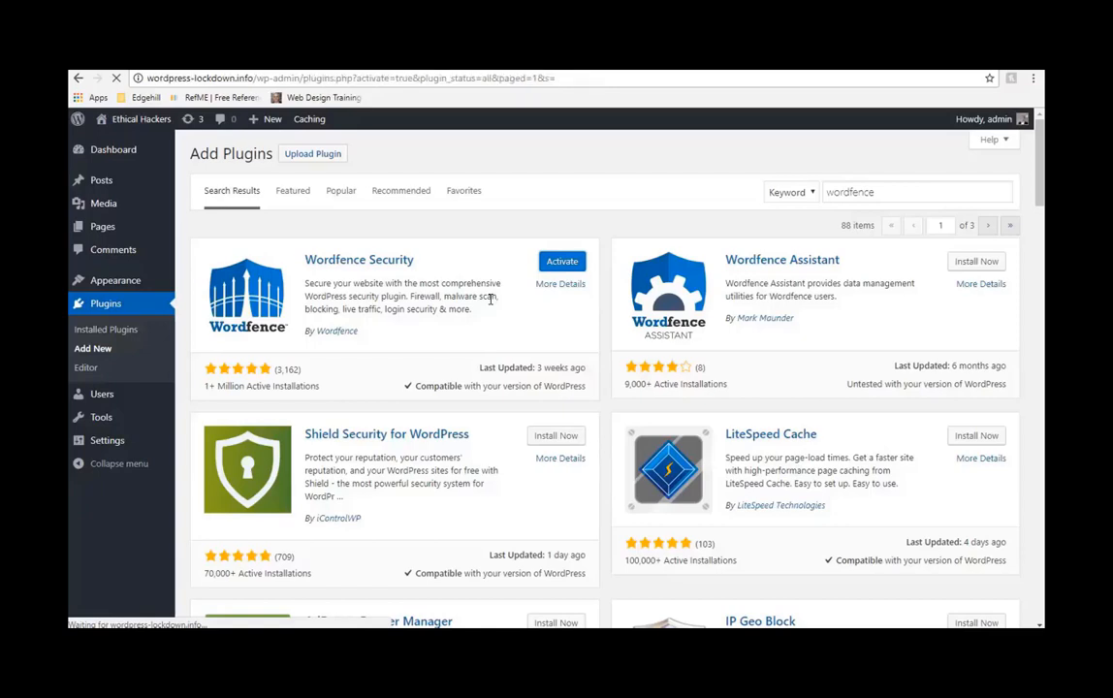
{"action": "left_click", "coordinate": [562, 261]}
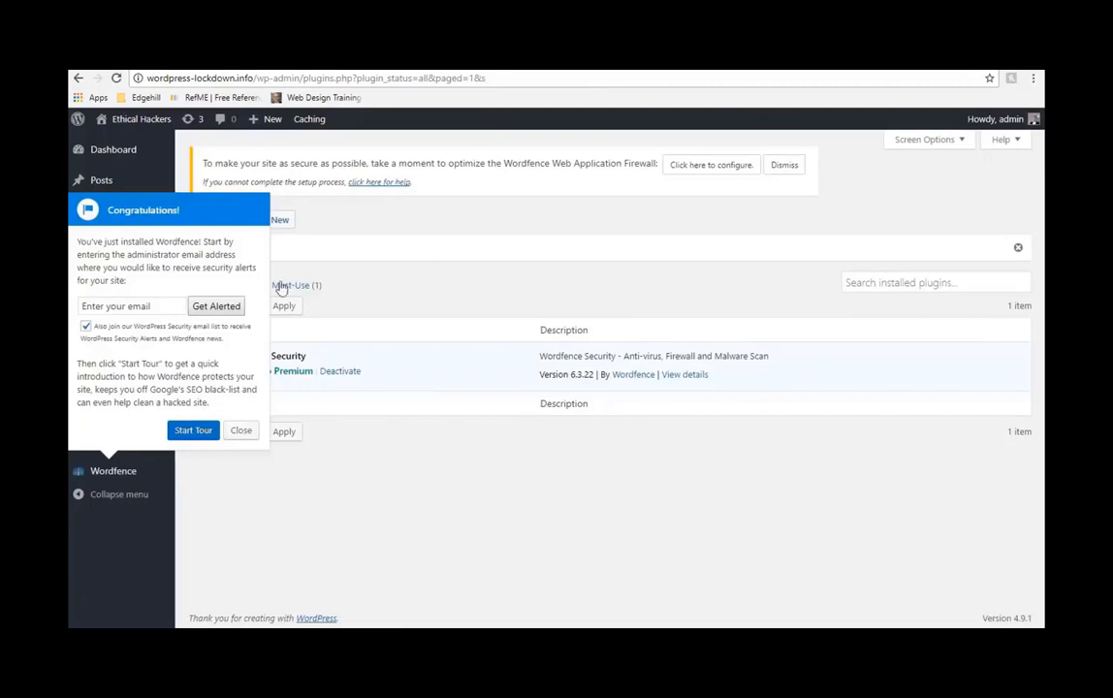
{"action": "left_click", "coordinate": [131, 305]}
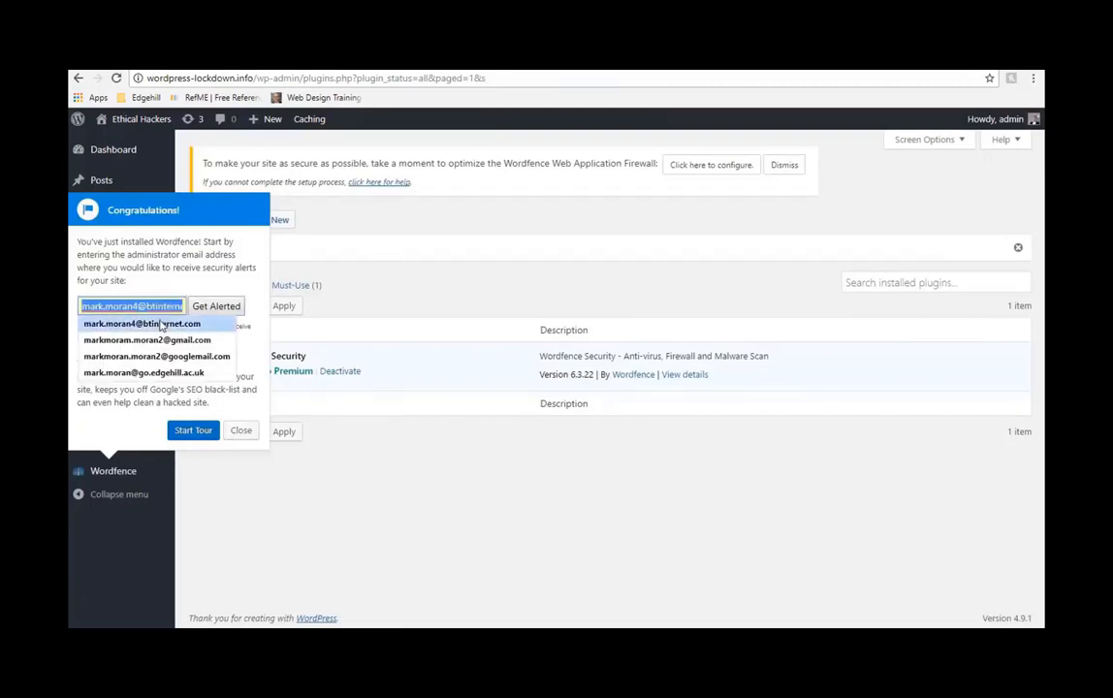
{"action": "left_click", "coordinate": [216, 305]}
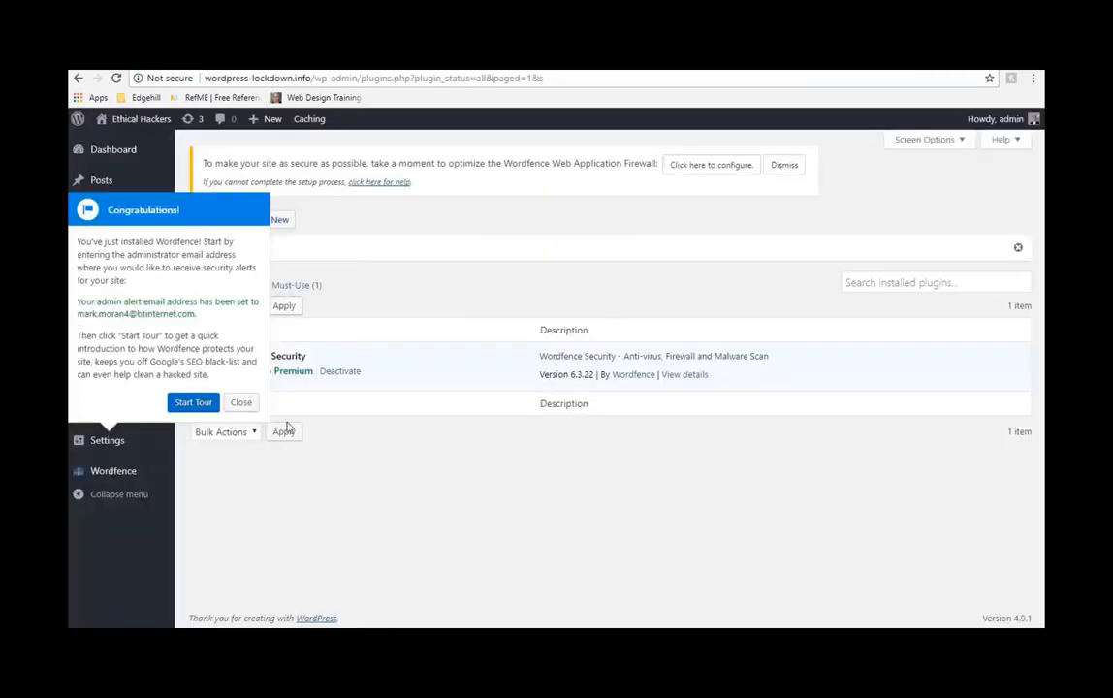
{"action": "left_click", "coordinate": [240, 402]}
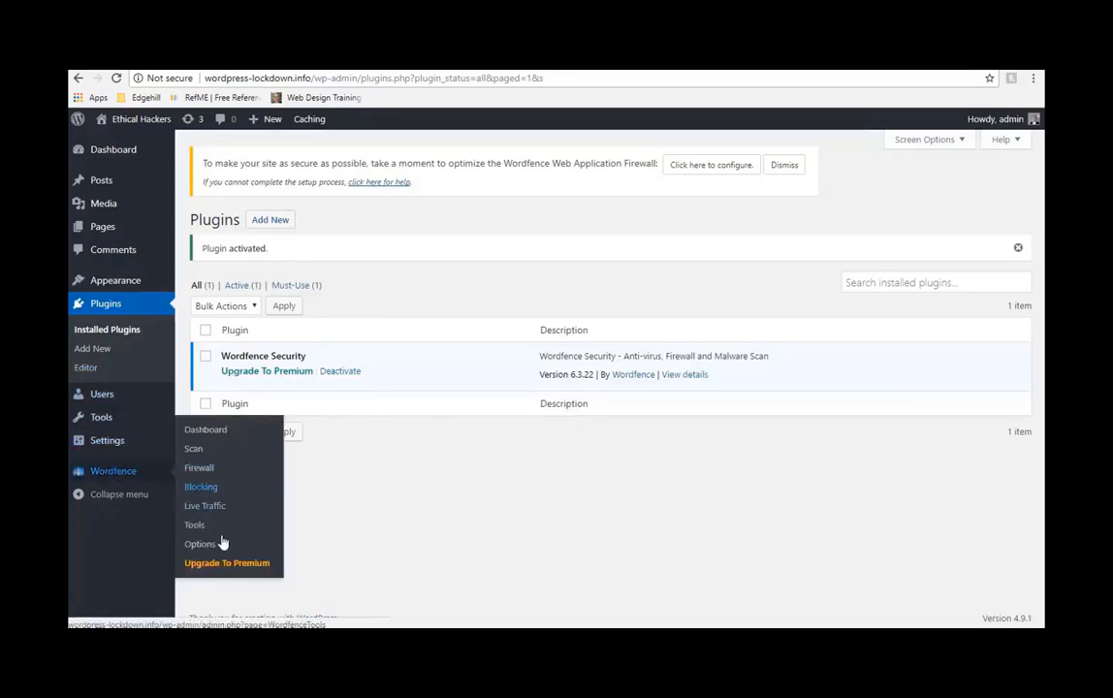
In Wordfence Options, skip the tour, tick automatic Wordfence updates, and save options.
{"action": "left_click", "coordinate": [200, 543]}
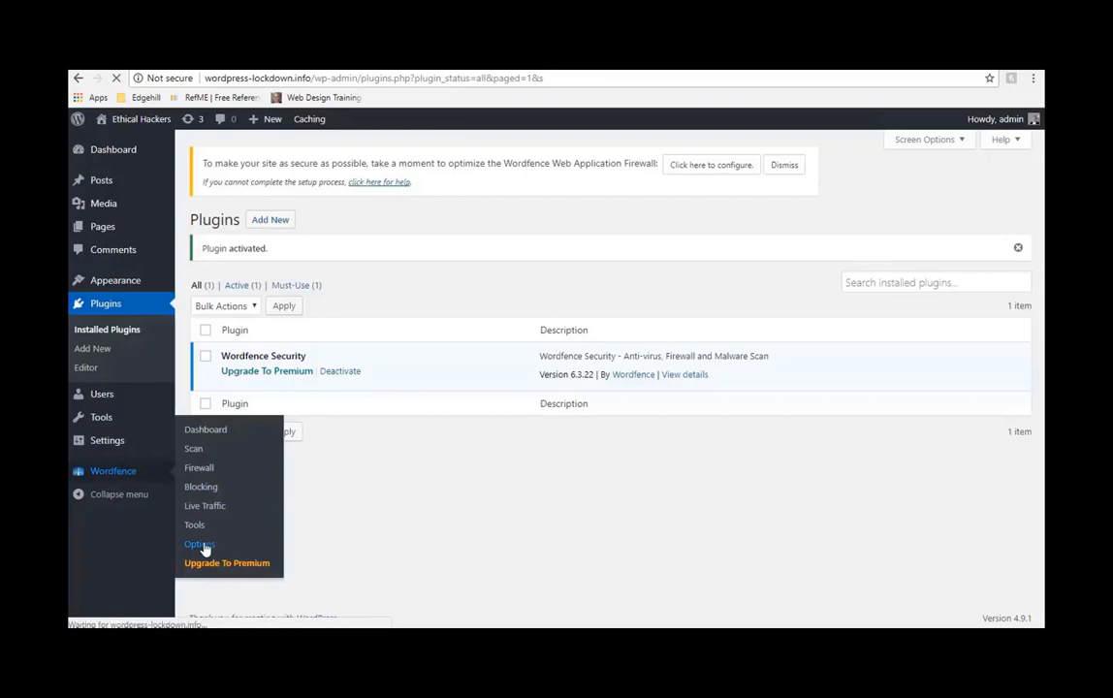
{"action": "left_click", "coordinate": [198, 544]}
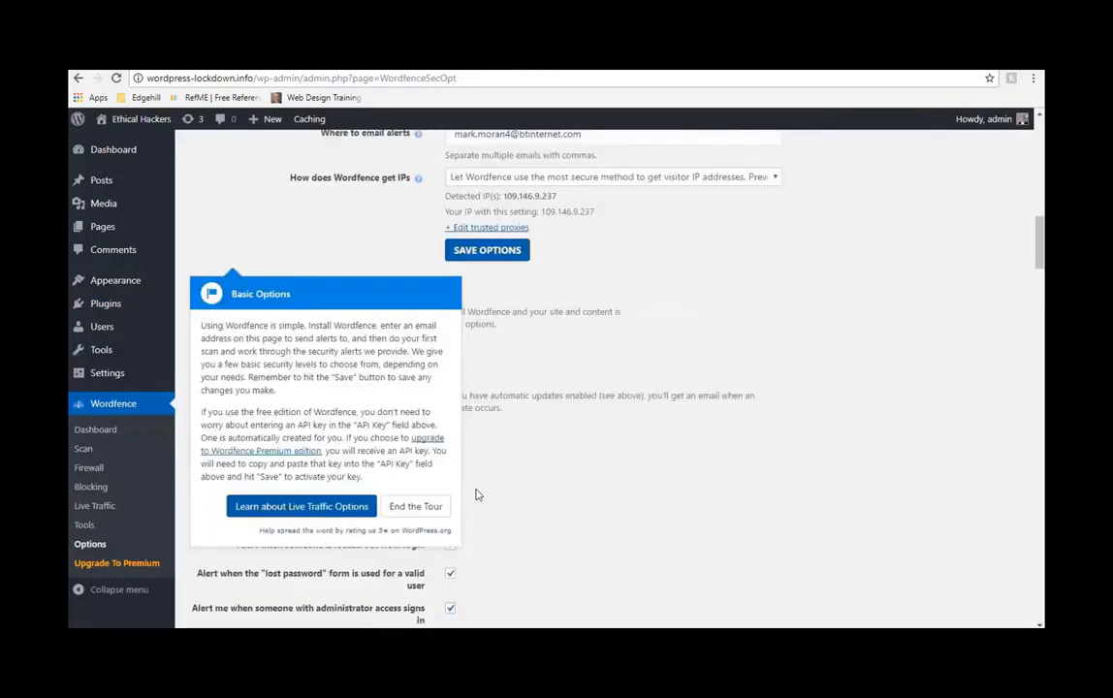
{"action": "left_click", "coordinate": [415, 506]}
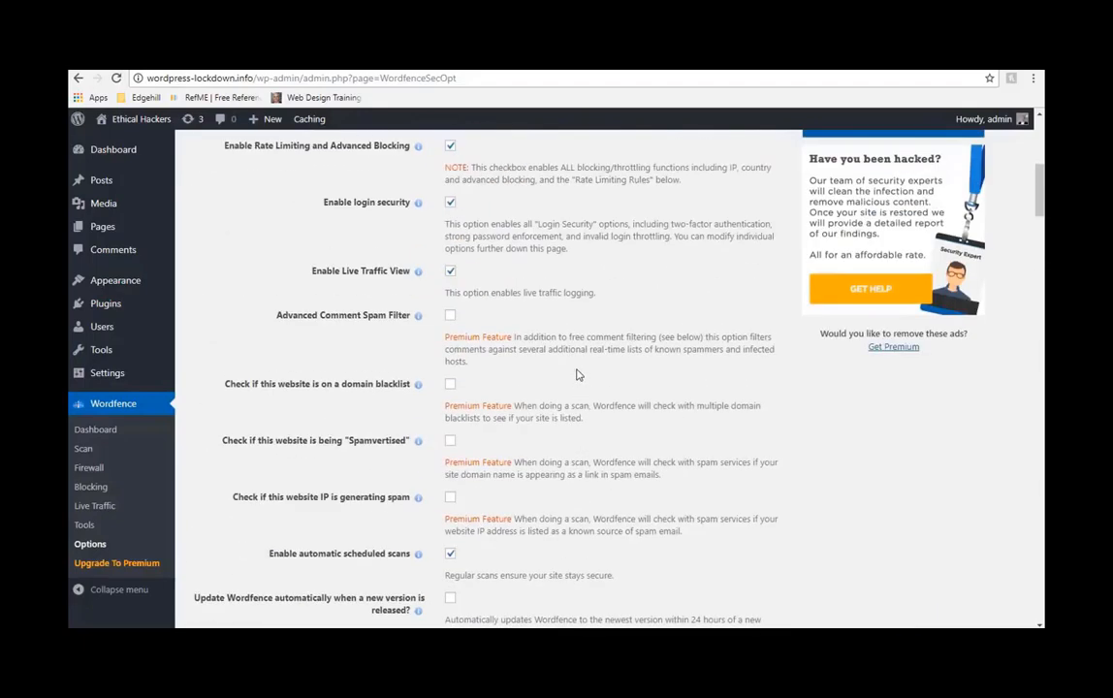
{"action": "scroll", "scroll_direction": "up", "scroll_amount": 3}
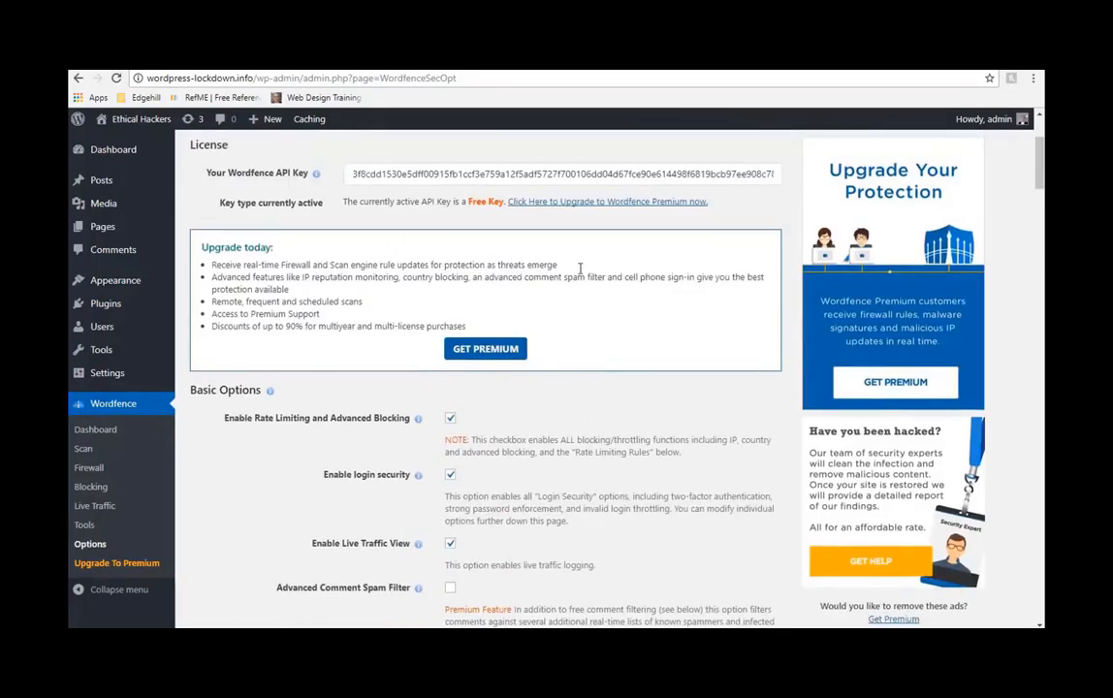
{"action": "mouse_move", "coordinate": [509, 438]}
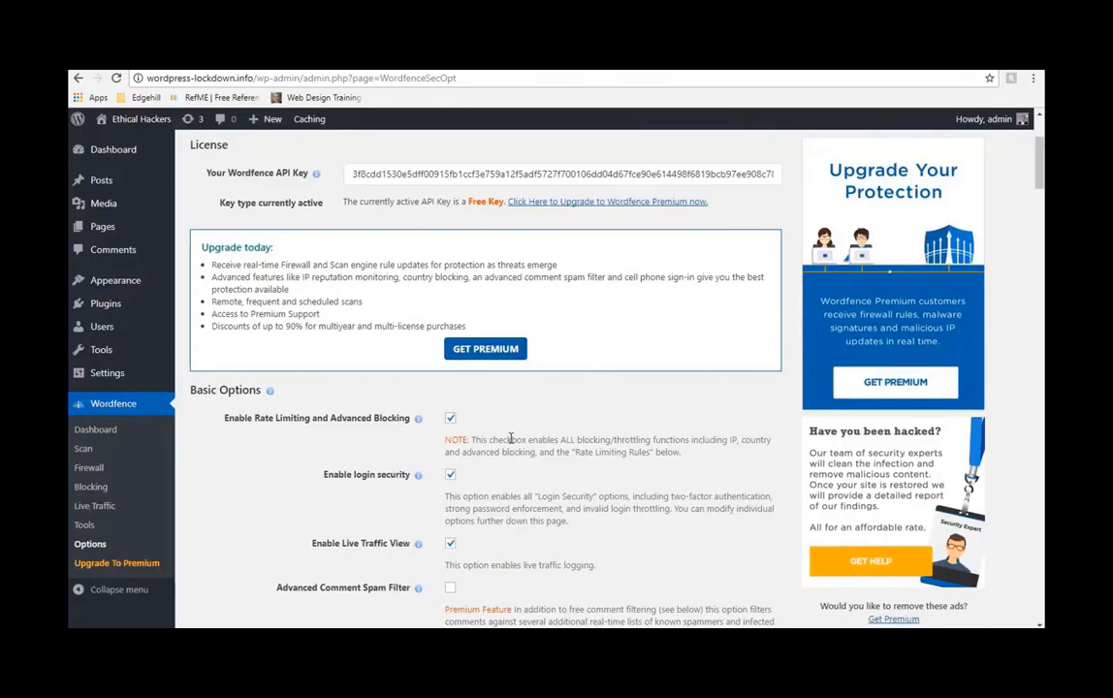
{"action": "scroll", "scroll_direction": "down", "scroll_amount": 3}
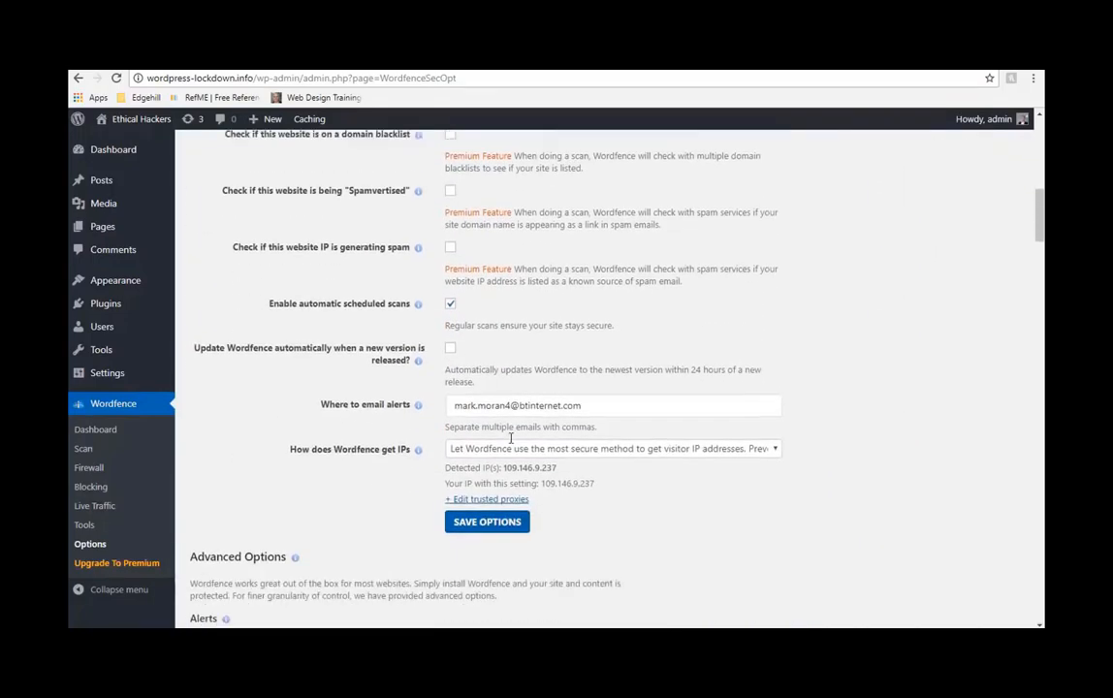
{"action": "scroll", "scroll_direction": "down", "scroll_amount": 3}
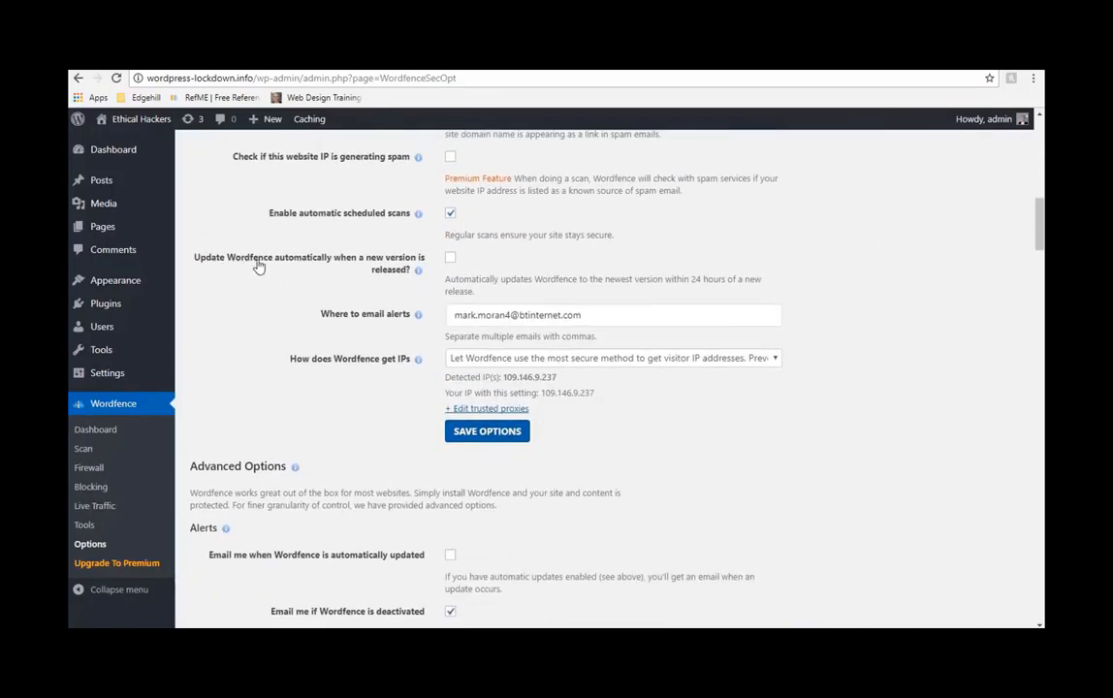
{"action": "mouse_move", "coordinate": [294, 266]}
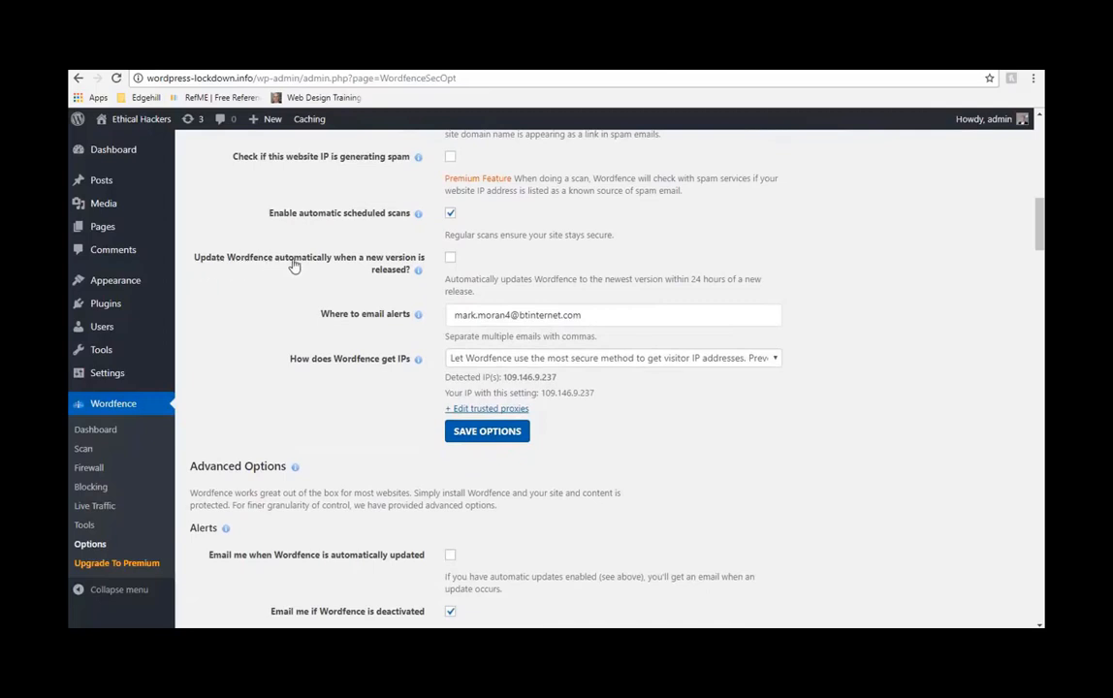
{"action": "left_click", "coordinate": [450, 256]}
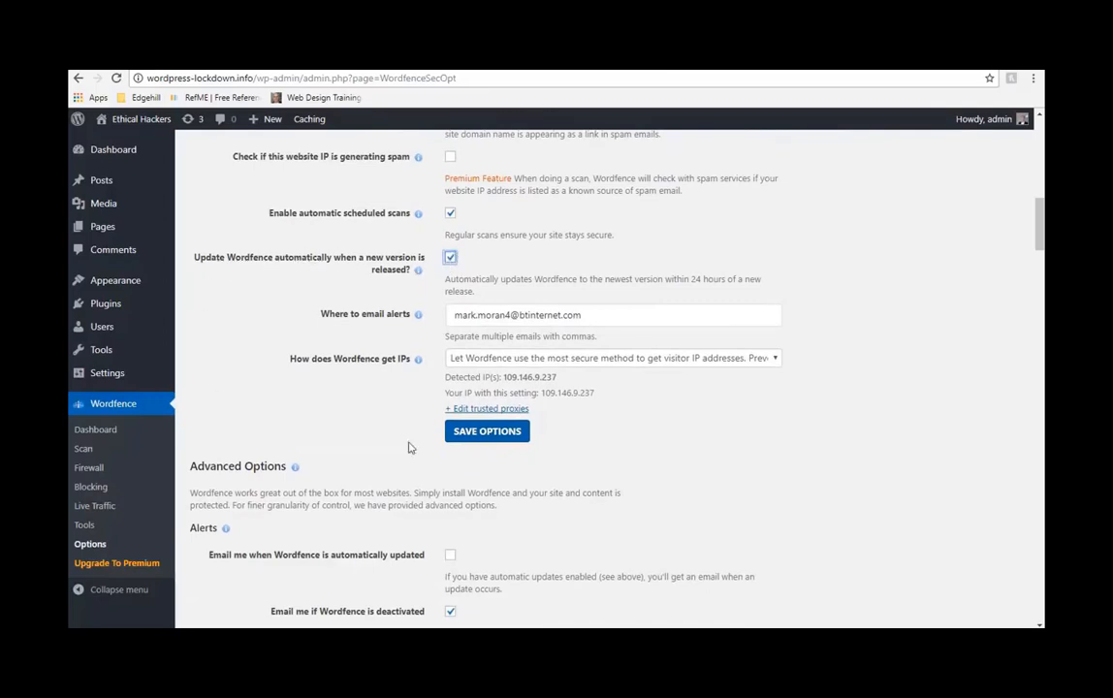
{"action": "left_click", "coordinate": [486, 431]}
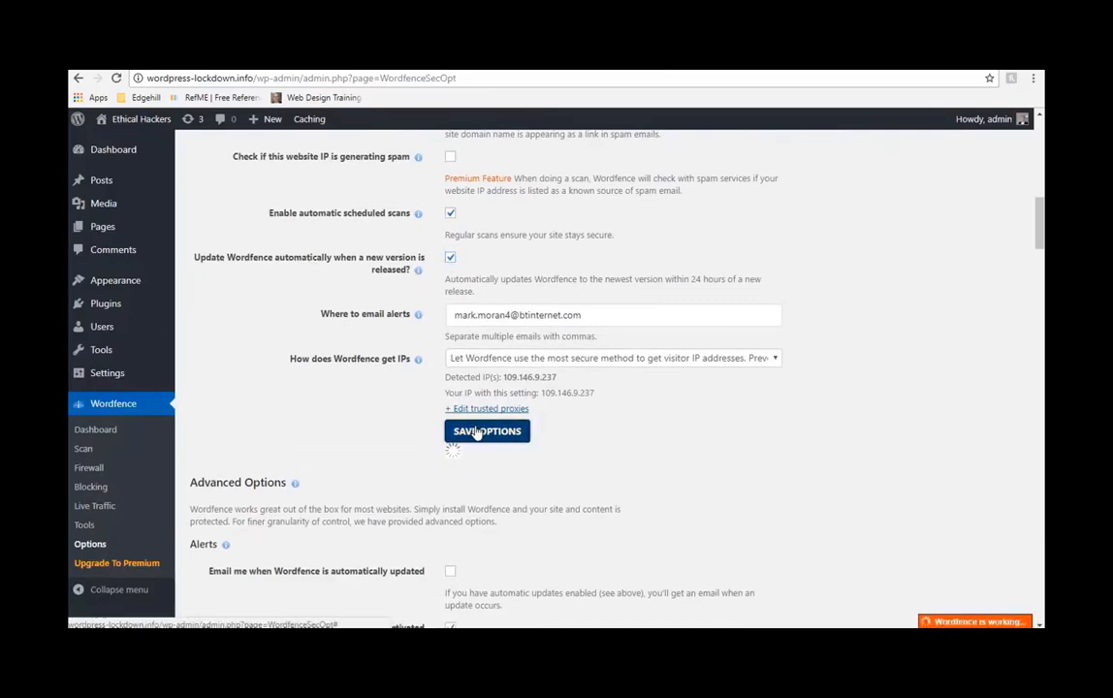
{"action": "left_click", "coordinate": [487, 431]}
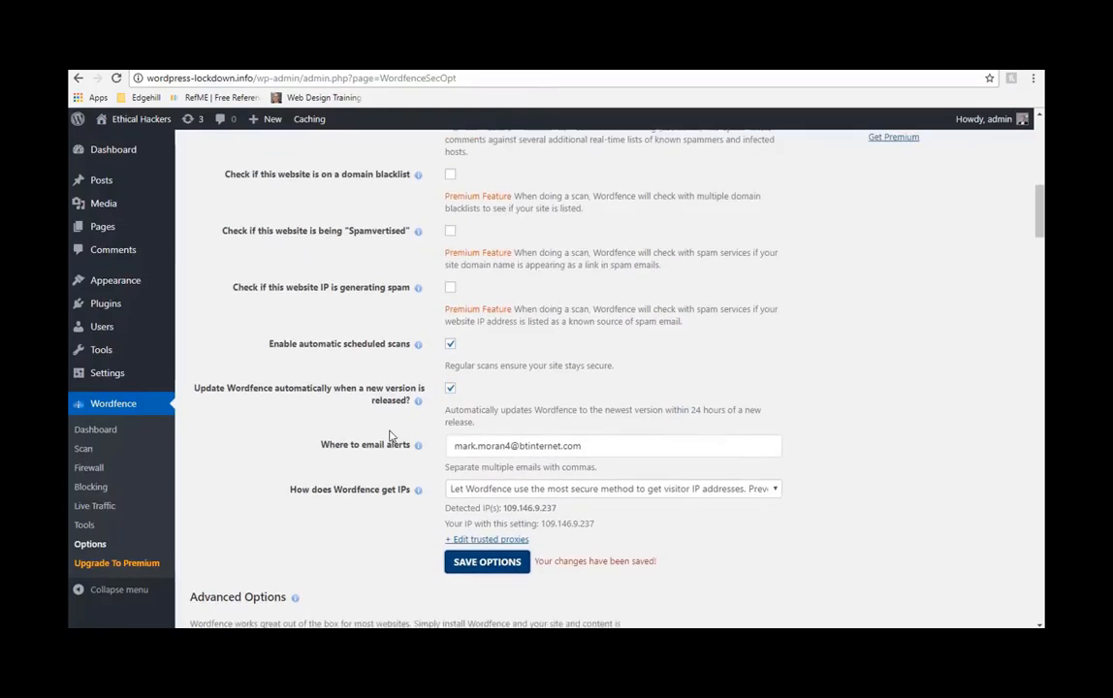
{"action": "scroll", "scroll_direction": "up", "scroll_amount": 3}
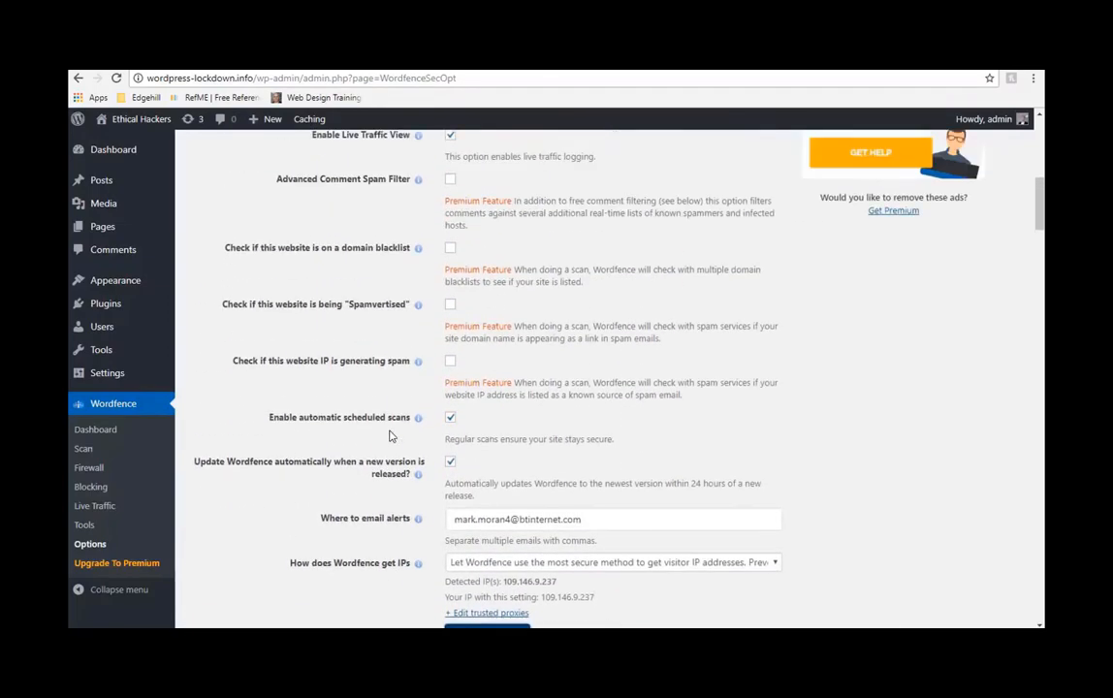
{"action": "scroll", "scroll_direction": "up", "scroll_amount": 3}
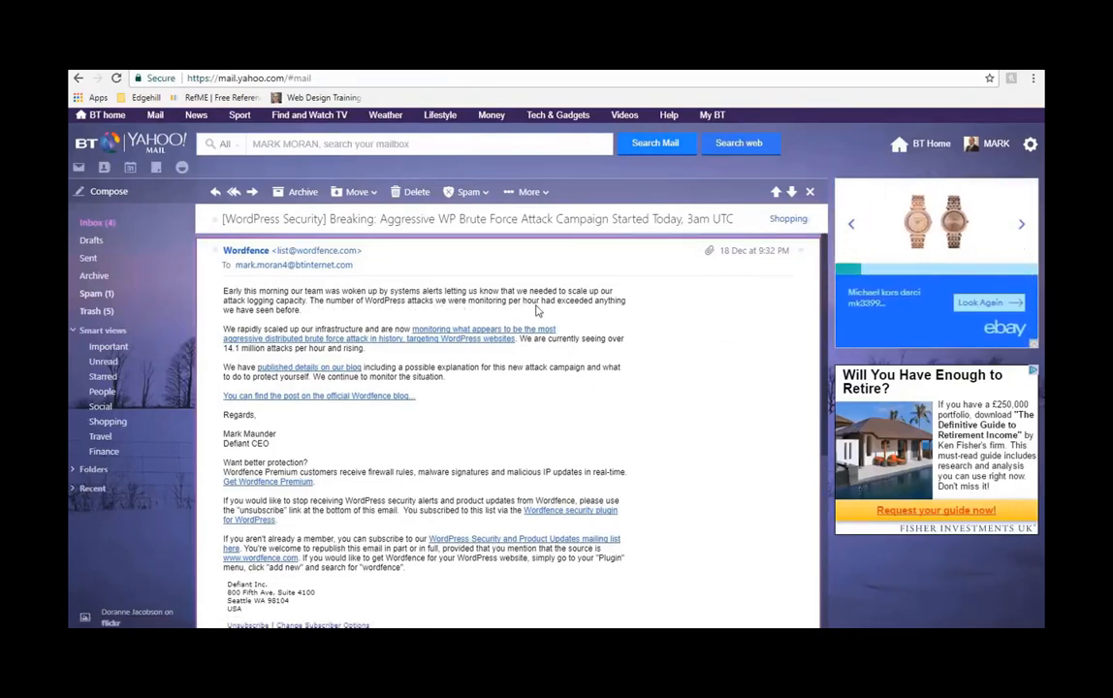
{"action": "mouse_move", "coordinate": [267, 325]}
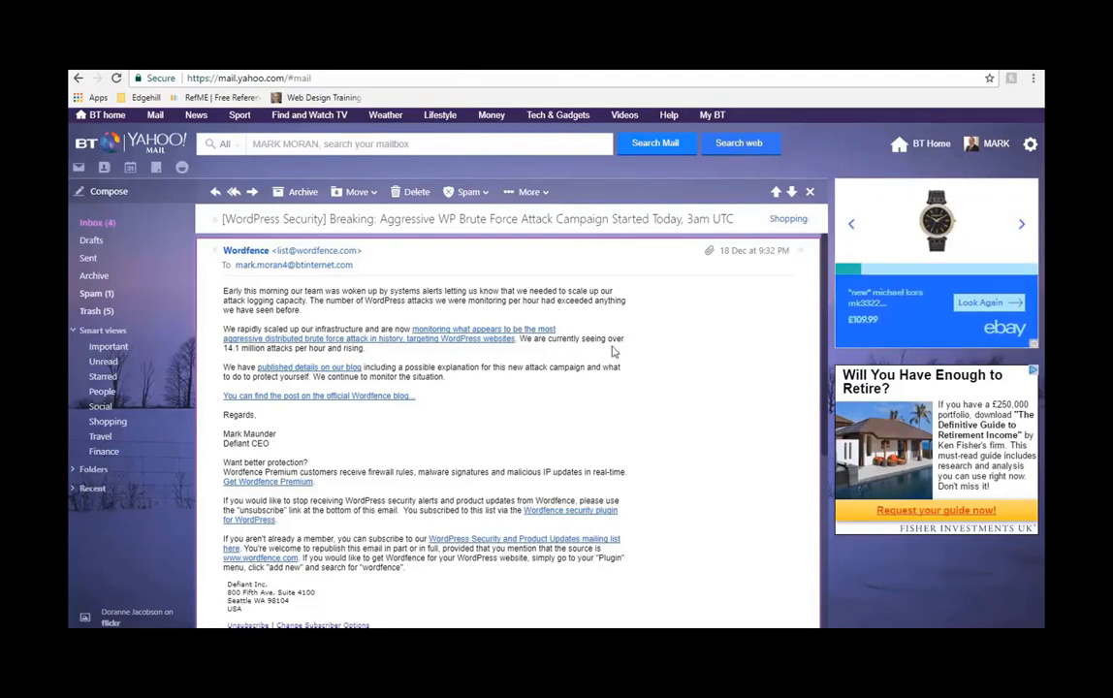
{"action": "mouse_move", "coordinate": [250, 360]}
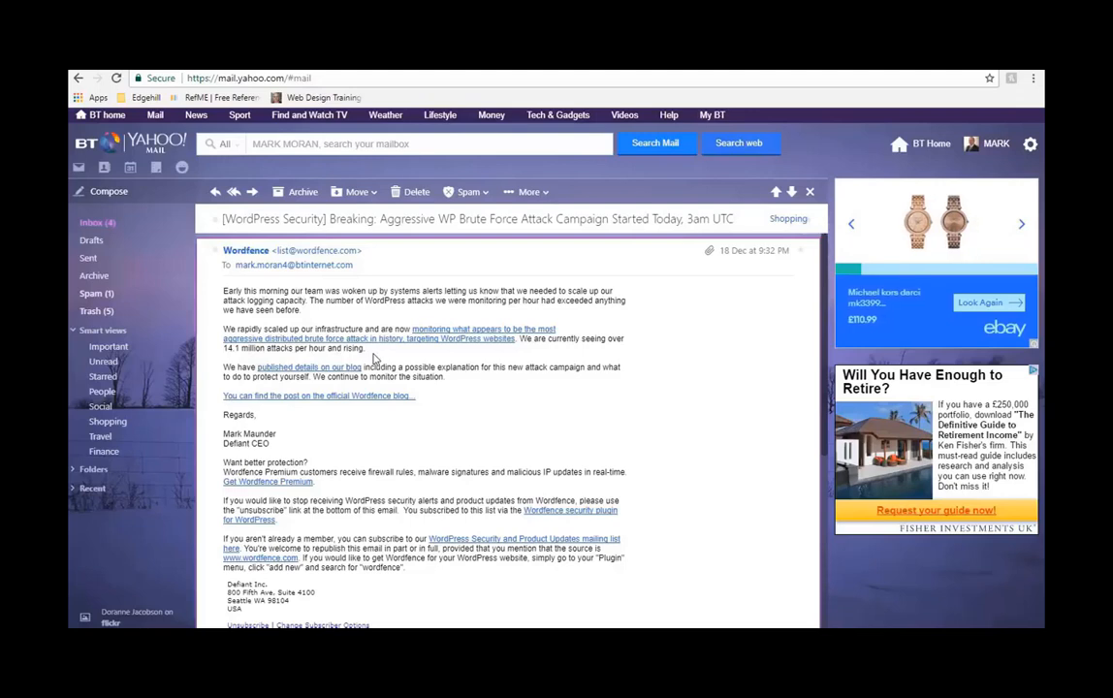
{"action": "mouse_move", "coordinate": [432, 346]}
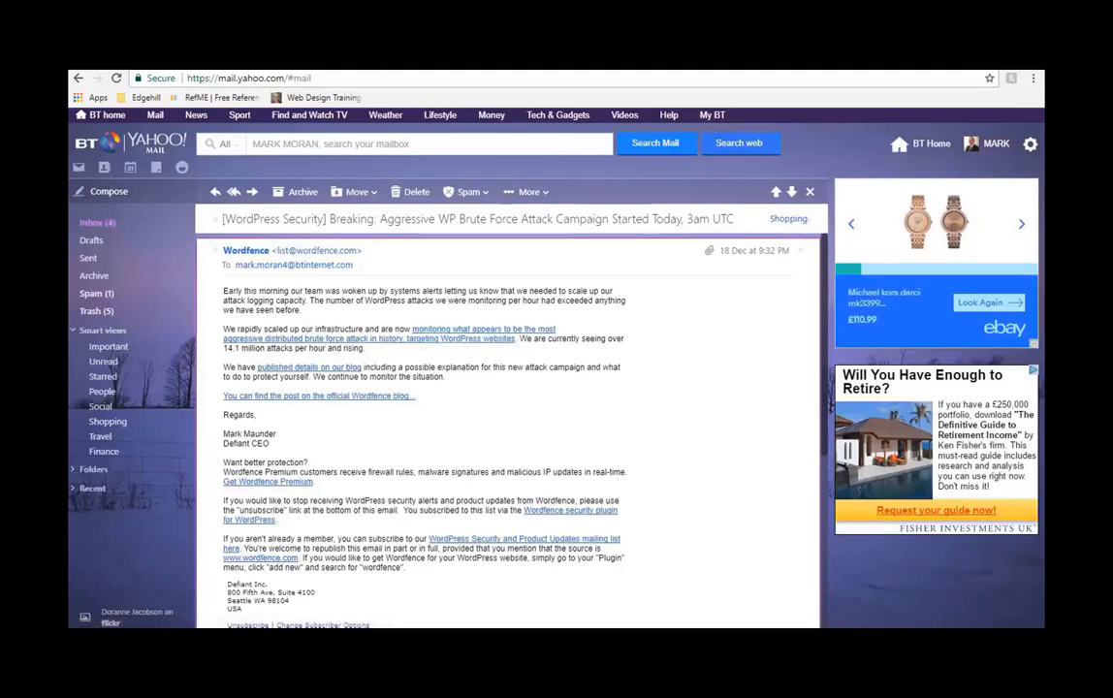
Open the brute force campaign post from the email and scroll through its attack chart.
{"action": "left_click", "coordinate": [310, 396]}
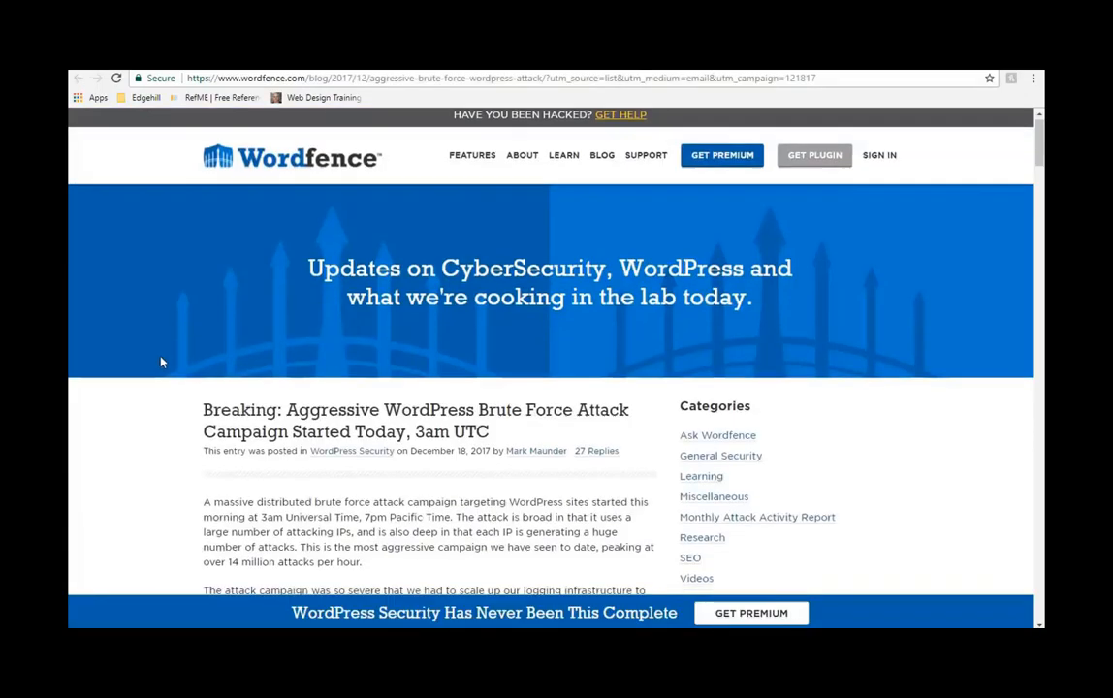
{"action": "scroll", "scroll_direction": "down", "scroll_amount": 3}
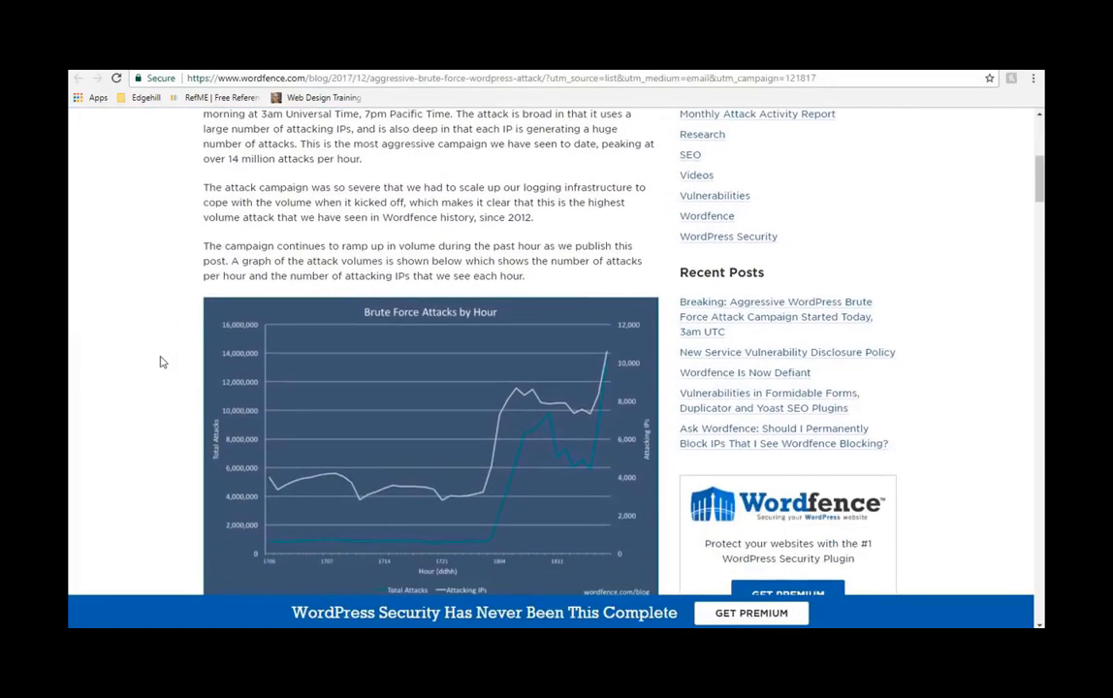
{"action": "scroll", "scroll_direction": "down", "scroll_amount": 3}
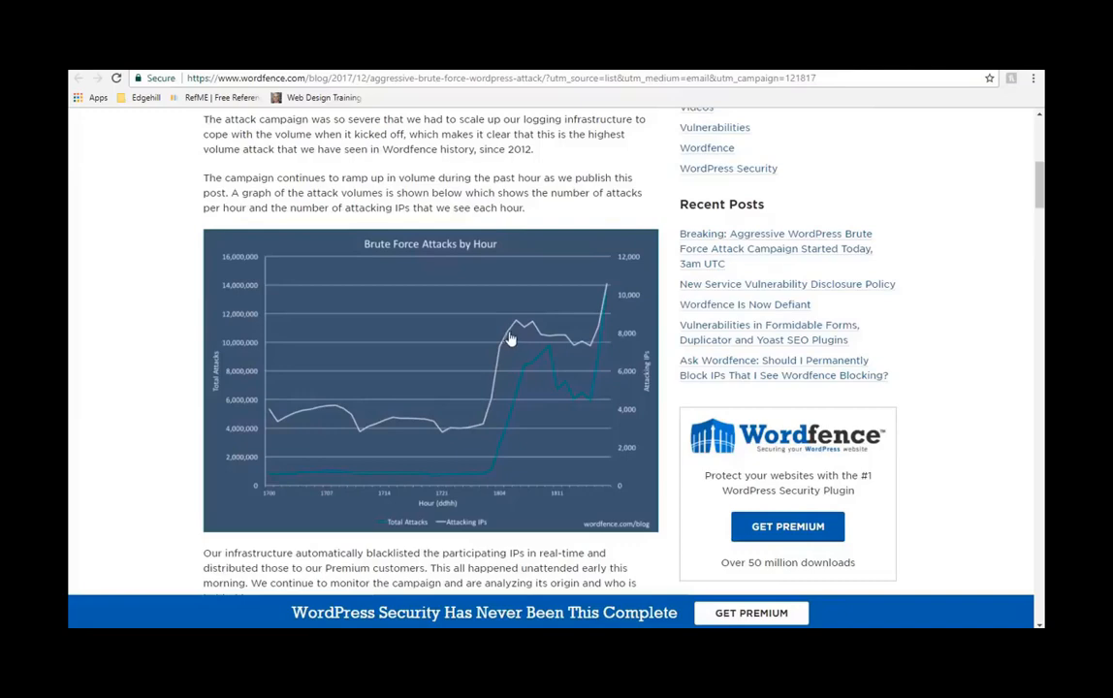
{"action": "mouse_move", "coordinate": [350, 407]}
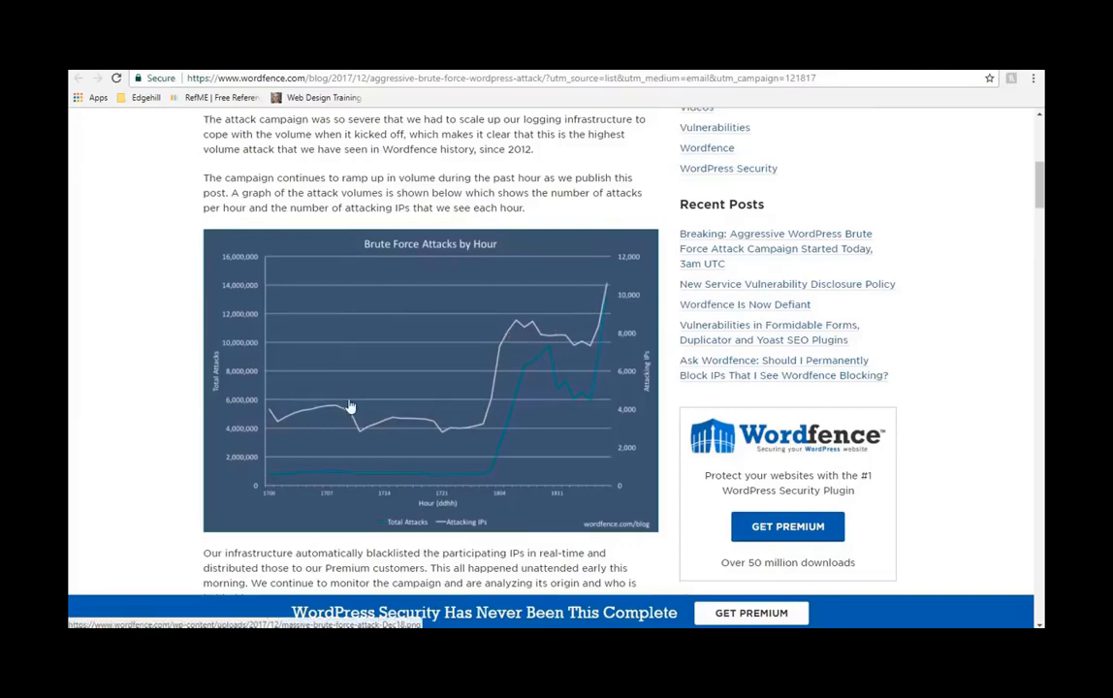
{"action": "scroll", "scroll_direction": "down", "scroll_amount": 3}
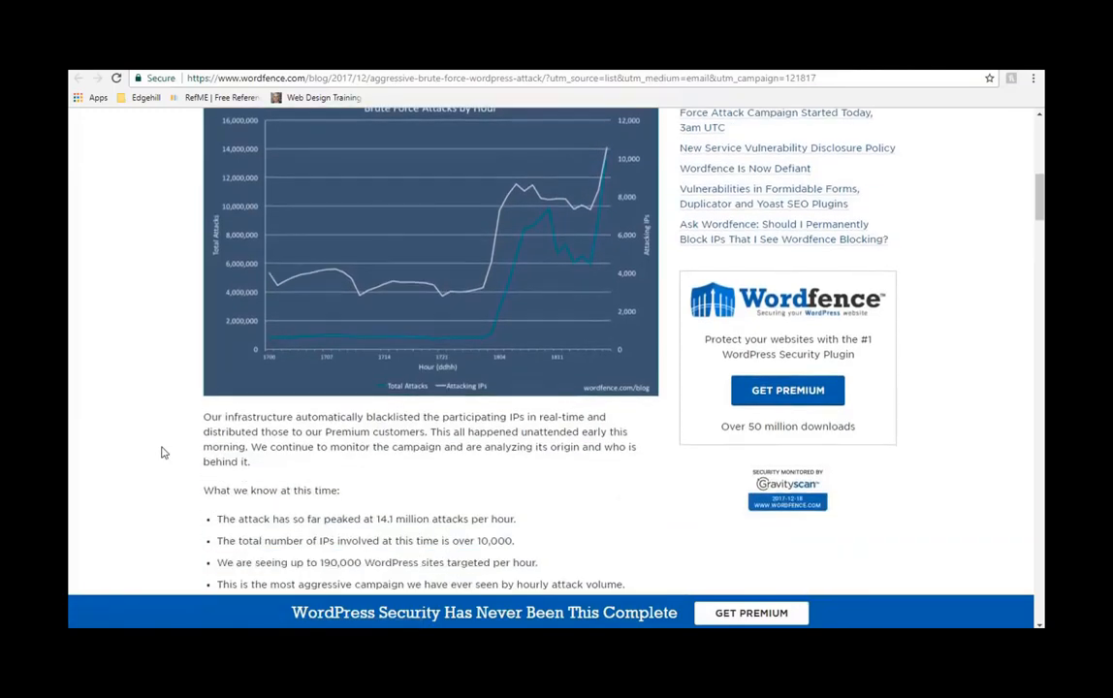
{"action": "scroll", "scroll_direction": "up", "scroll_amount": 3}
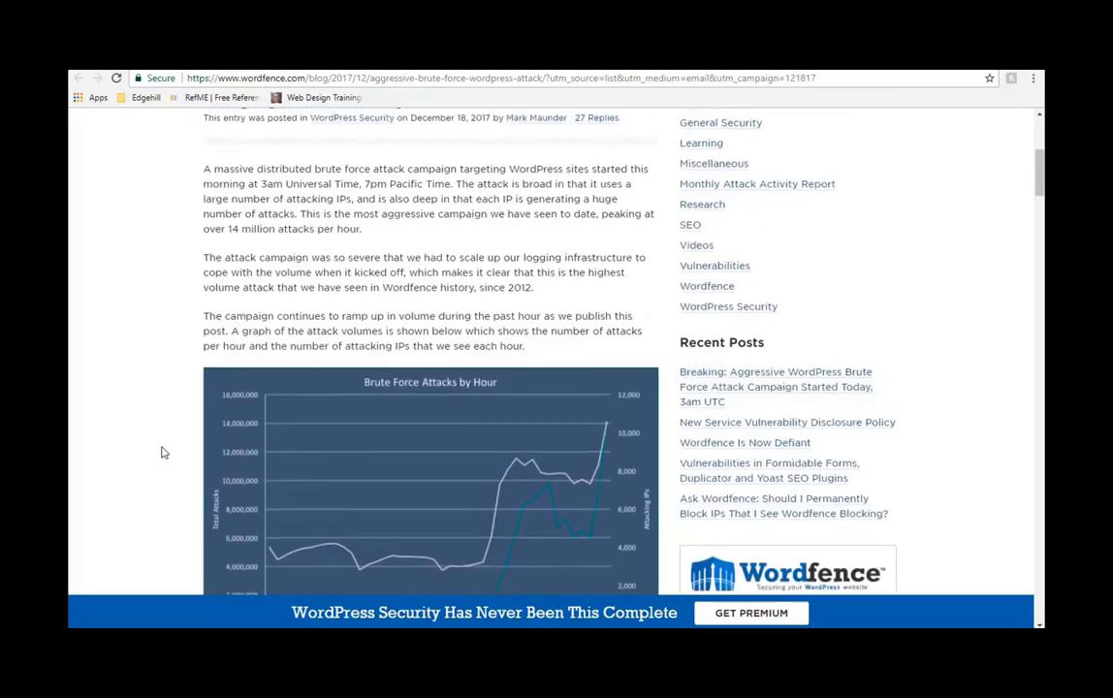
{"action": "scroll", "scroll_direction": "up", "scroll_amount": 3}
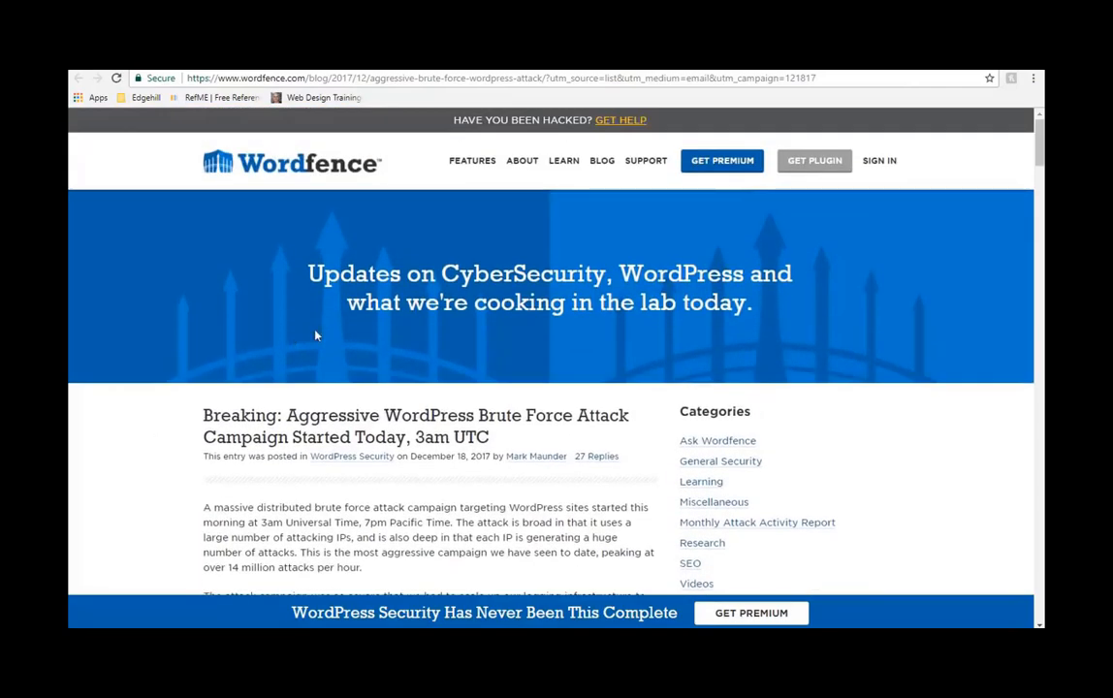